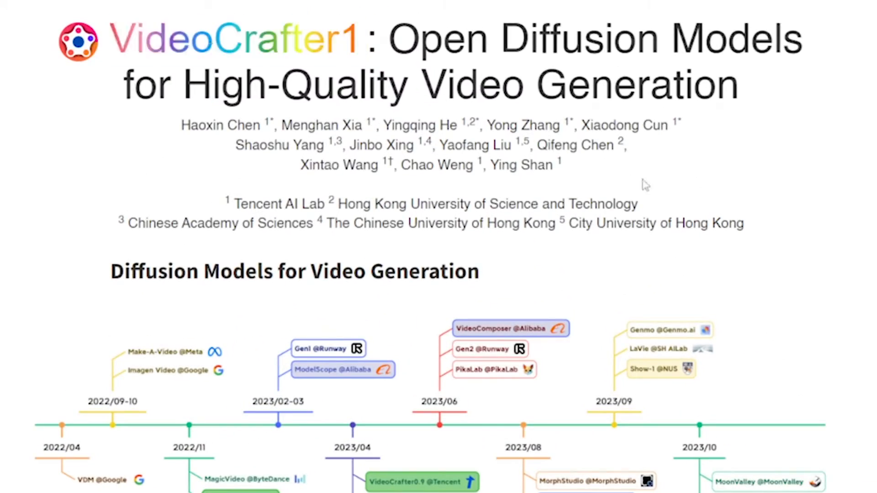
mouse_move(648, 189)
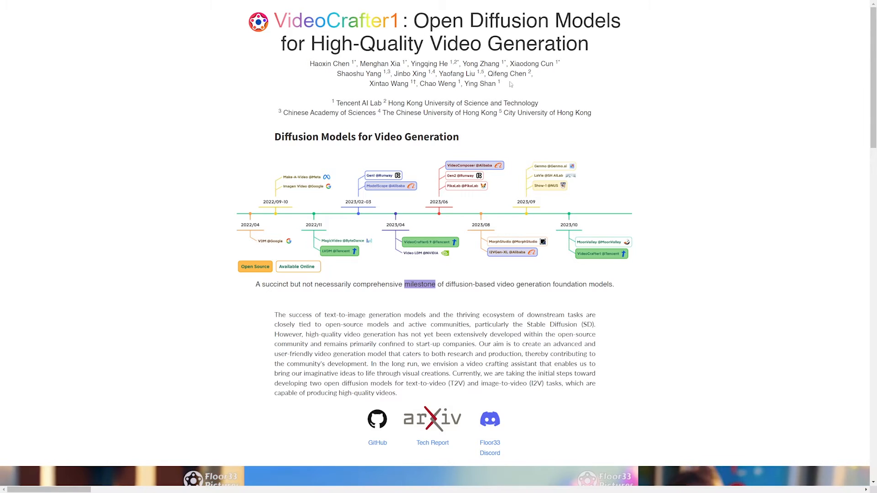
Scroll the VideoCrafter1 page down to the 'Discord: Floor33' section
scroll(down, 3)
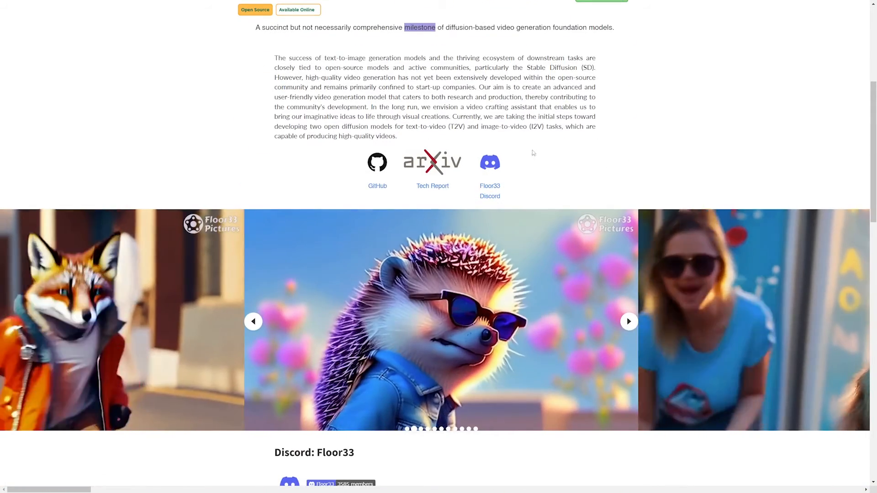
mouse_move(489, 162)
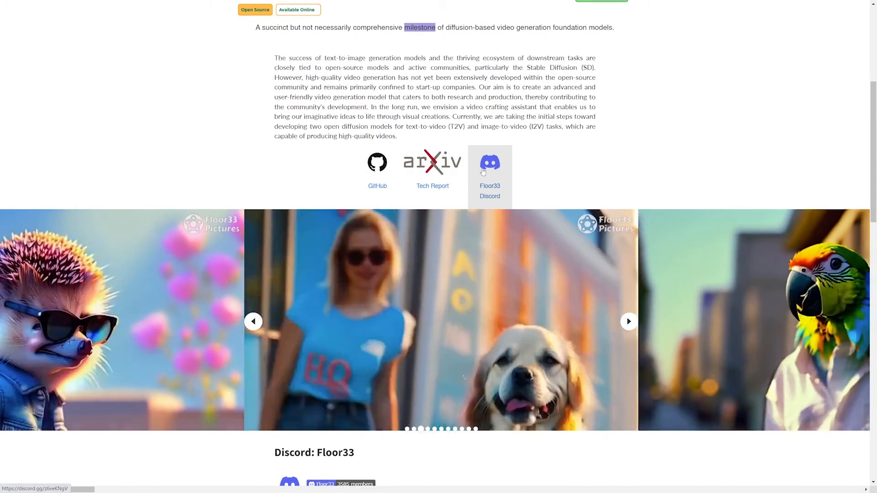
scroll(down, 3)
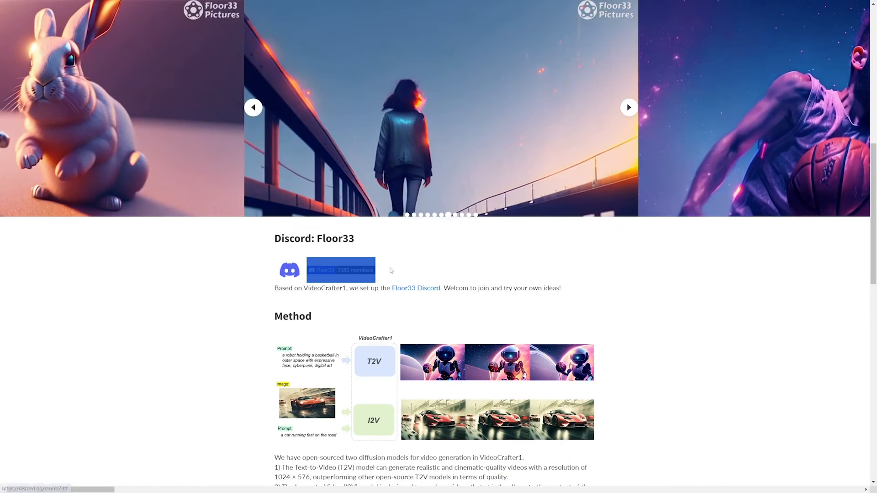
Open the Floor33 server from its Discord badge, landing on the welcome-and-rules post
click(340, 269)
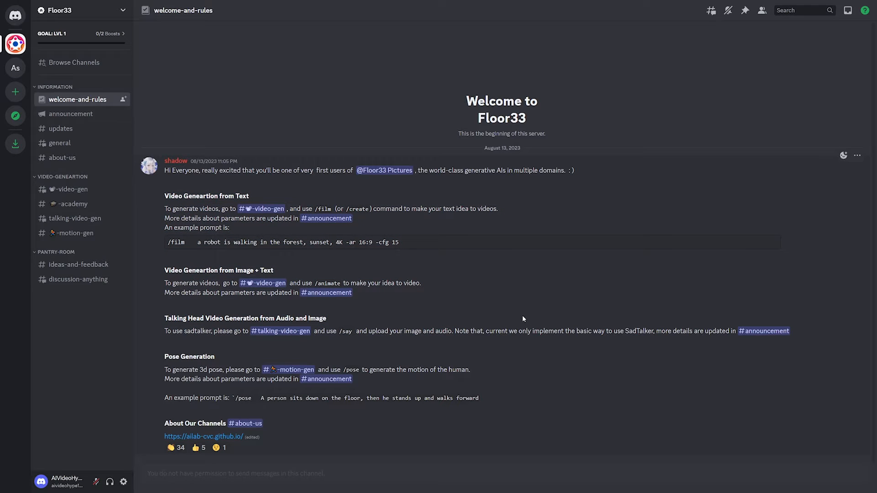
mouse_move(510, 317)
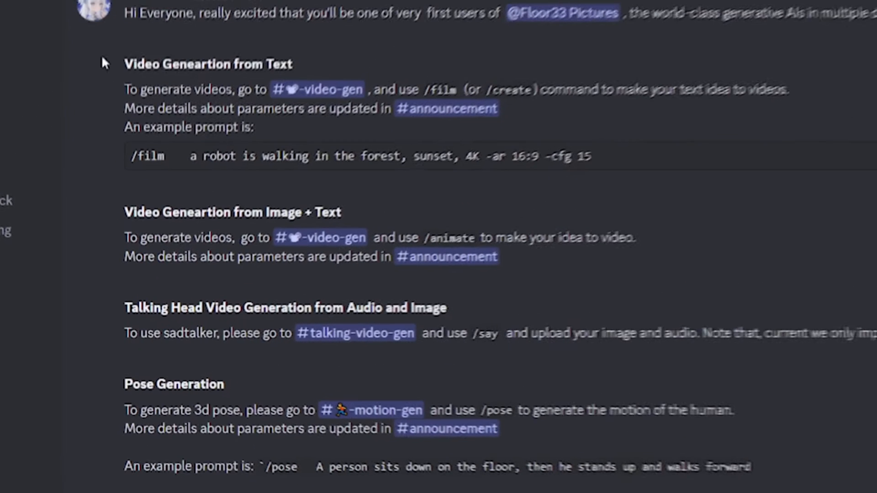
mouse_move(356, 59)
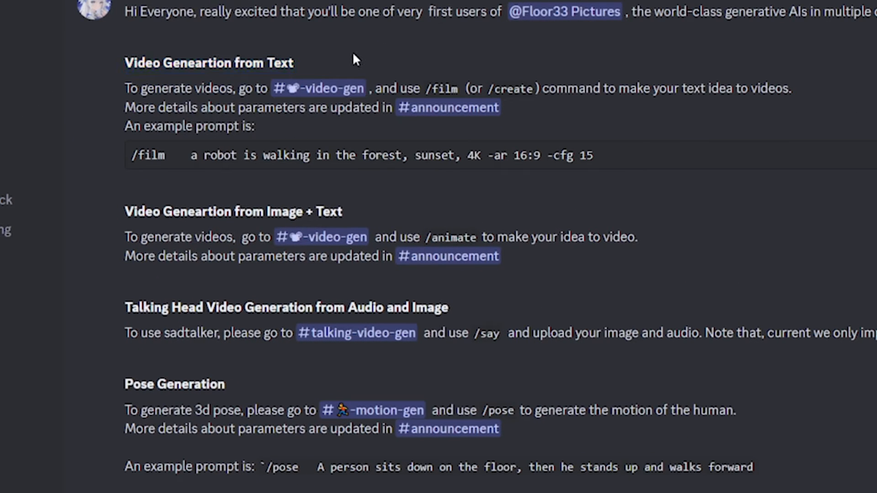
mouse_move(291, 202)
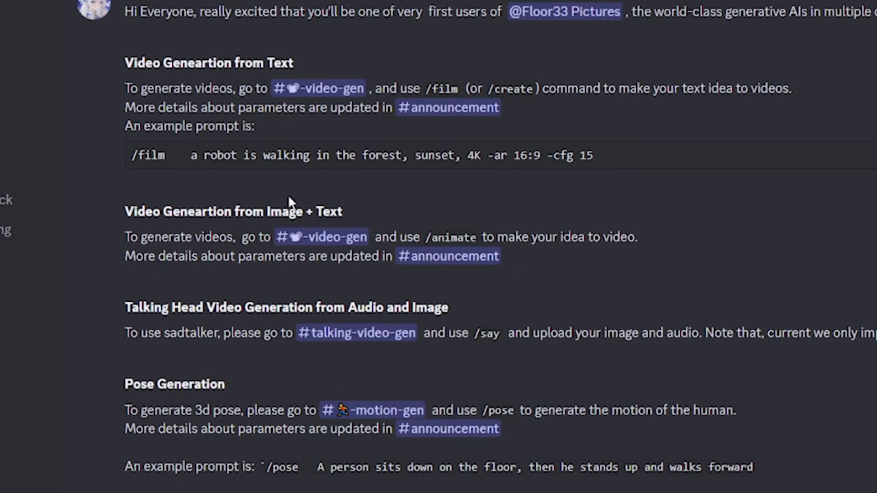
mouse_move(331, 211)
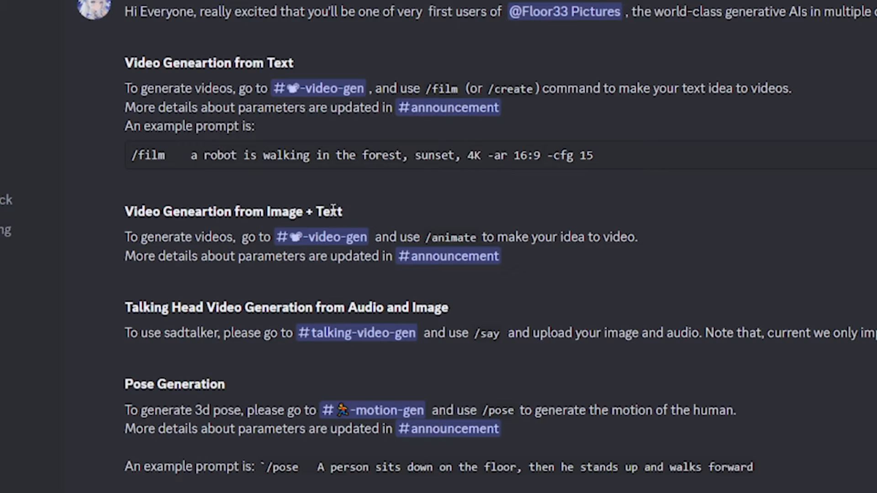
mouse_move(400, 214)
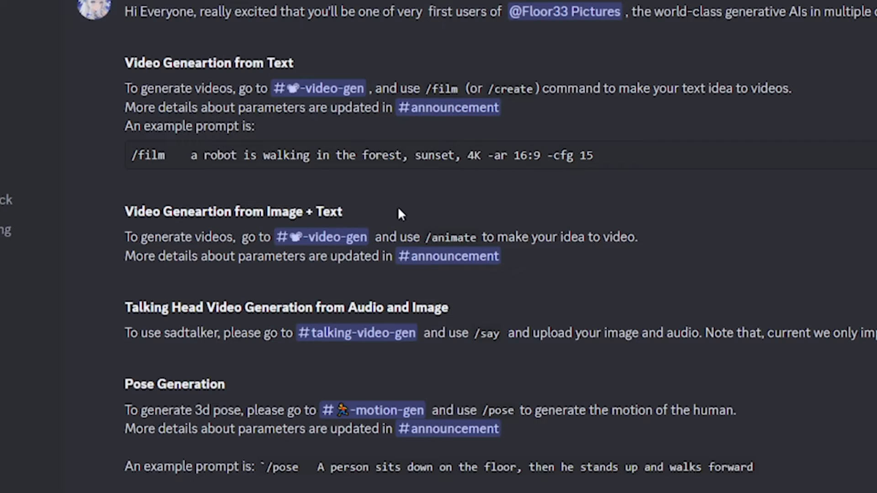
mouse_move(489, 313)
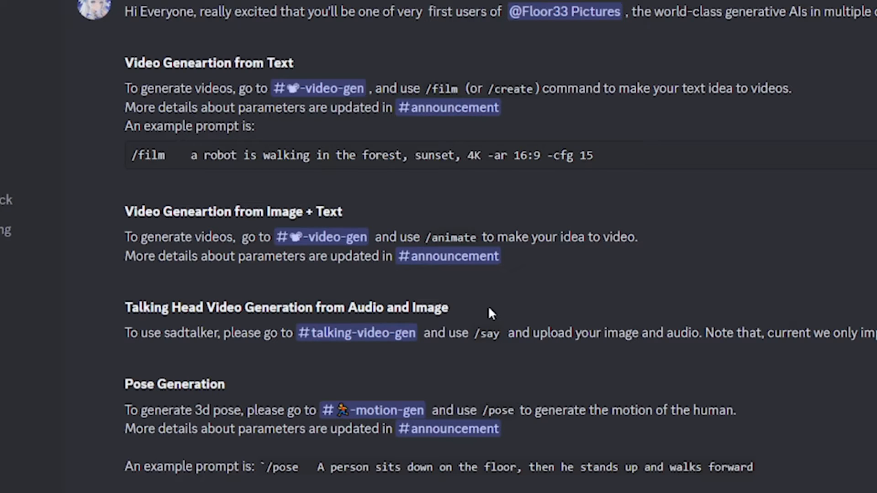
mouse_move(258, 381)
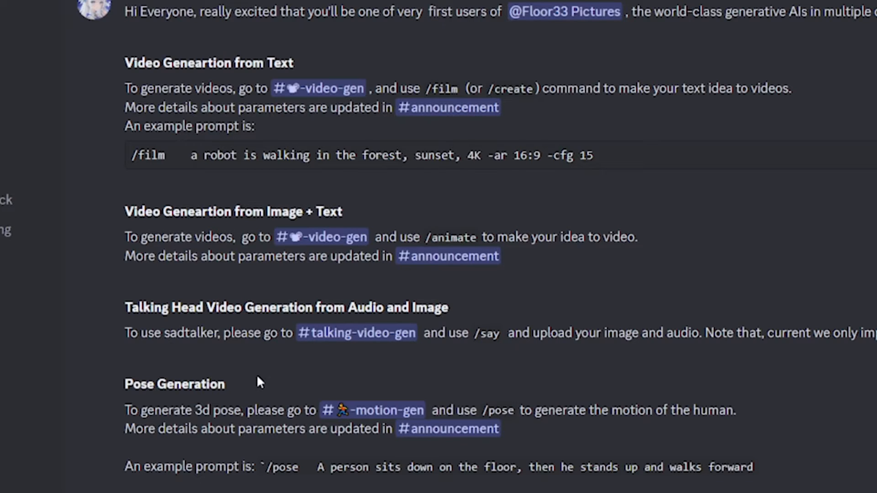
mouse_move(254, 387)
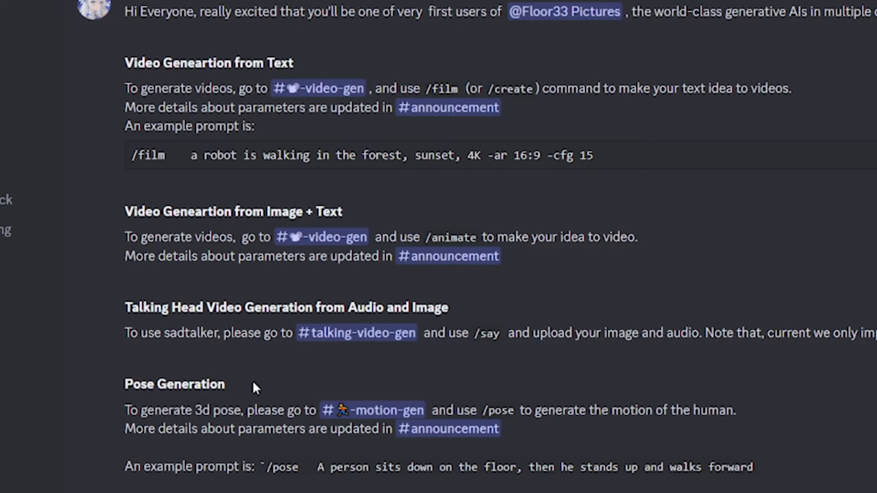
mouse_move(366, 64)
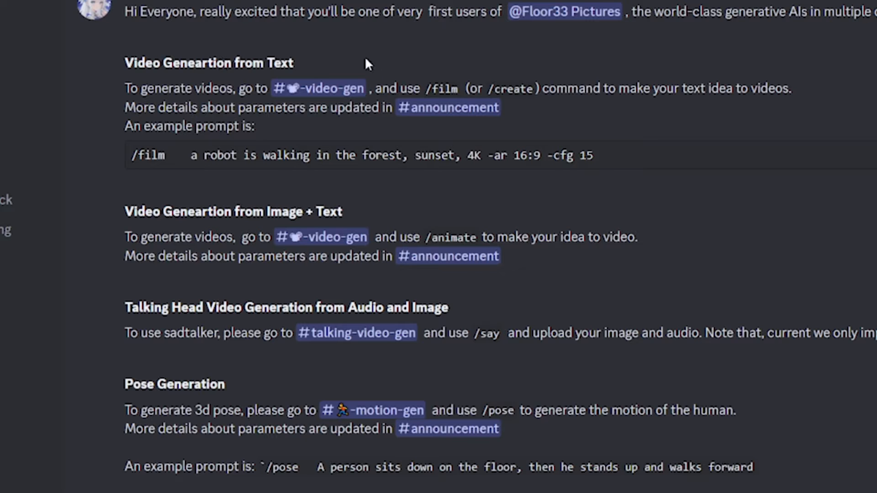
In #video-gen, send a /film command with the prompt 'a fox drinking wine'
click(69, 189)
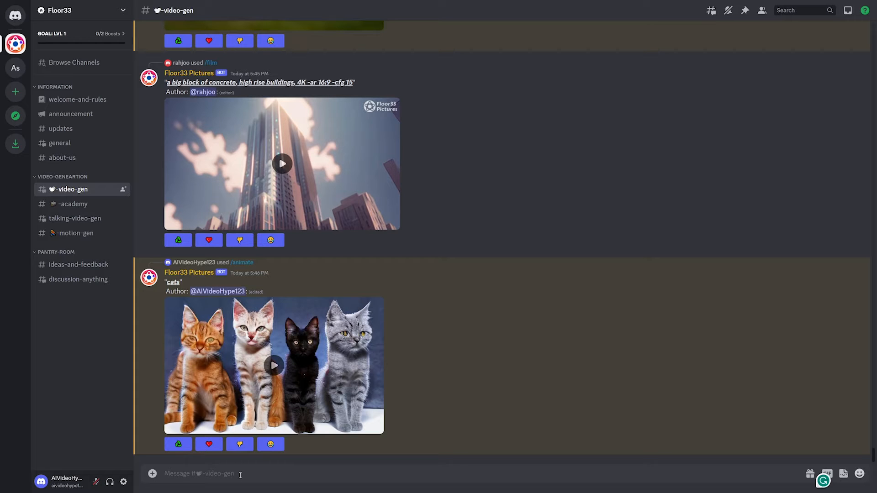
text(/f)
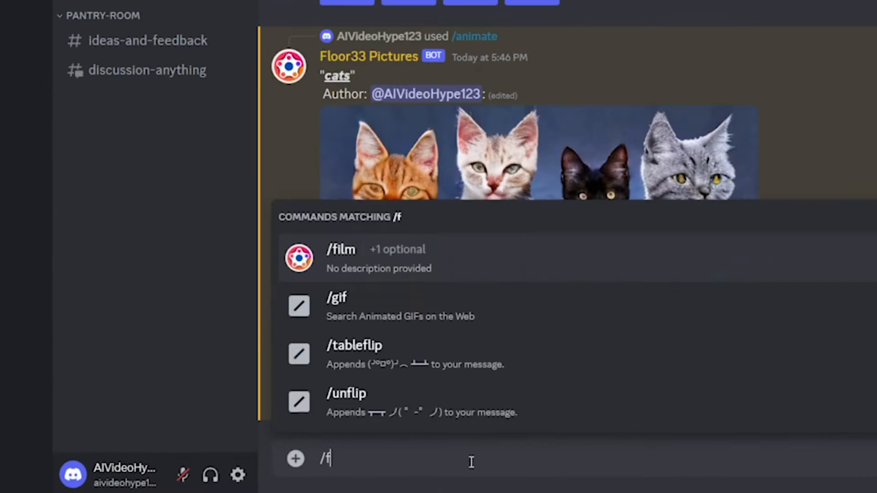
click(340, 250)
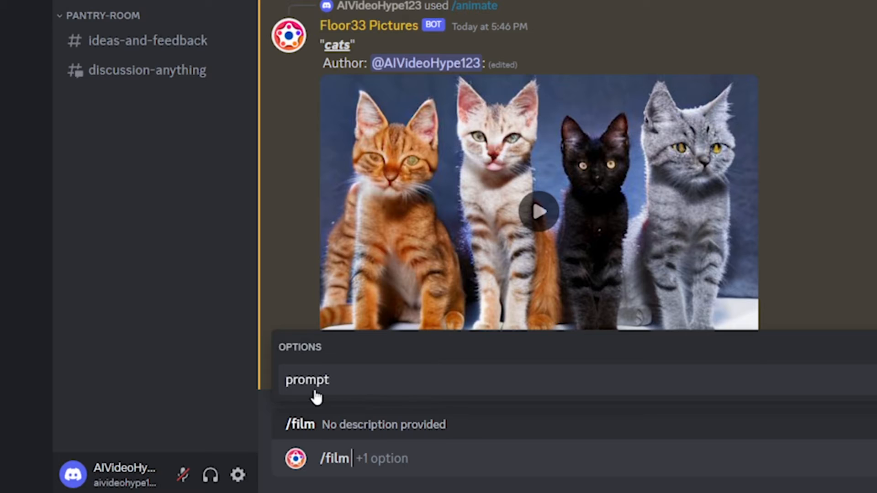
click(307, 380)
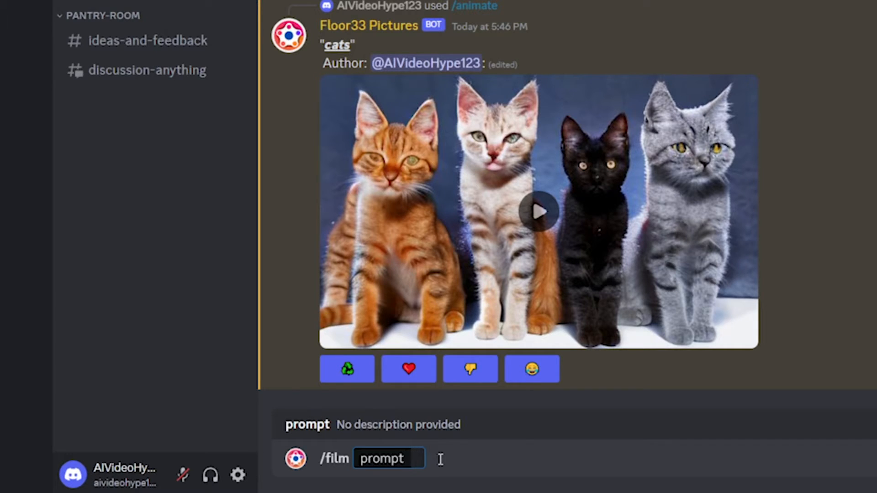
text(a fox drinking wine)
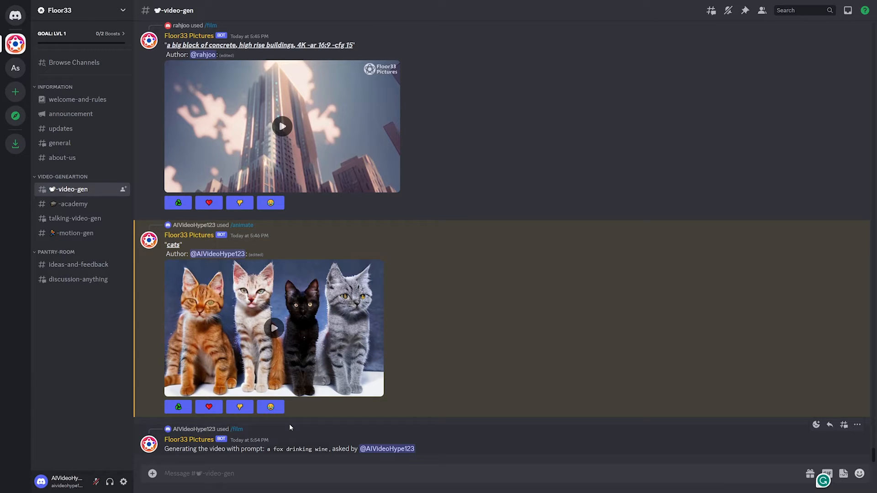
mouse_move(361, 397)
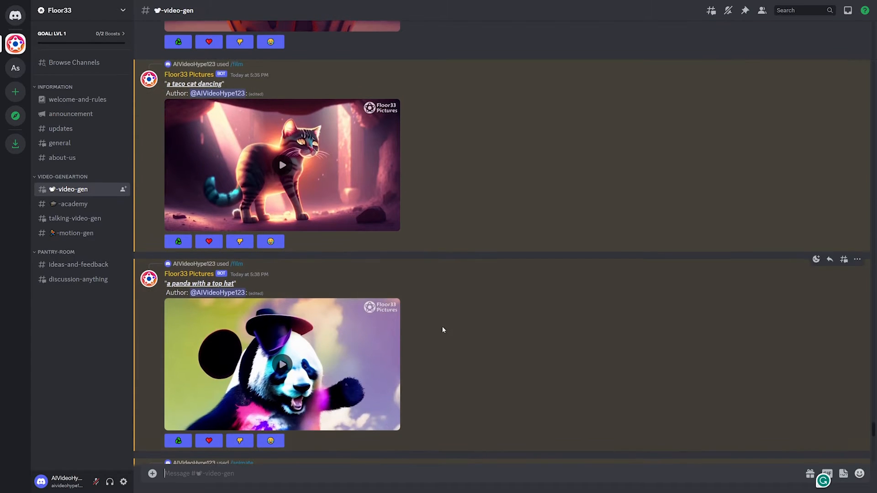
Play the earlier panda-with-a-top-hat and taco cat dancing clips in #video-gen
scroll(down, 3)
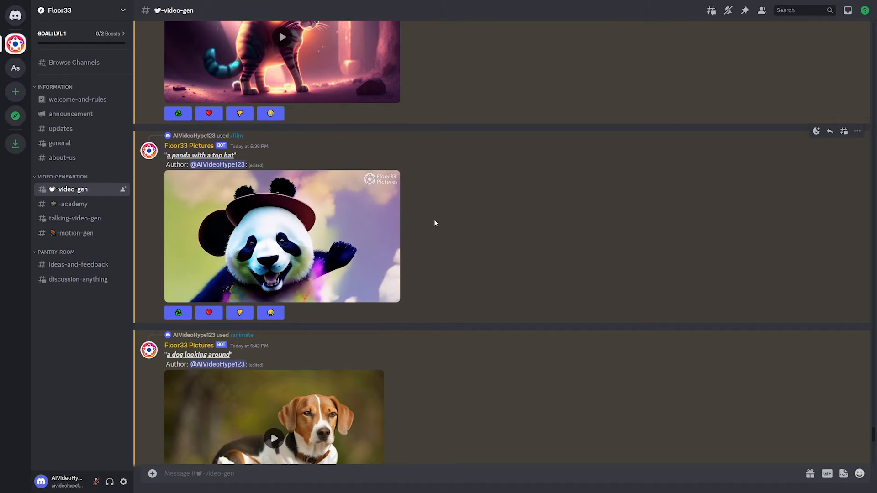
click(282, 236)
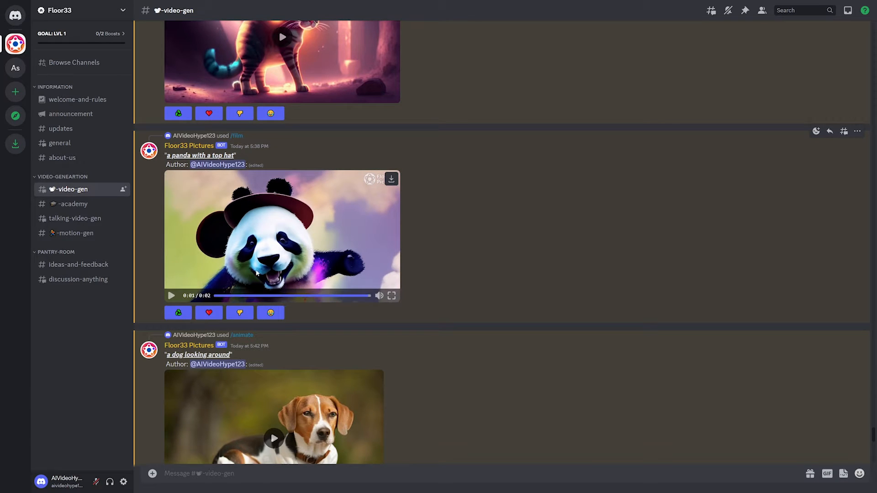
mouse_move(278, 174)
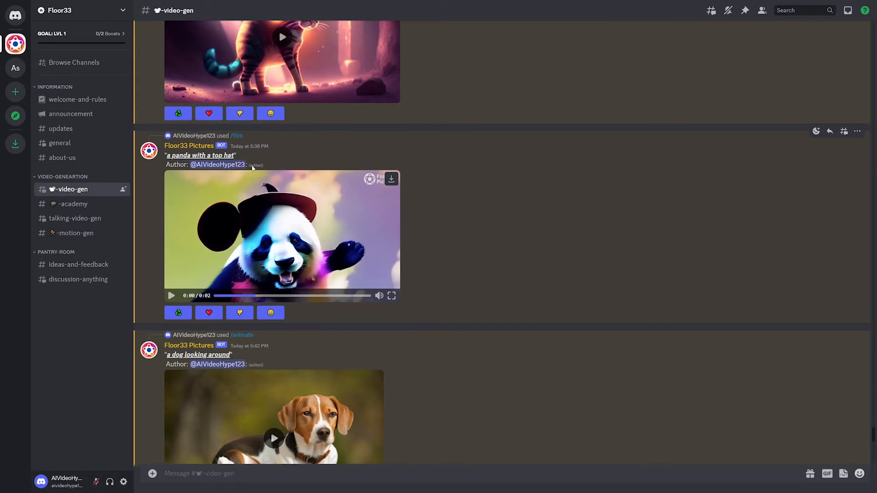
mouse_move(253, 295)
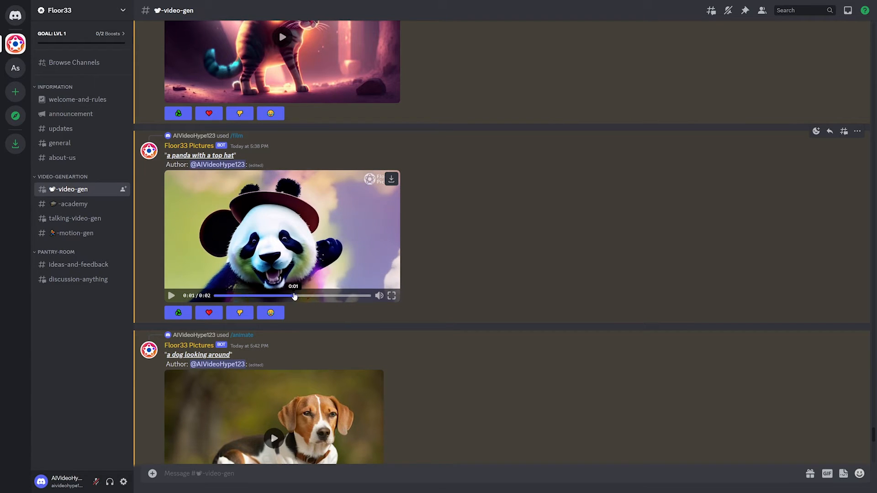
mouse_move(354, 296)
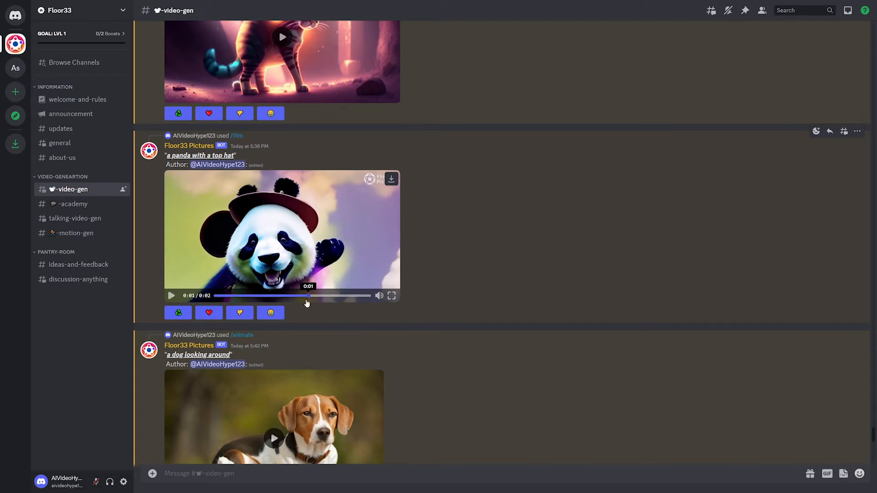
scroll(up, 3)
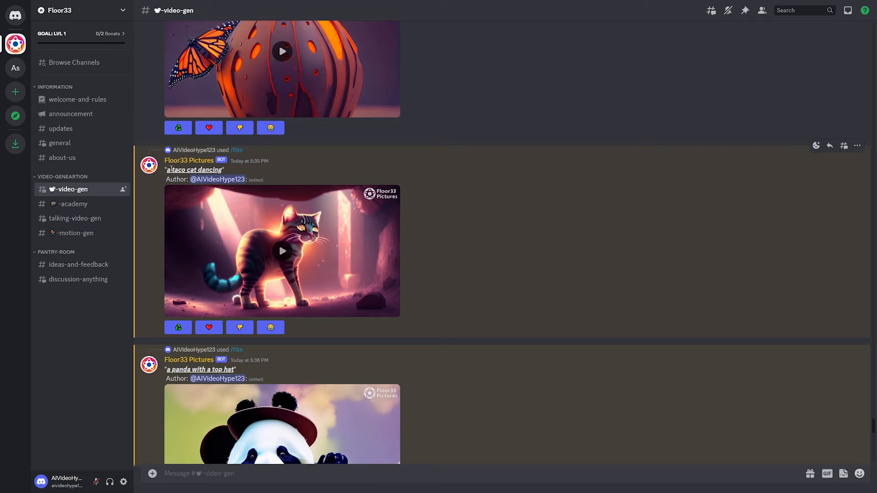
click(282, 251)
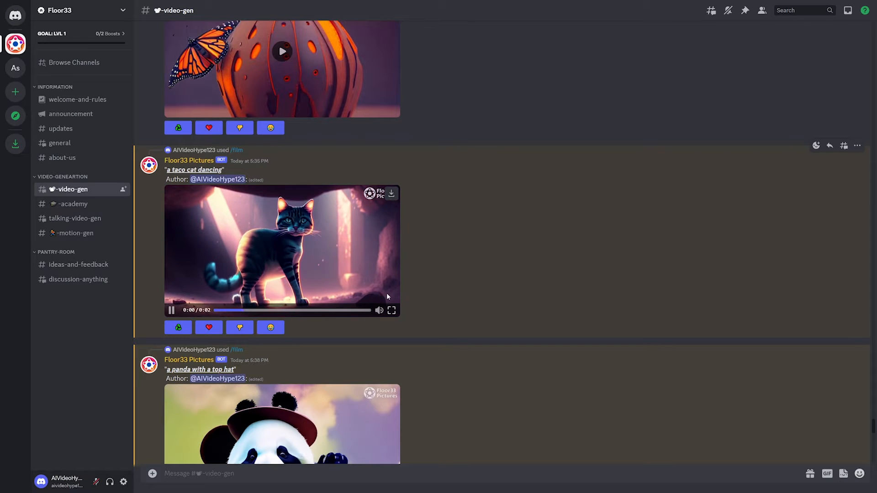
click(172, 310)
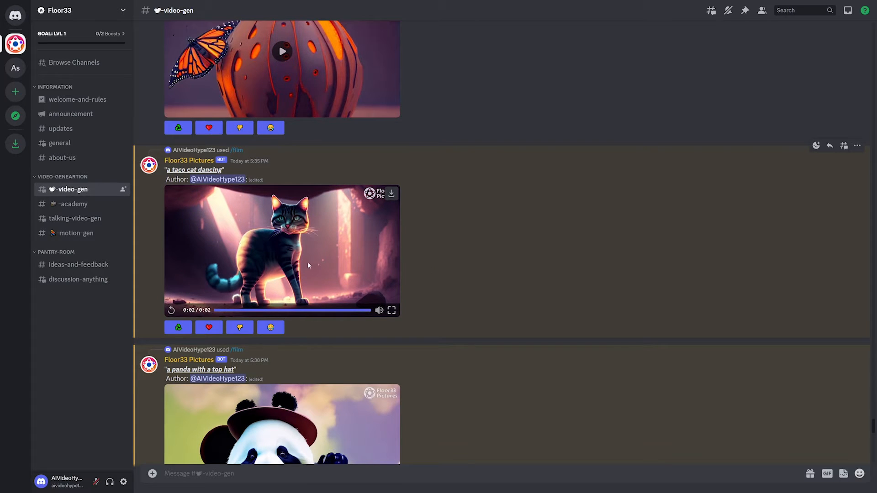
click(321, 309)
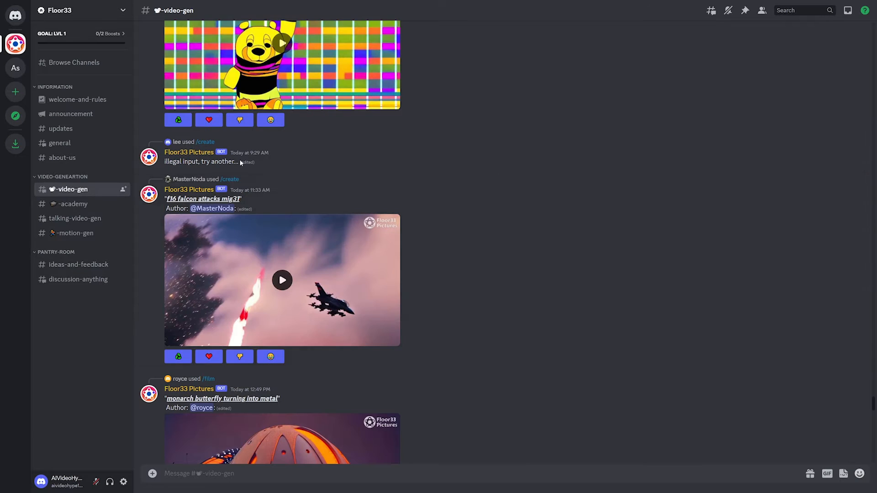
mouse_move(282, 283)
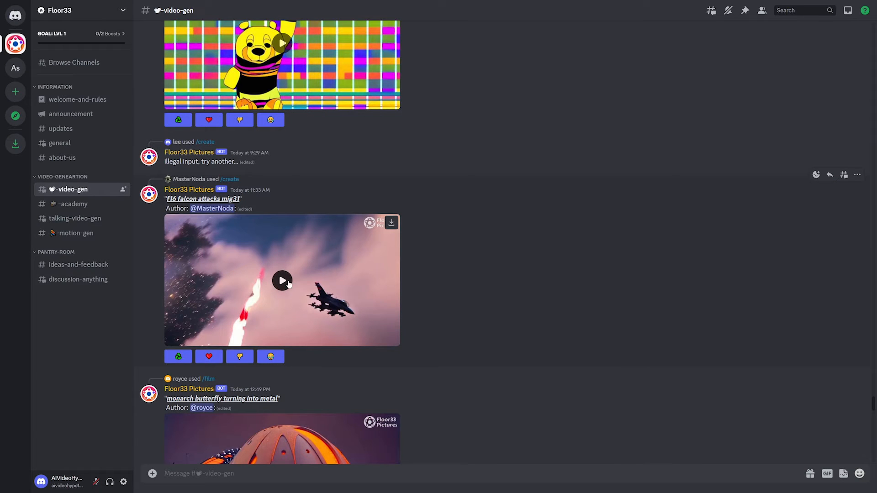
Play the f16 falcon attacks mig31, Katara VR helmet and princess Azula fire clips
click(282, 280)
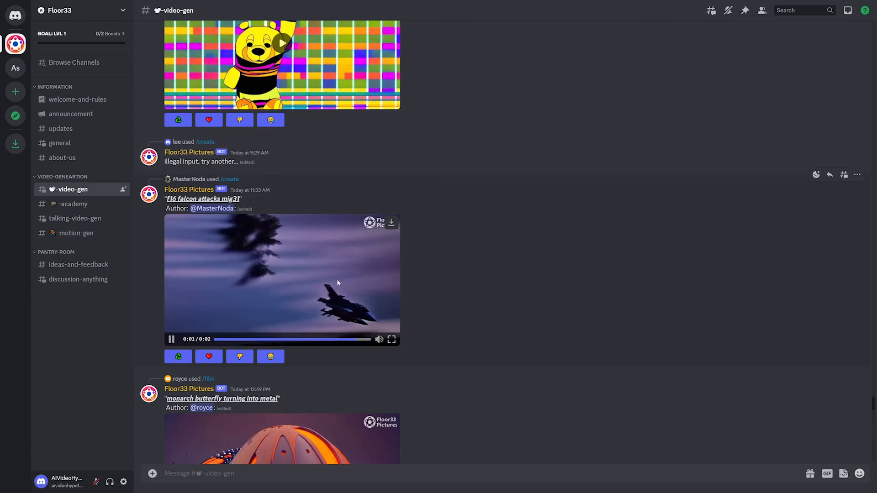
click(172, 338)
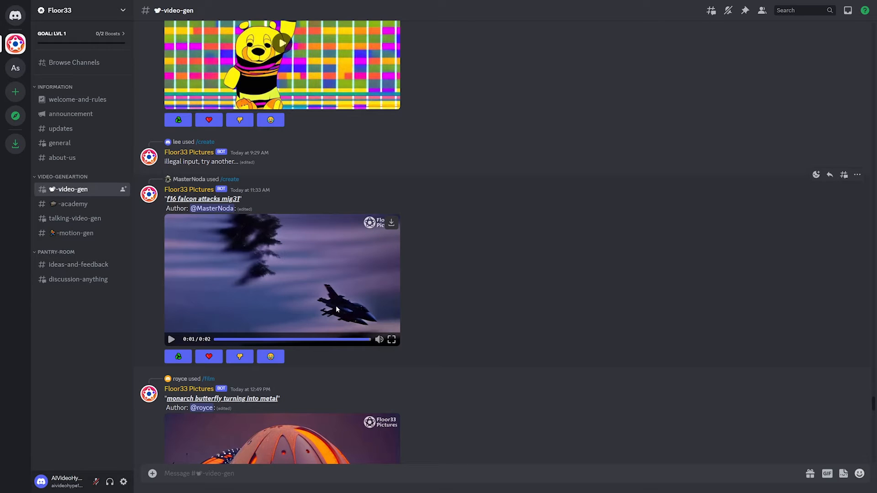
mouse_move(333, 292)
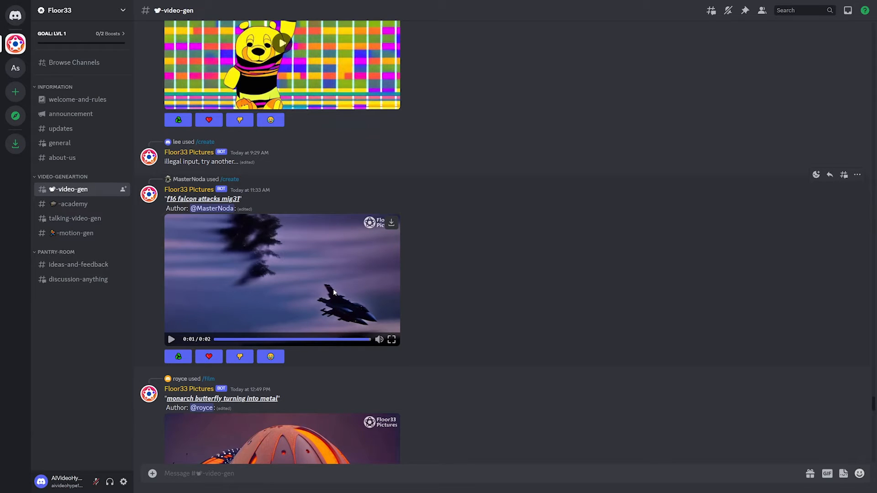
scroll(down, 3)
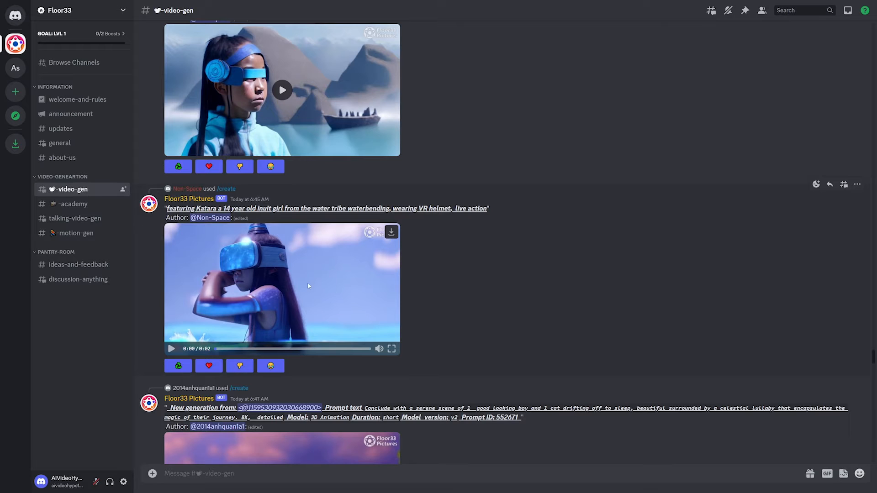
click(282, 286)
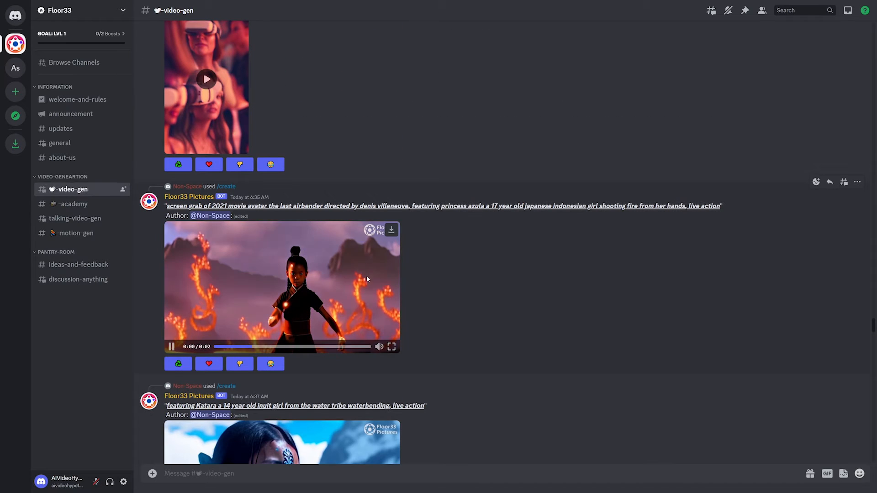
click(171, 346)
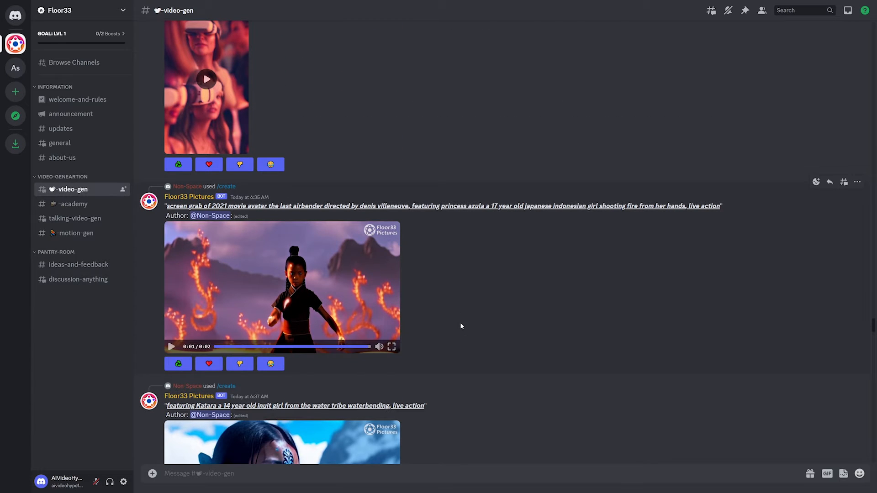
Play the girl on the beach clip and restart it from the beginning
scroll(up, 3)
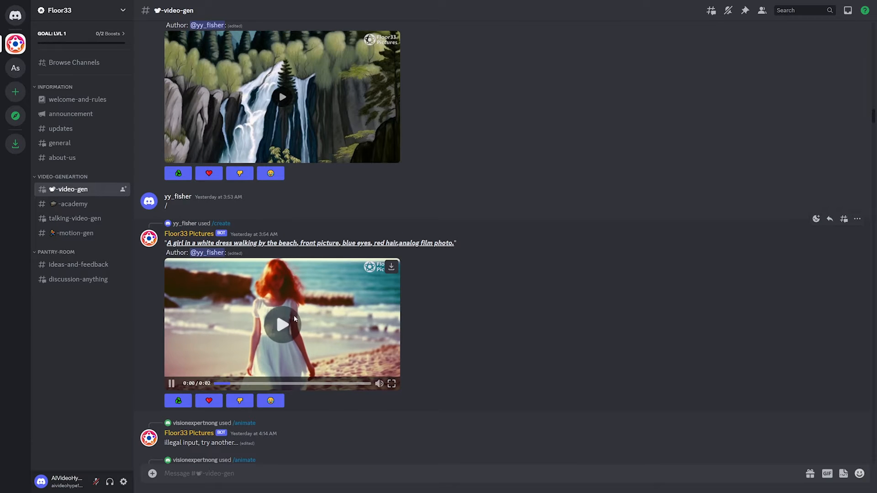
click(282, 324)
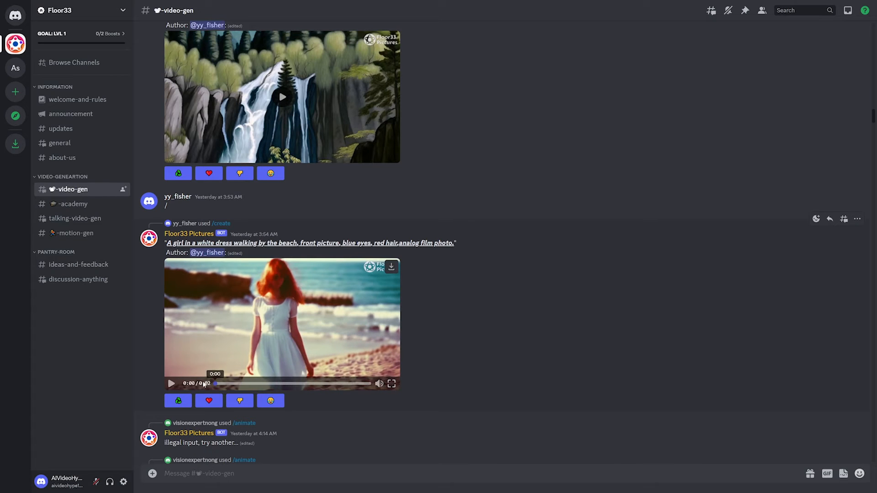
click(171, 384)
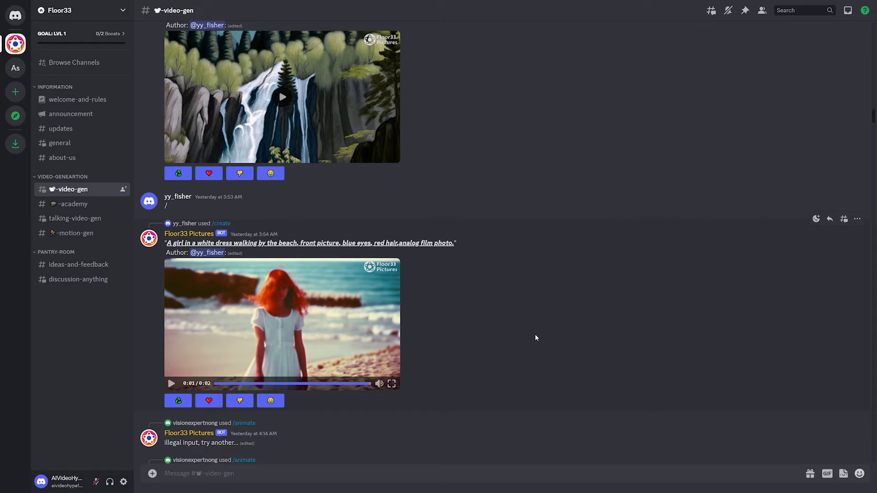
mouse_move(554, 328)
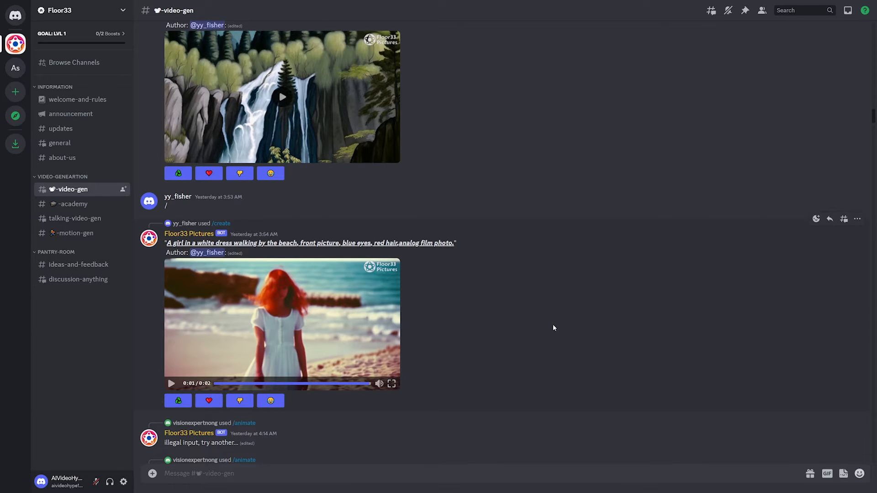
scroll(down, 3)
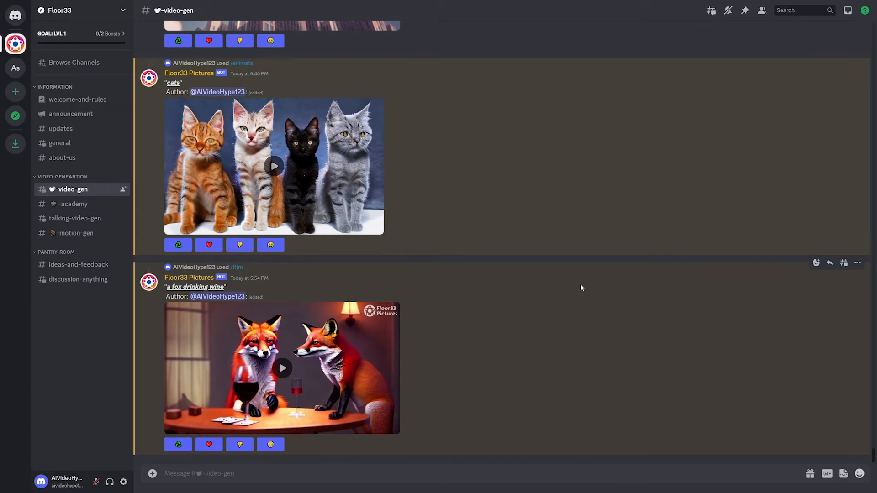
mouse_move(548, 256)
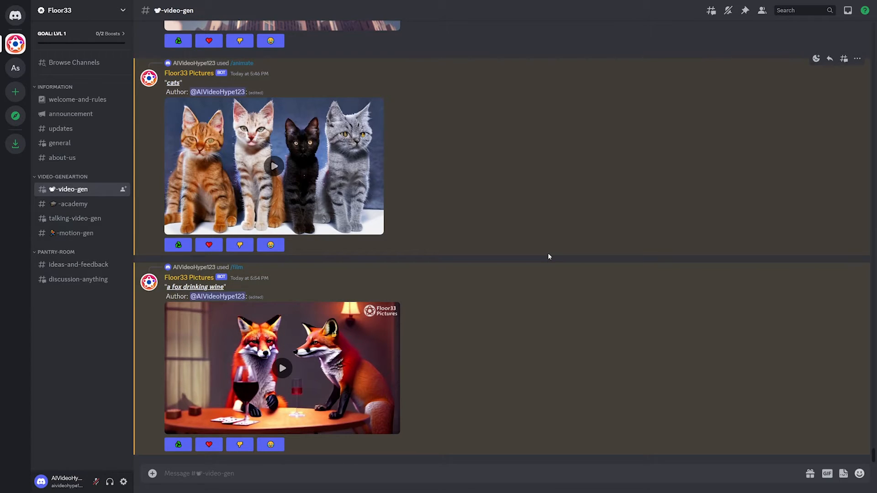
mouse_move(185, 284)
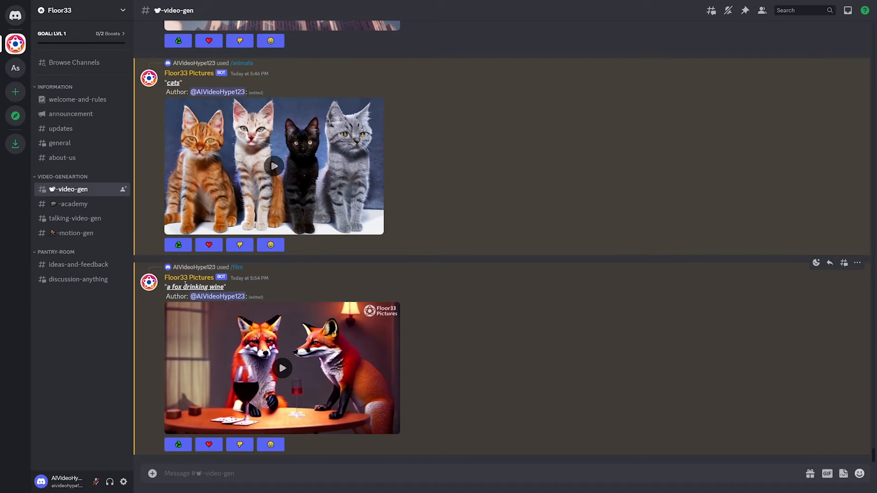
mouse_move(356, 361)
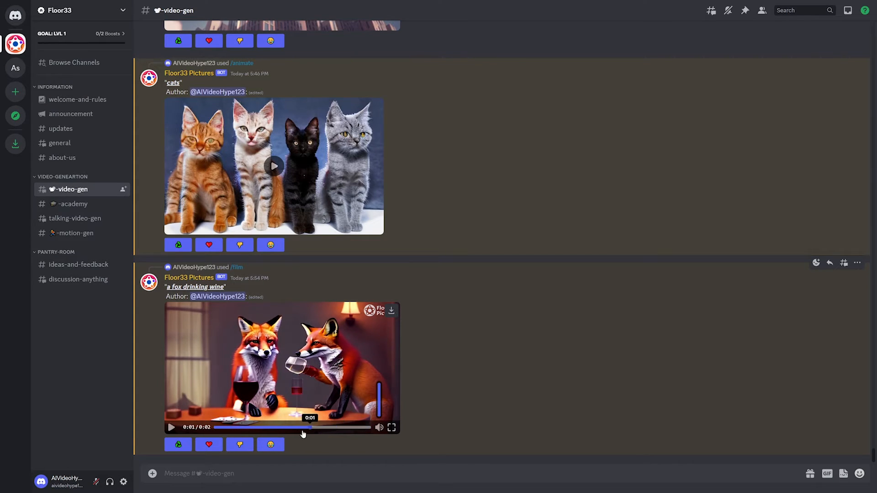
Replay the 'a fox drinking wine' clip from the start
click(255, 426)
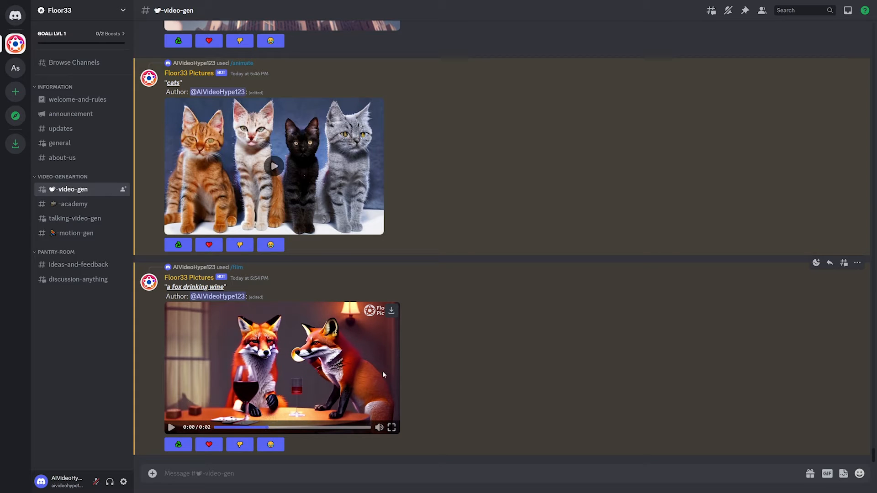
mouse_move(490, 336)
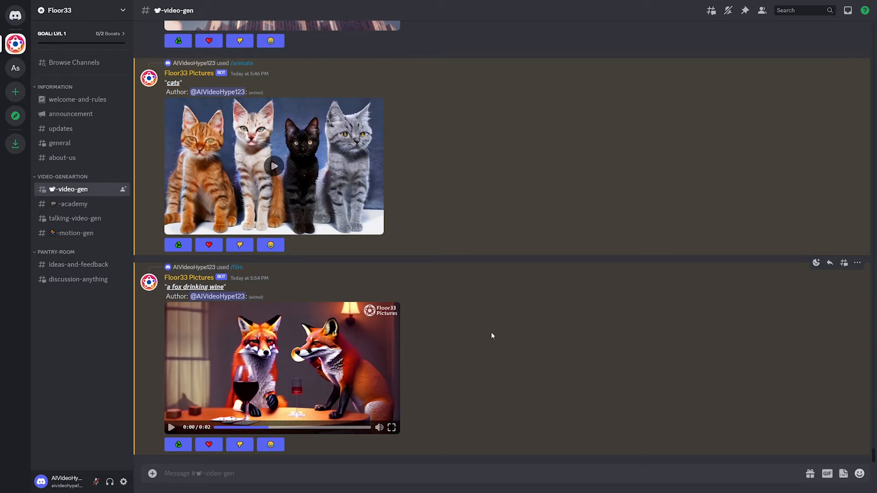
mouse_move(551, 313)
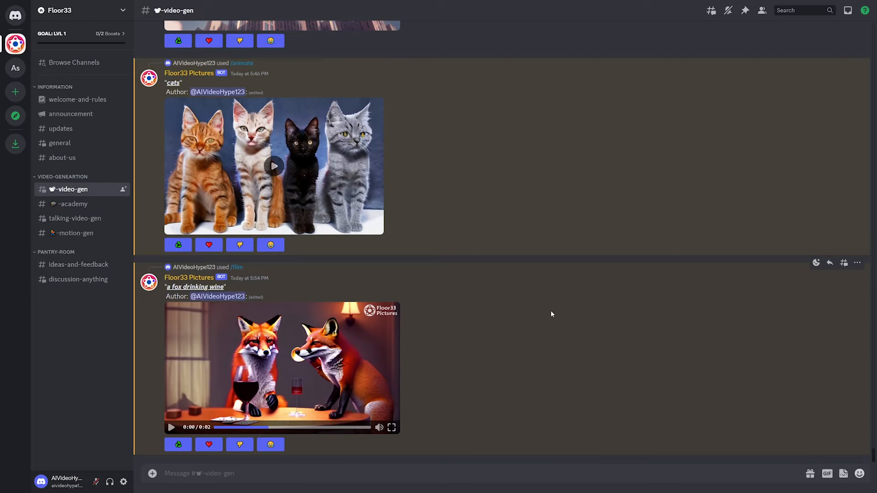
mouse_move(297, 401)
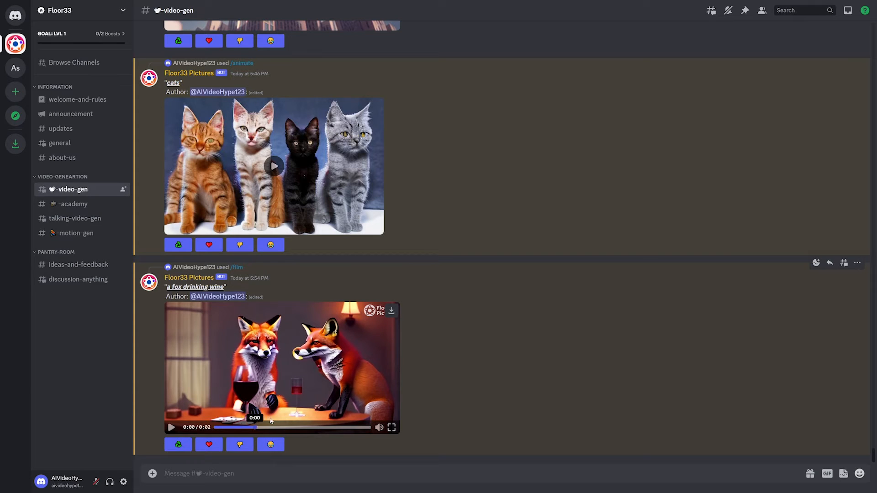
click(172, 428)
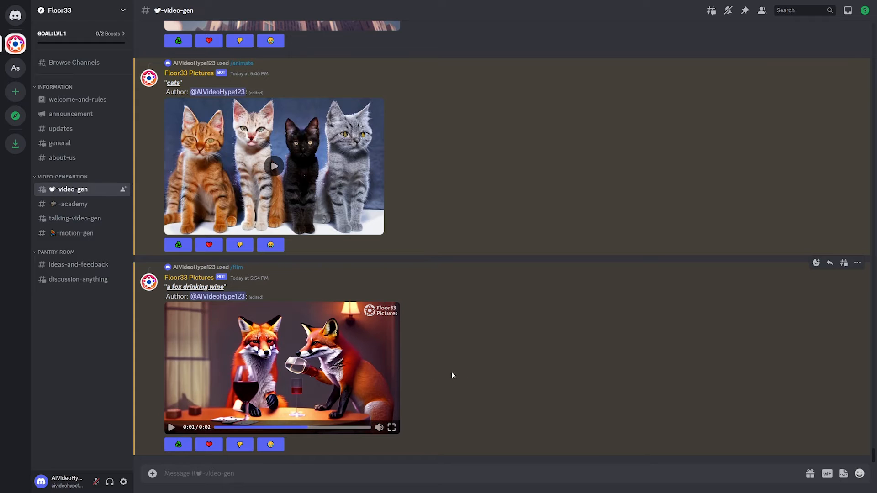
click(77, 99)
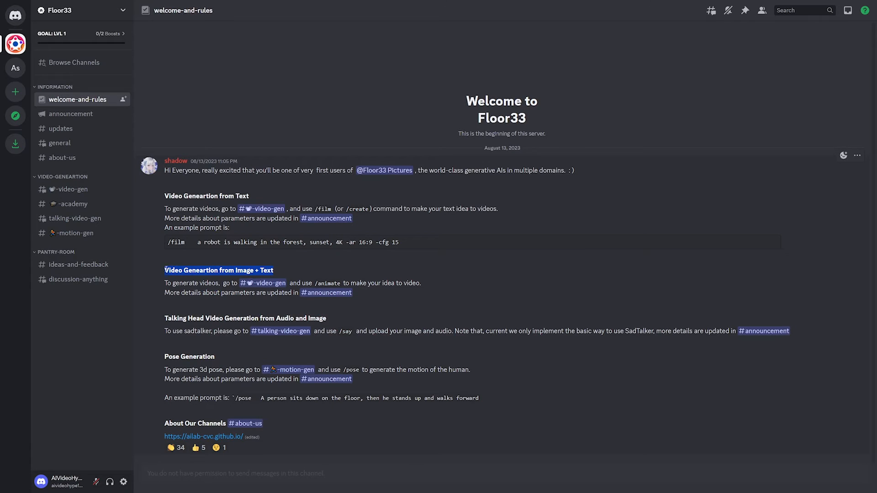
mouse_move(71, 116)
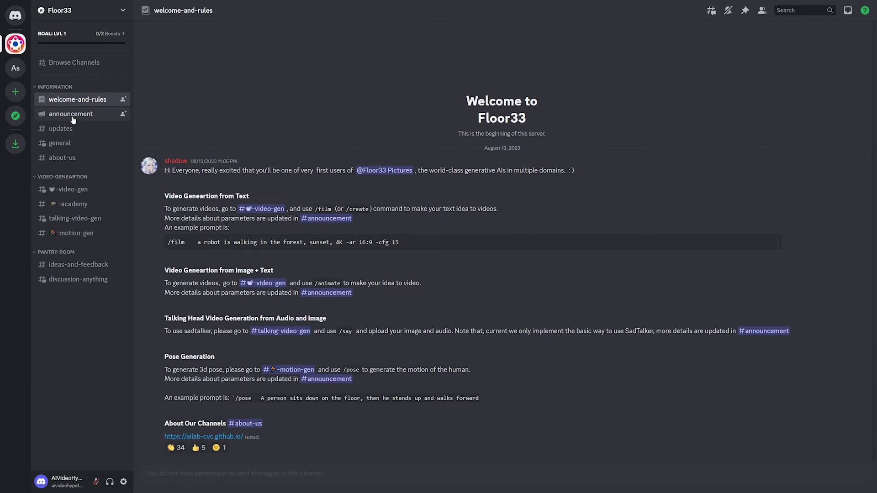
click(70, 189)
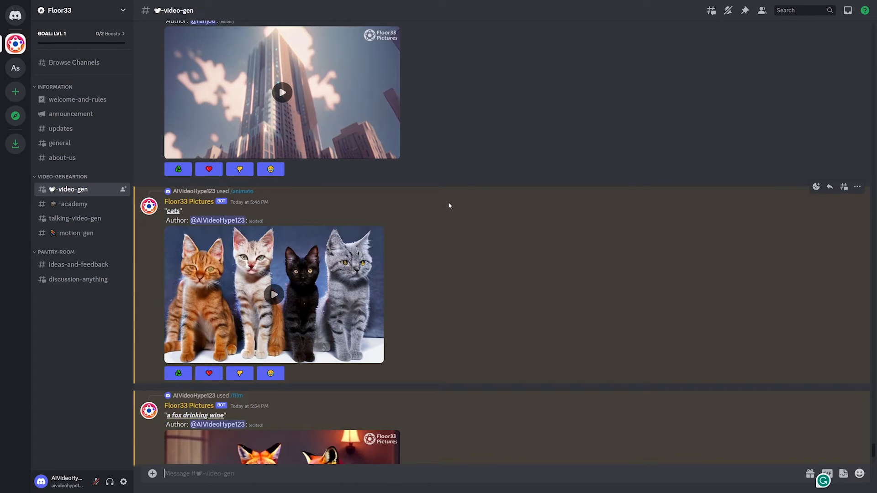
mouse_move(421, 214)
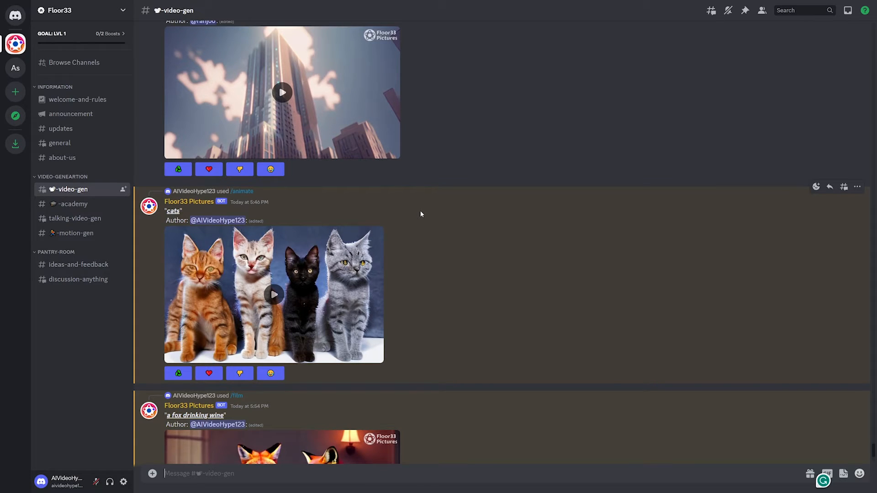
scroll(down, 3)
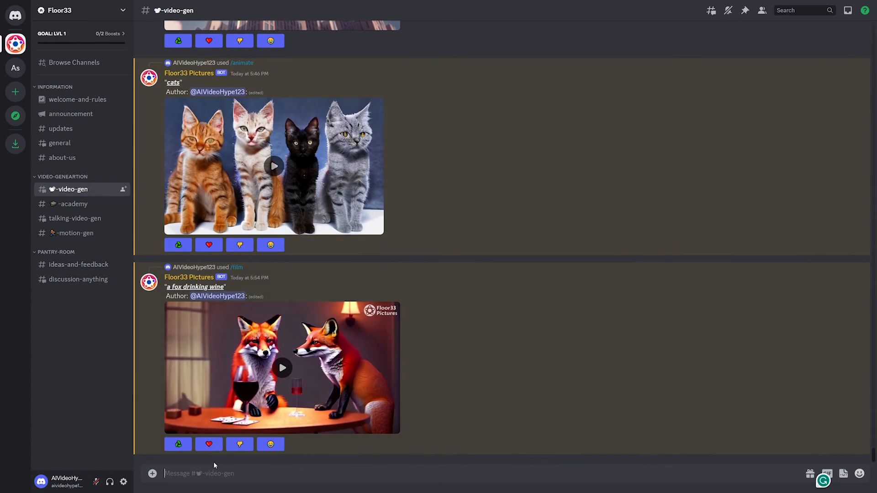
Start a /animate command with its img attachment option added
text(/anima)
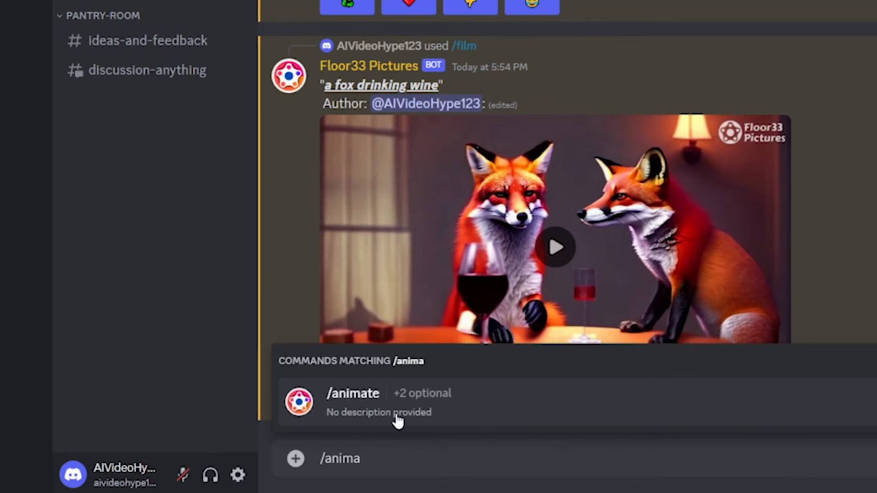
click(352, 393)
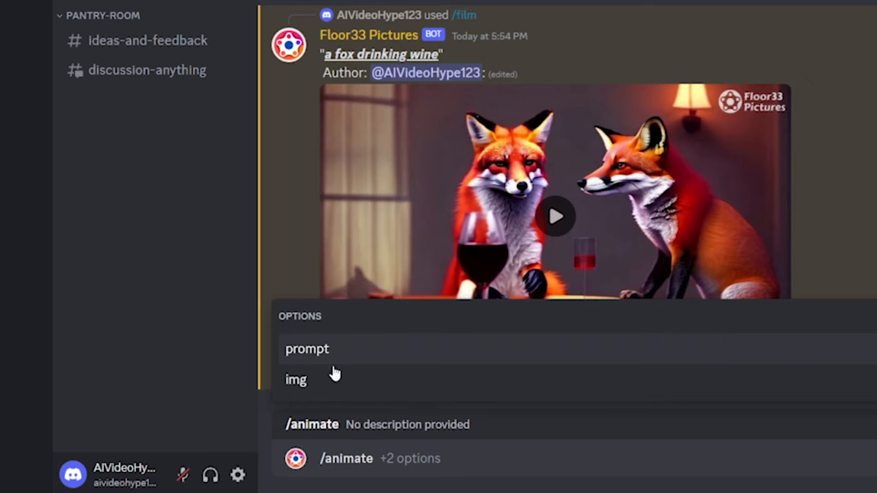
click(295, 379)
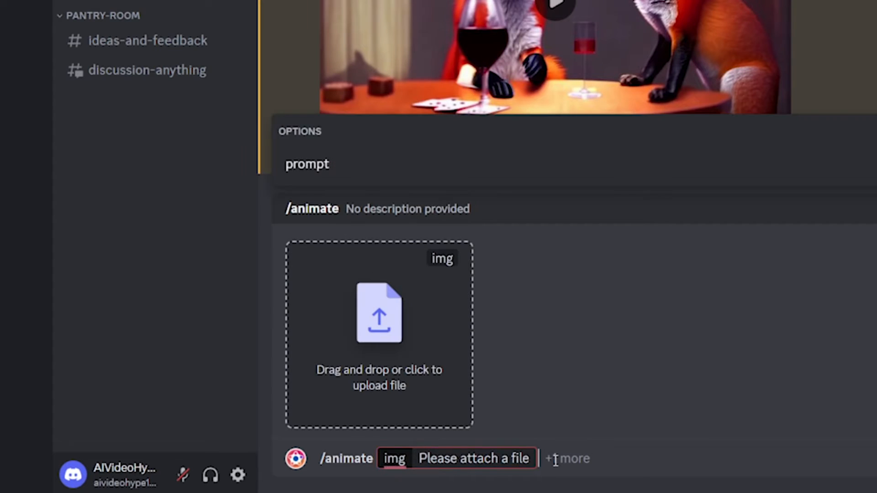
click(566, 458)
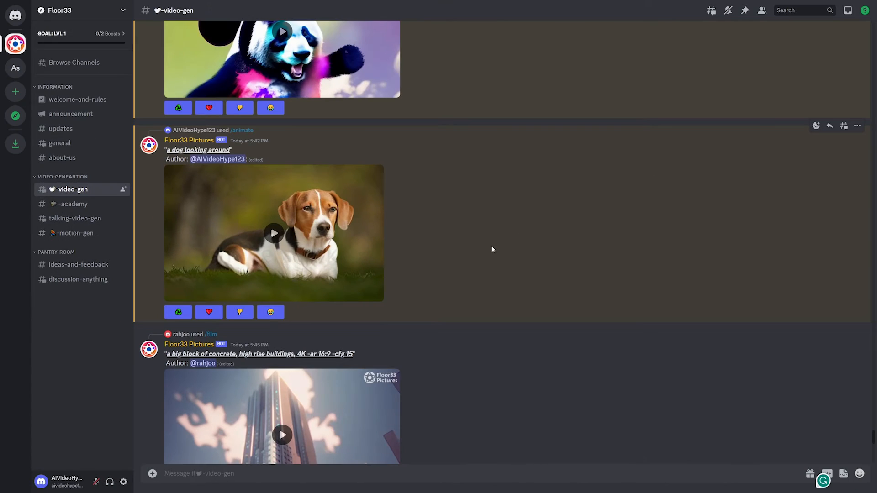
mouse_move(332, 242)
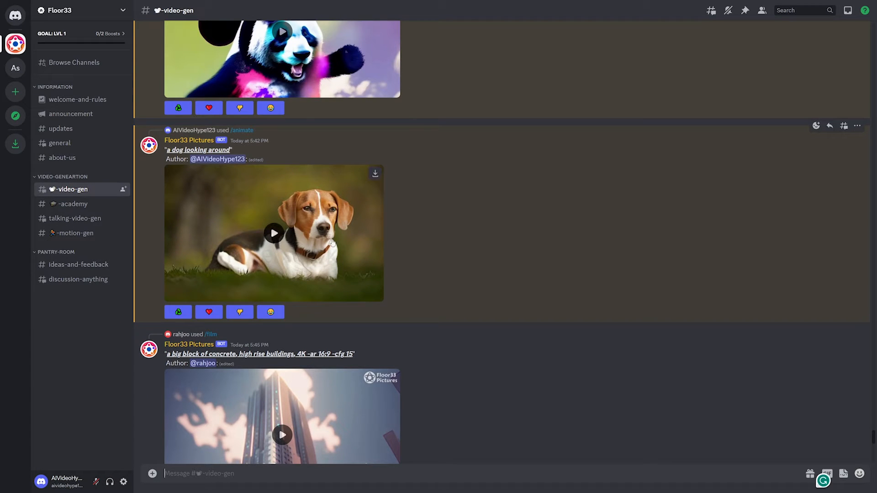
mouse_move(308, 249)
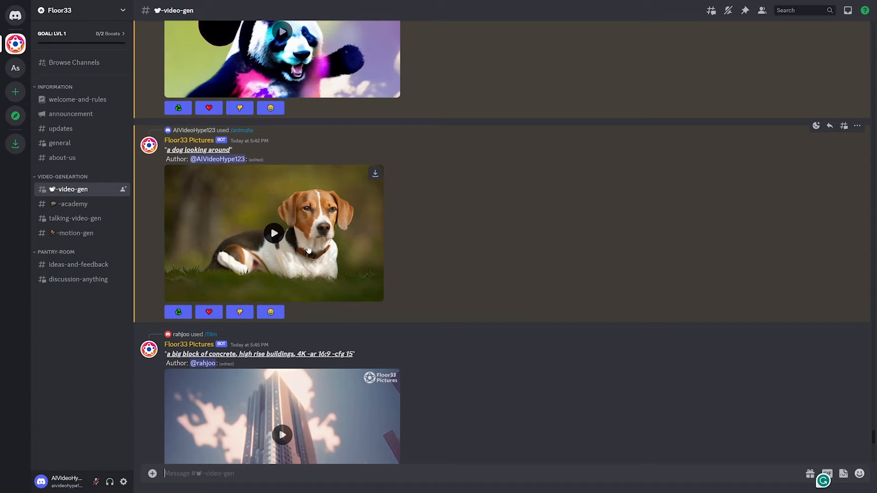
mouse_move(305, 213)
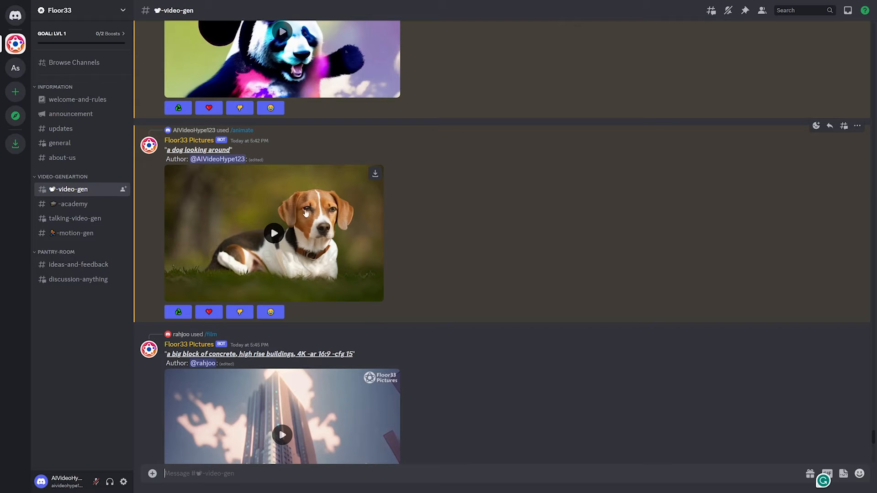
mouse_move(304, 215)
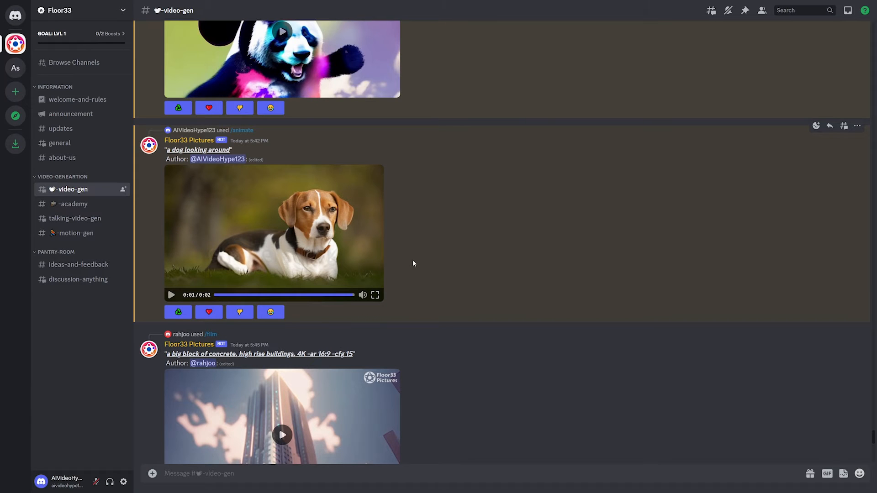
Play the 'cats' /animate clip, then switch to #welcome-and-rules
scroll(down, 3)
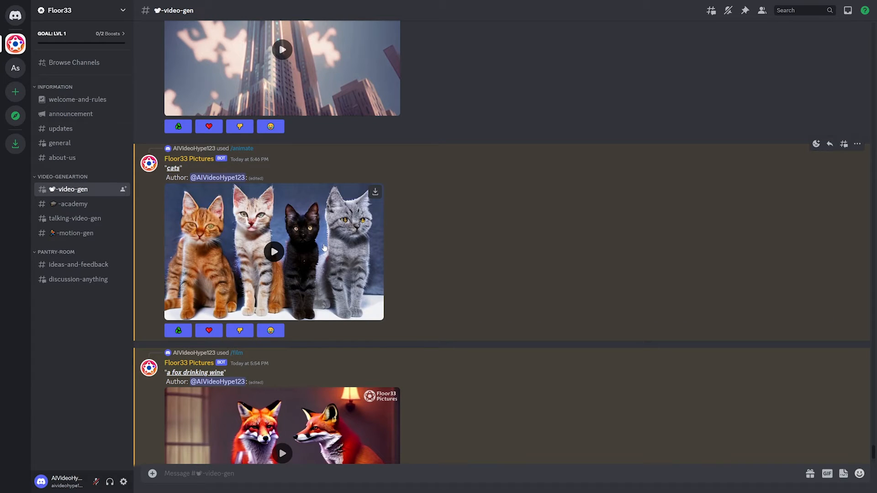
mouse_move(325, 253)
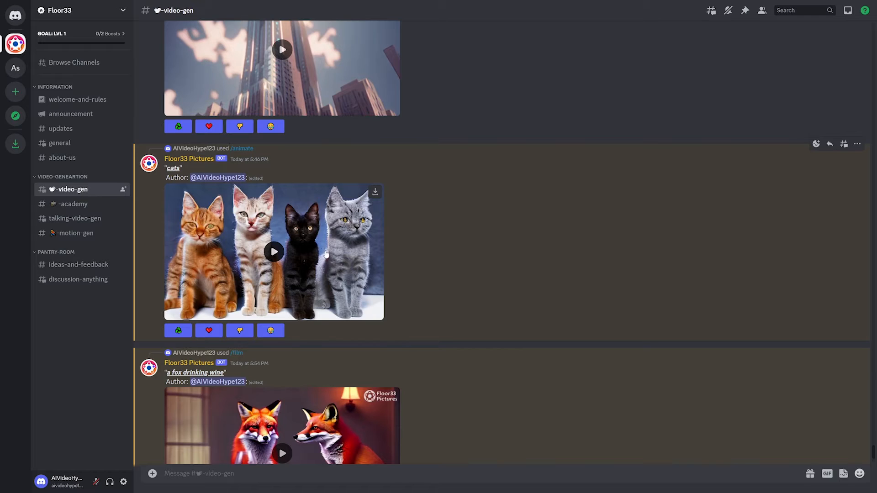
mouse_move(269, 221)
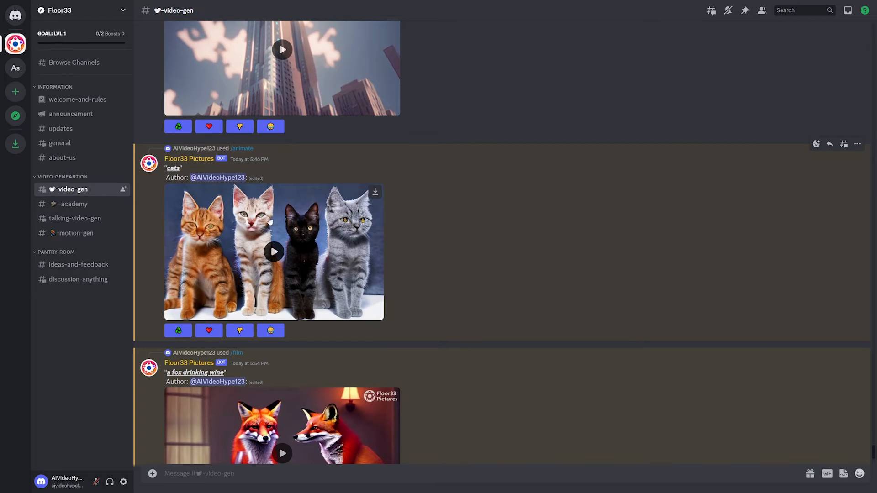
mouse_move(274, 238)
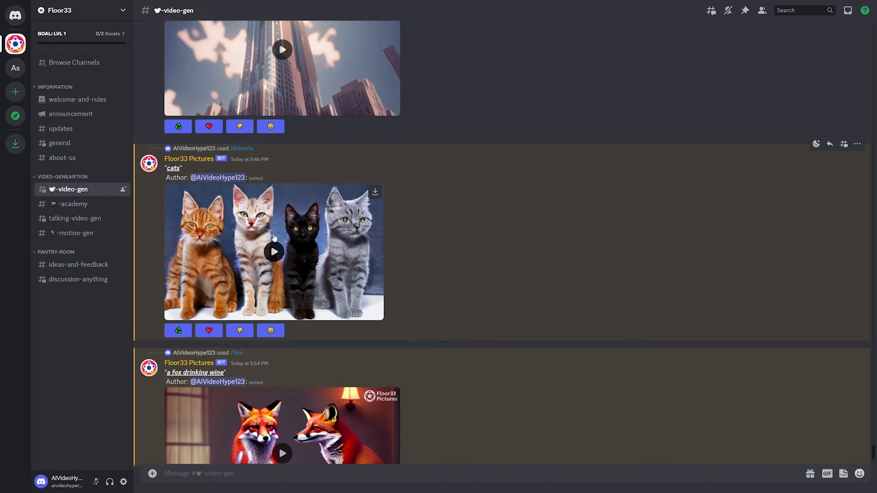
click(274, 252)
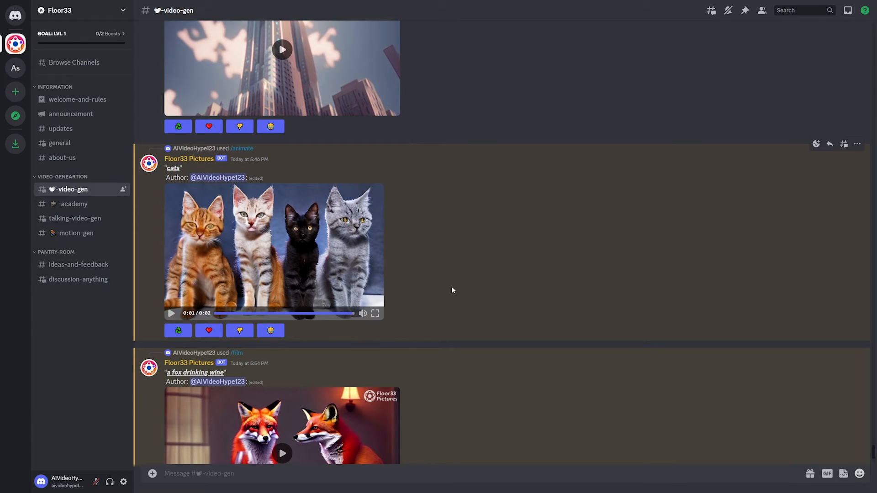
mouse_move(403, 269)
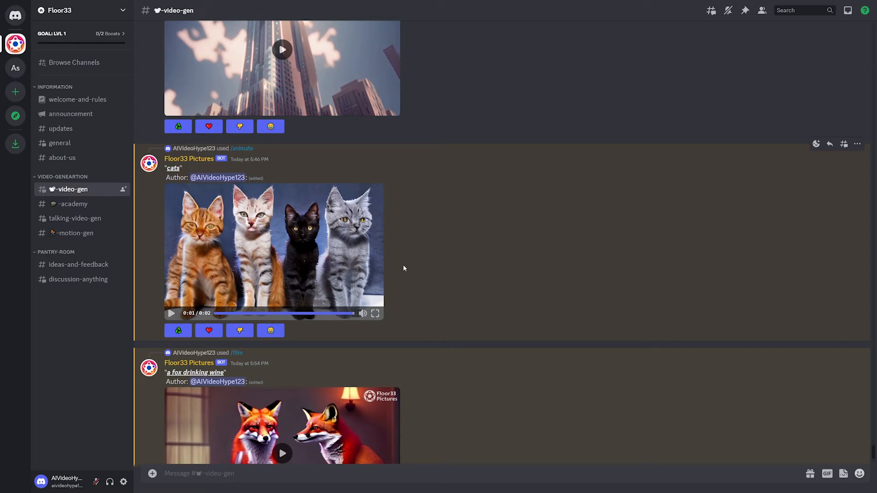
mouse_move(383, 249)
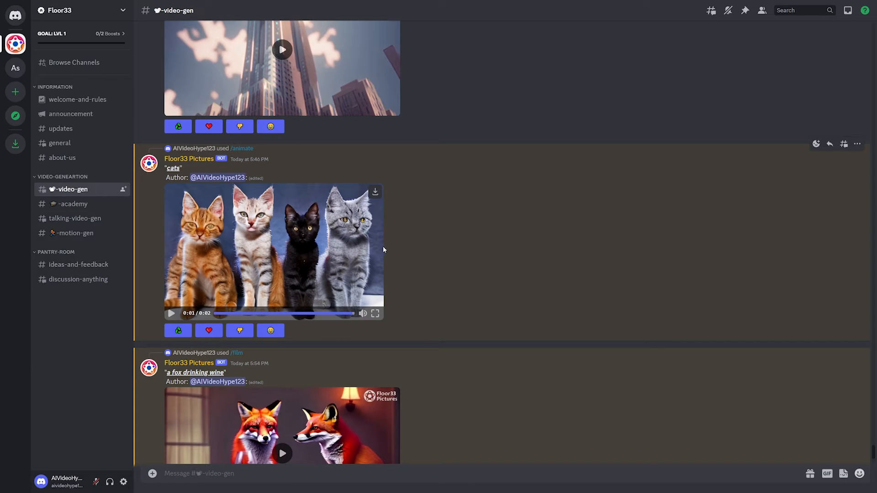
mouse_move(488, 263)
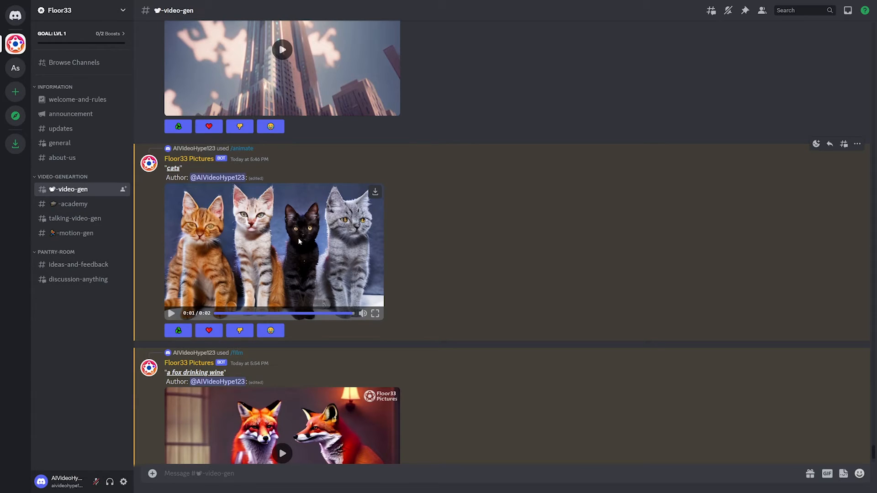
click(75, 99)
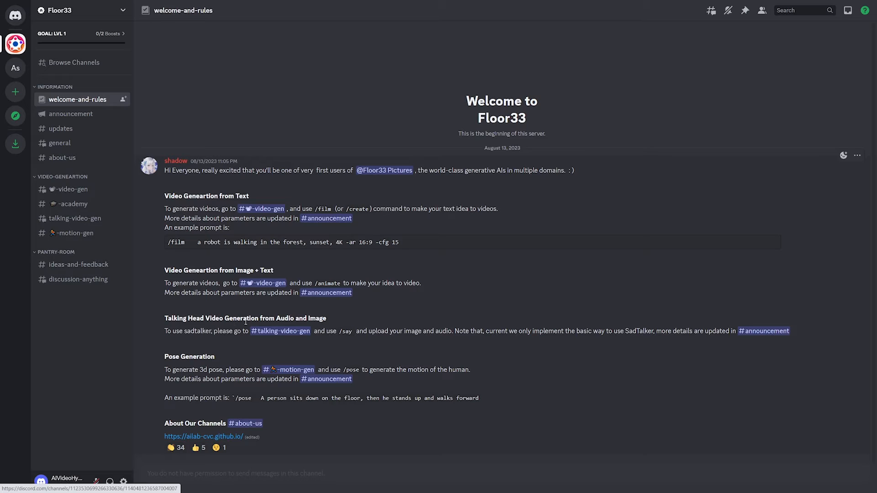
mouse_move(381, 317)
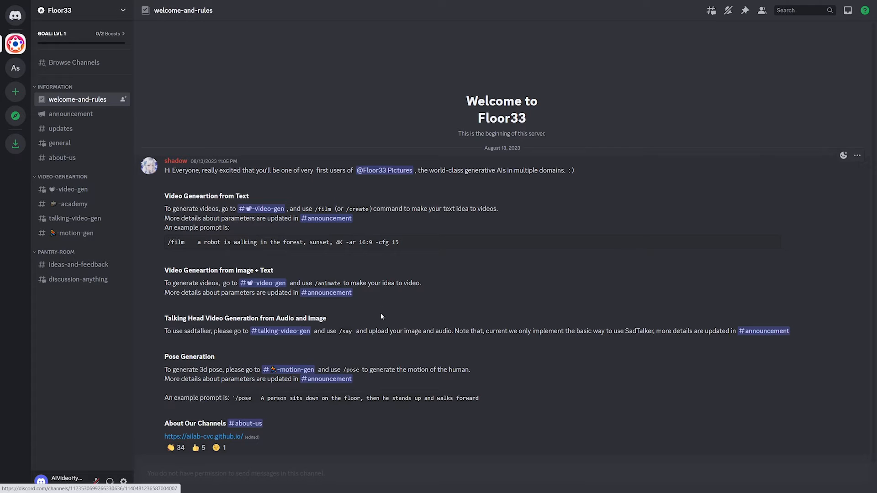
Follow the #talking-video-gen link under Talking Head Video Generation
click(73, 218)
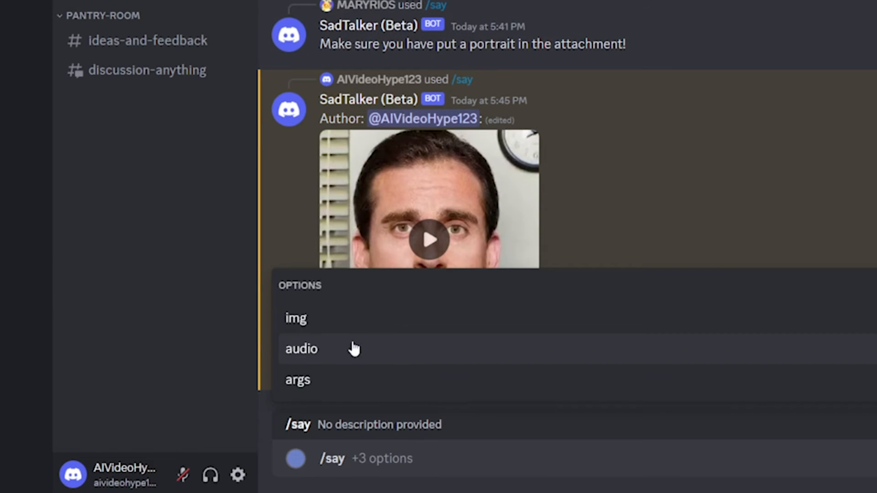
mouse_move(321, 329)
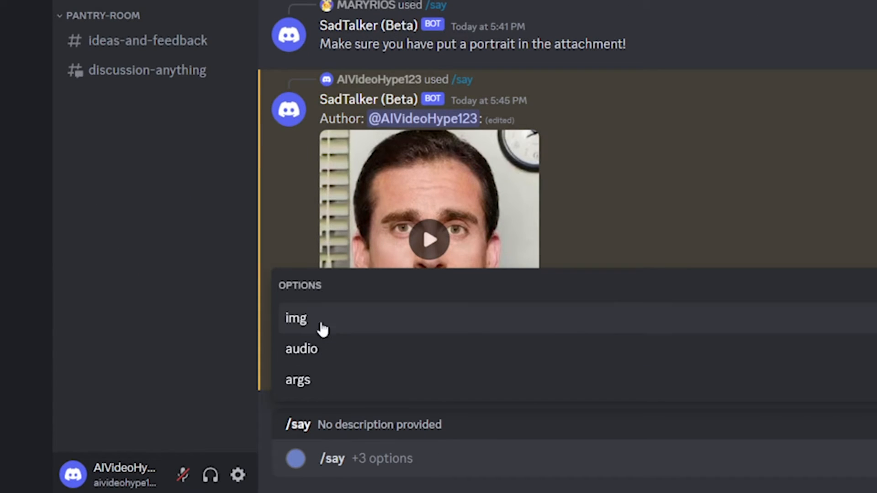
mouse_move(307, 391)
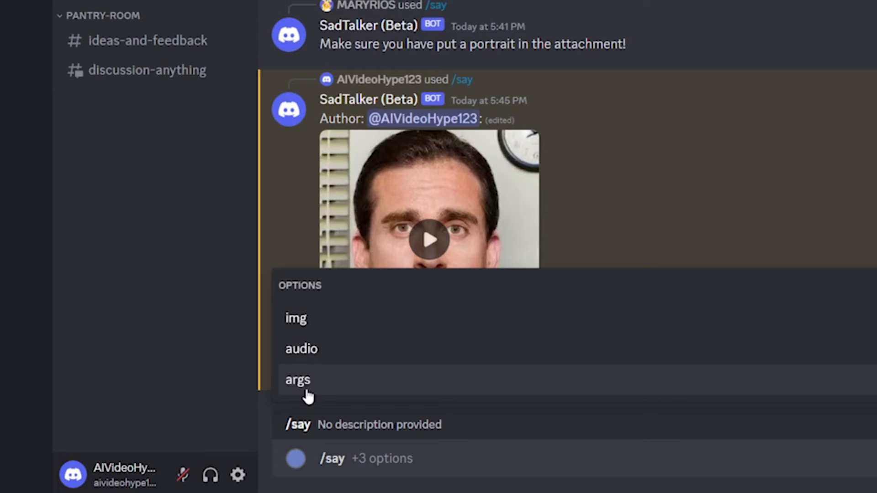
mouse_move(336, 402)
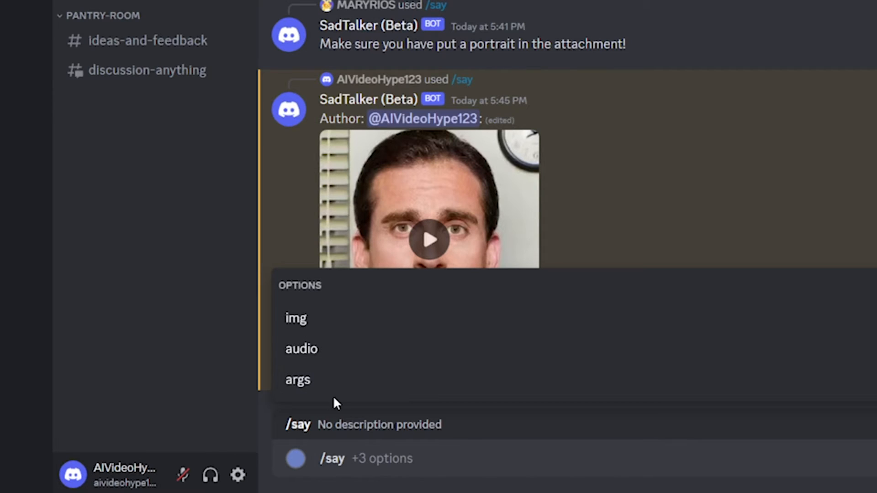
mouse_move(363, 327)
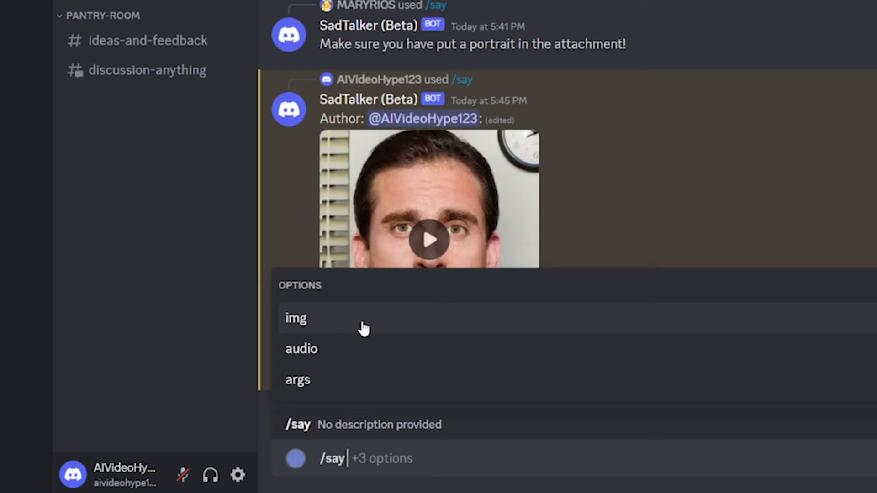
mouse_move(357, 334)
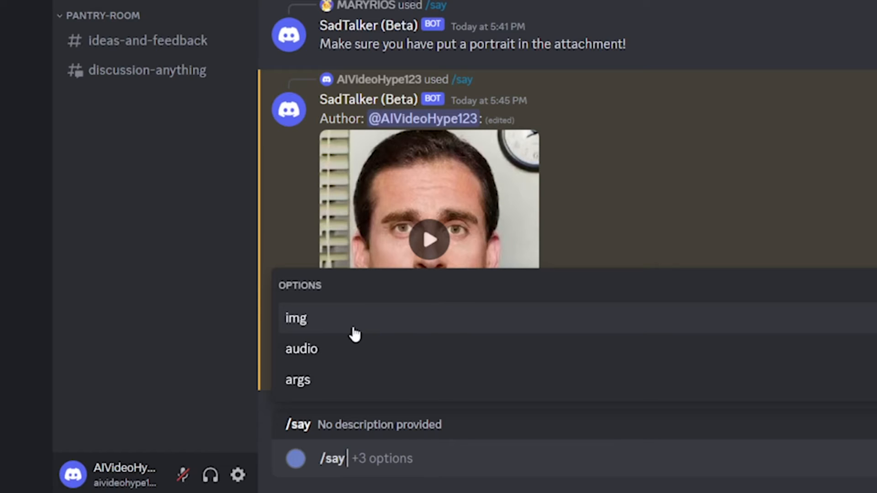
Attach a Jim Carrey portrait as img and an ElevenLabs mp3 as audio to /say
click(295, 318)
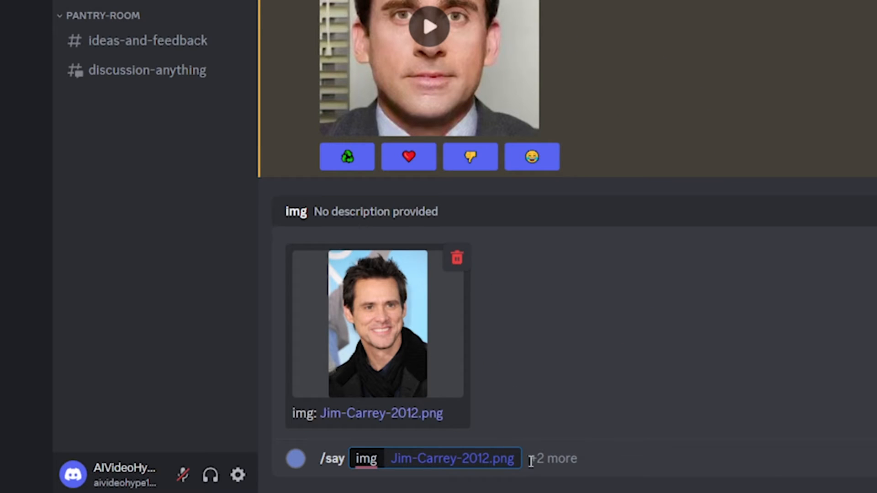
click(552, 458)
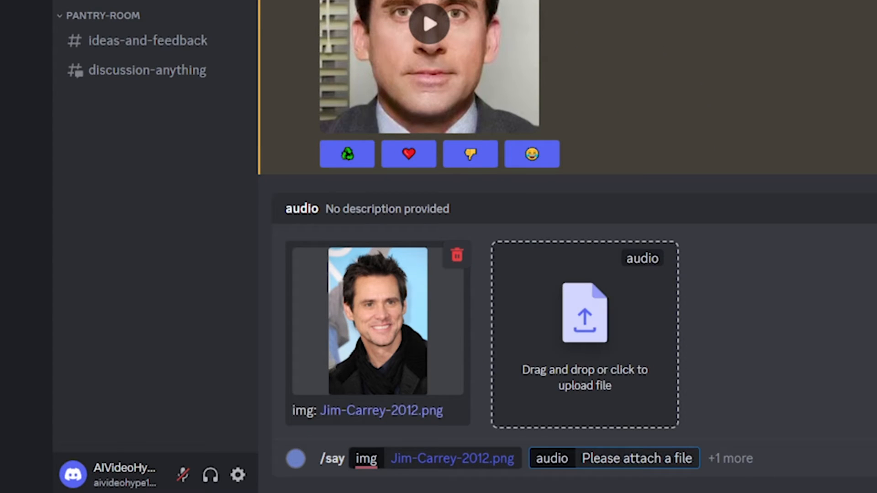
click(583, 335)
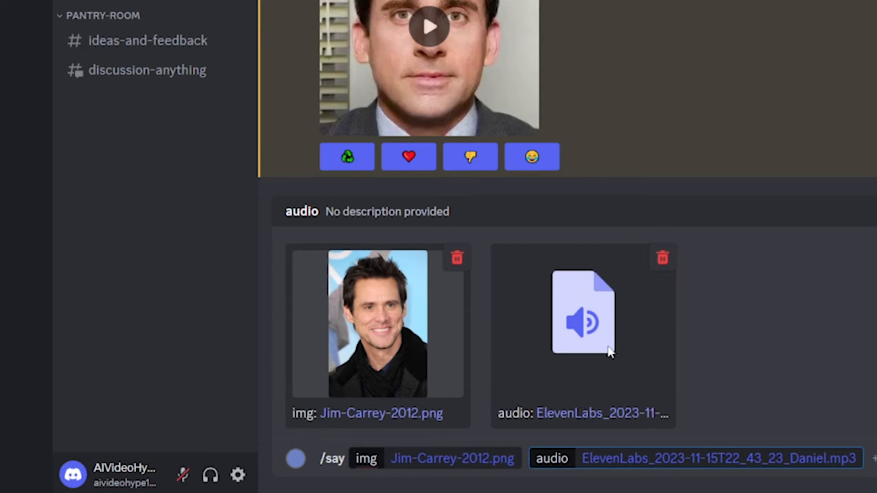
mouse_move(782, 293)
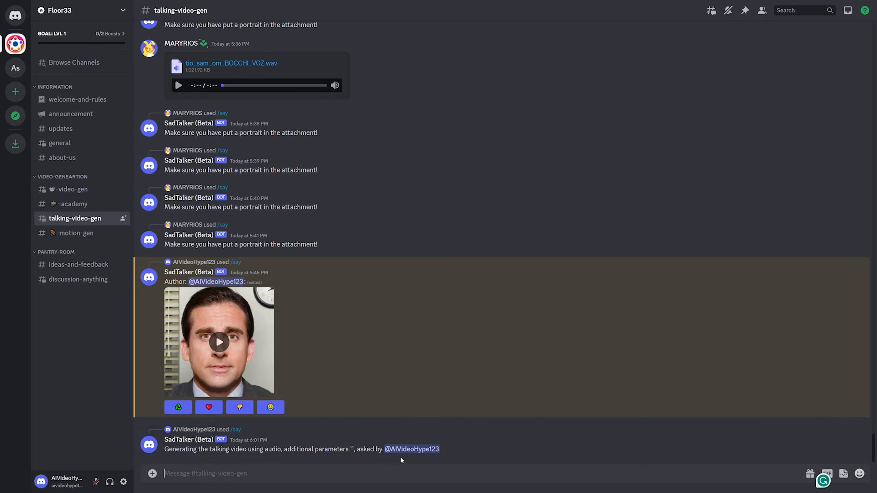
mouse_move(384, 402)
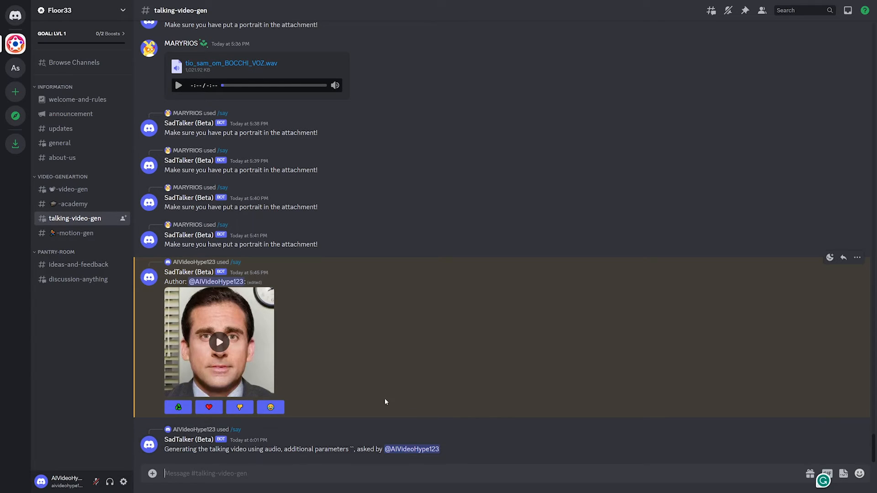
mouse_move(175, 326)
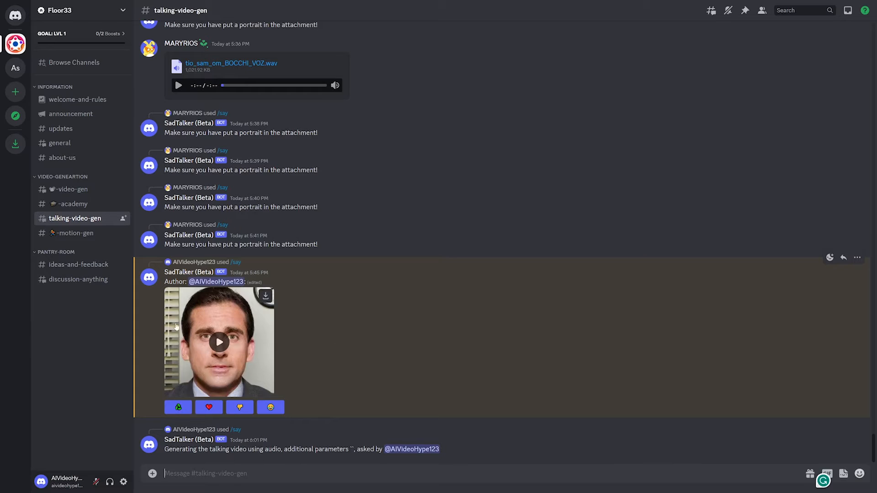
mouse_move(218, 342)
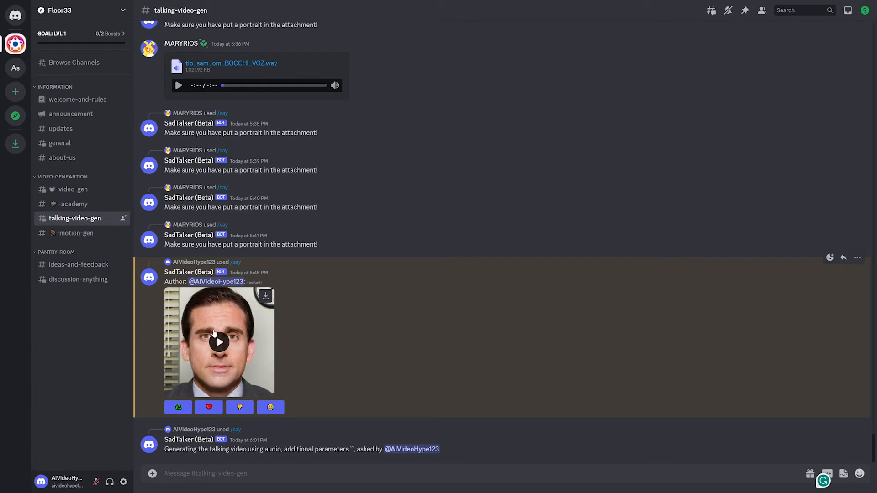
mouse_move(226, 351)
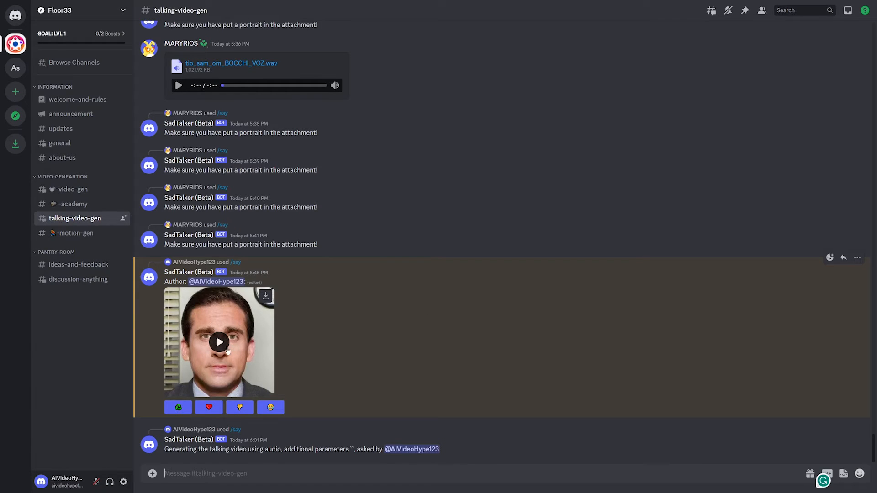
Play the earlier SadTalker talking-head clip while the new video generates
click(219, 341)
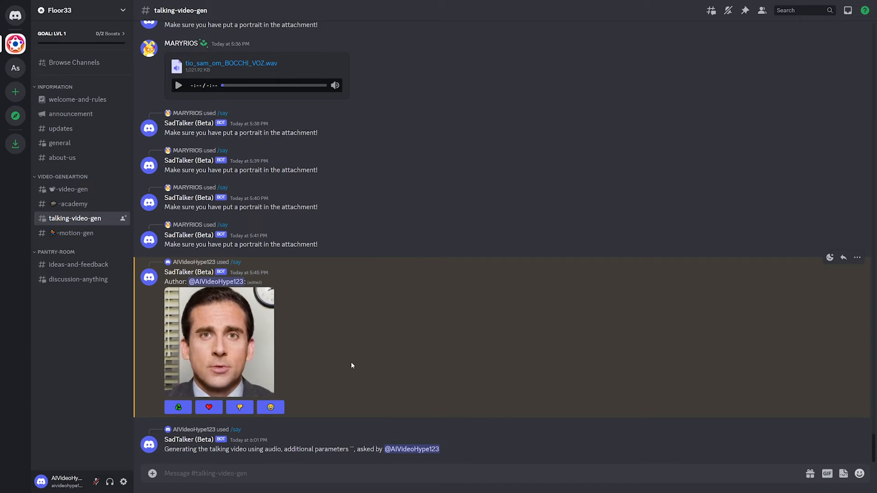
click(218, 341)
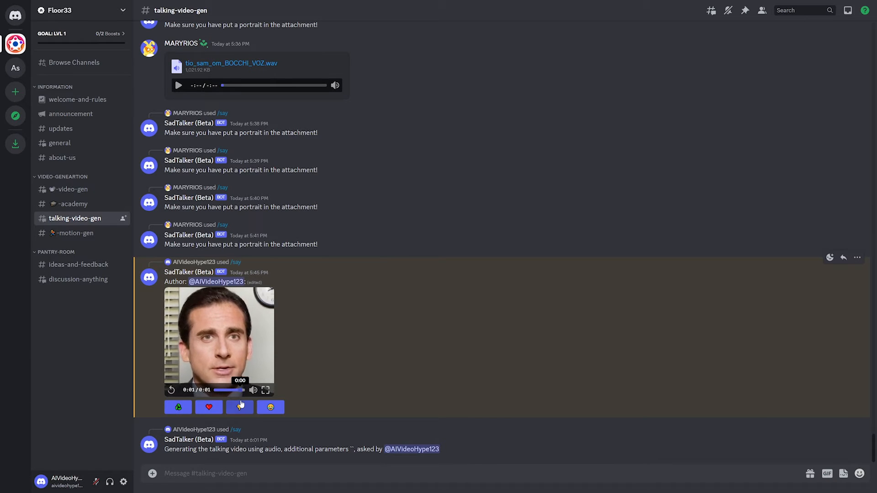
Play the upper and lower SadTalker clips in #talking-video-gen, replaying the upper one
scroll(down, 3)
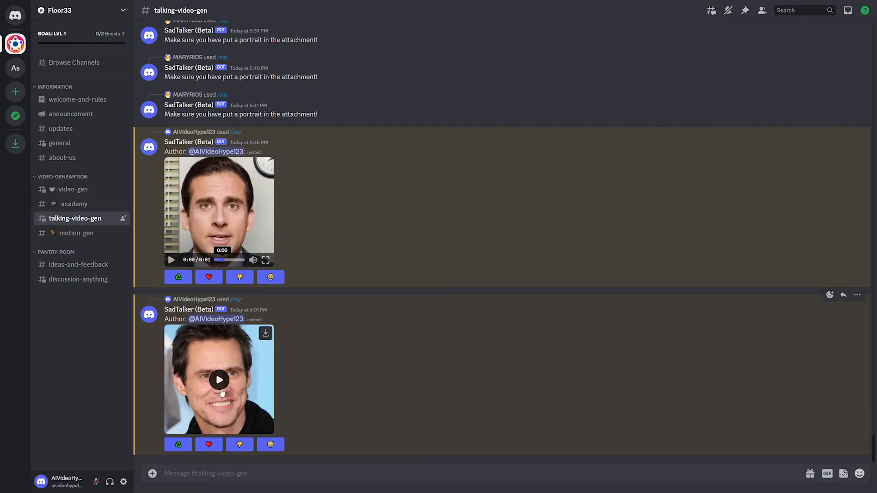
click(171, 259)
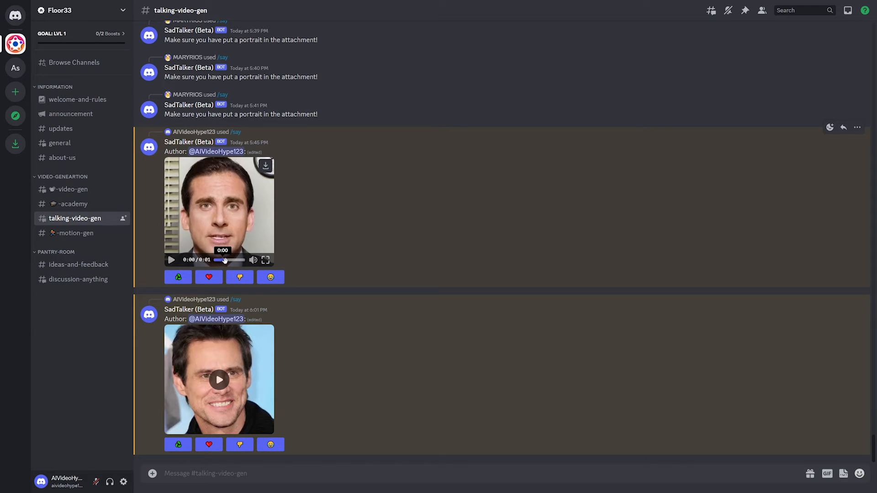
click(171, 259)
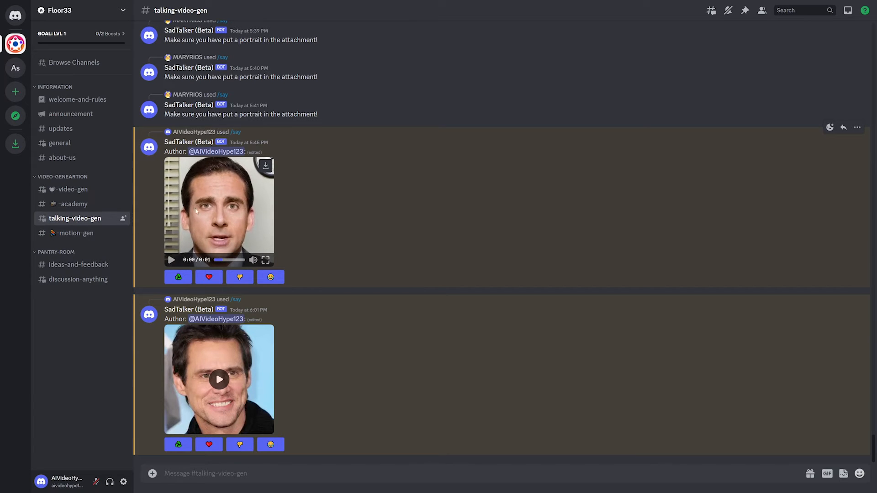
mouse_move(250, 379)
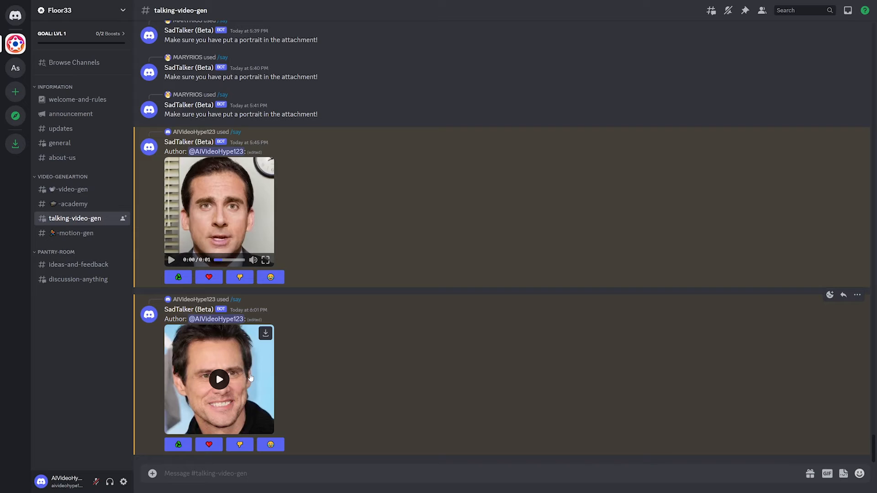
mouse_move(245, 392)
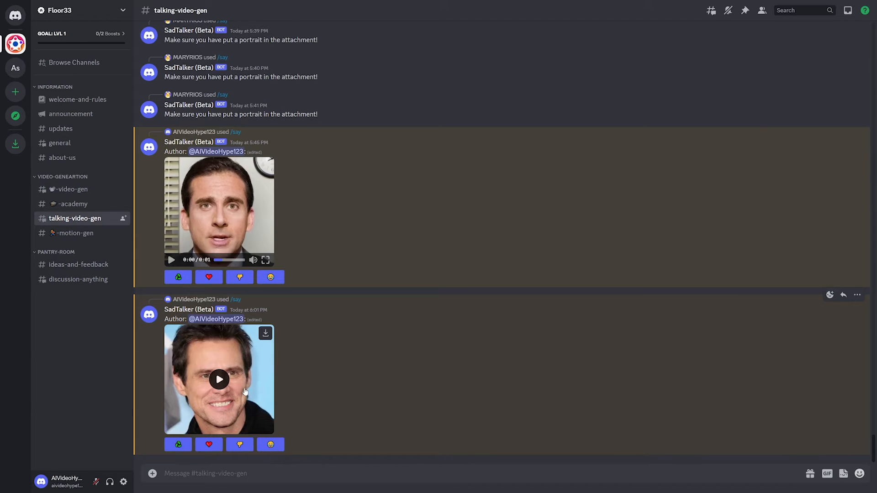
mouse_move(381, 386)
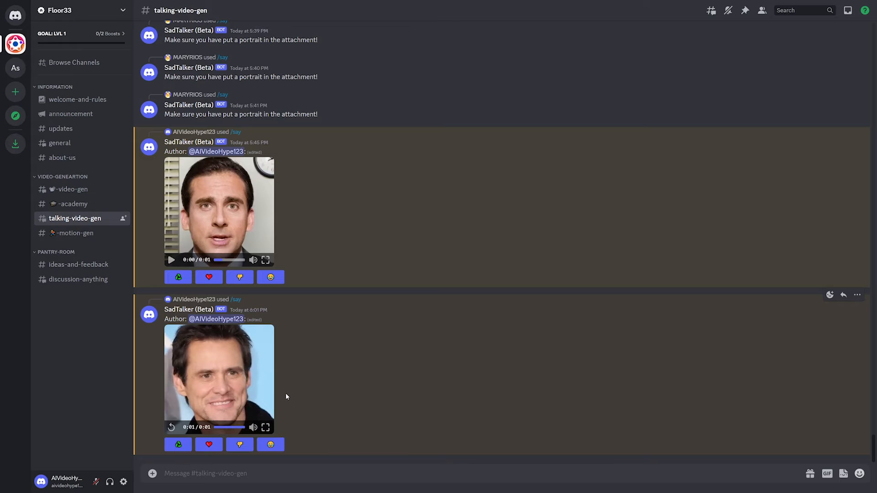
mouse_move(253, 406)
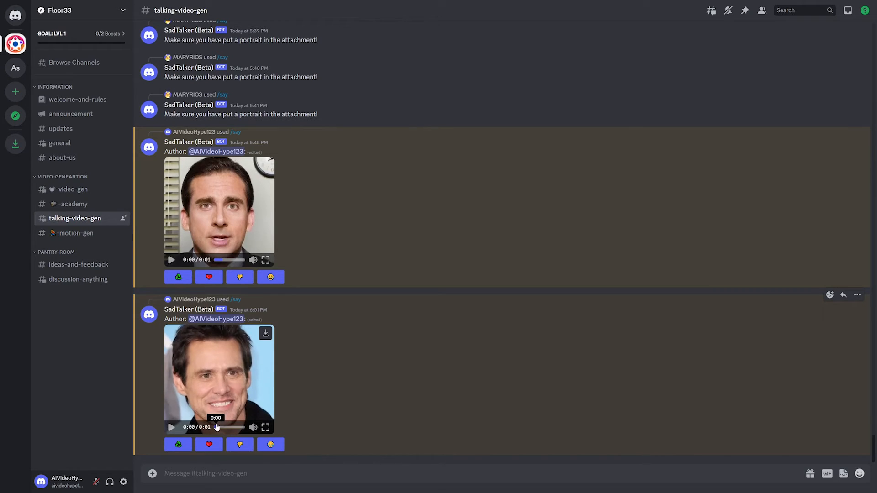
mouse_move(188, 404)
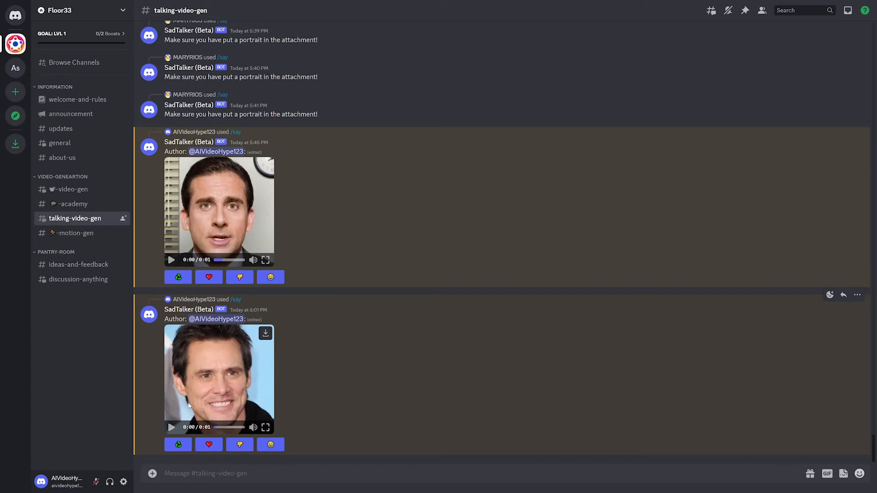
mouse_move(244, 418)
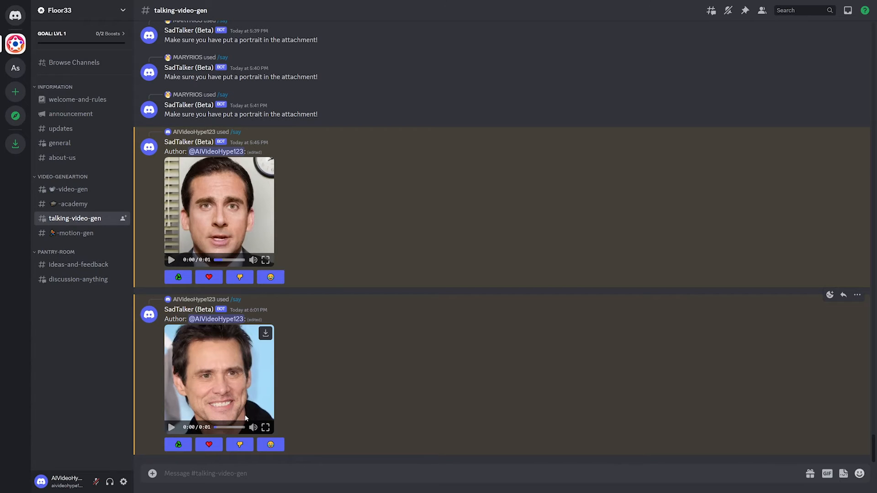
mouse_move(219, 427)
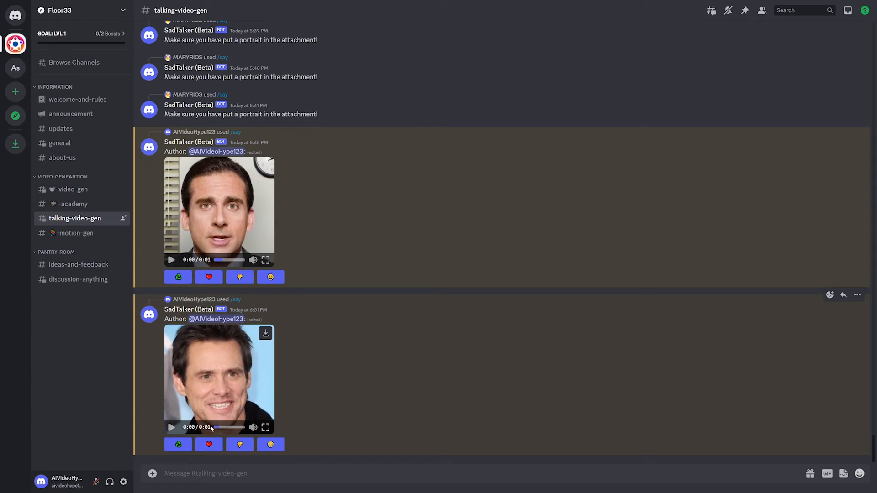
click(171, 427)
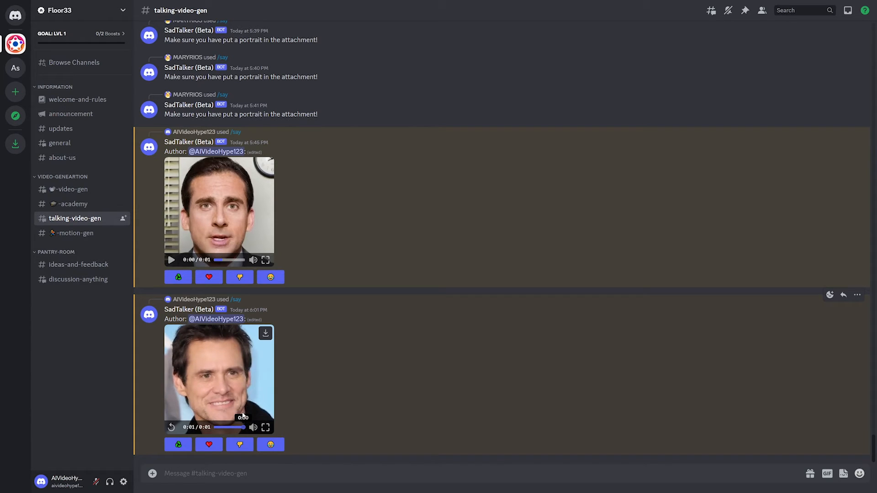
mouse_move(256, 272)
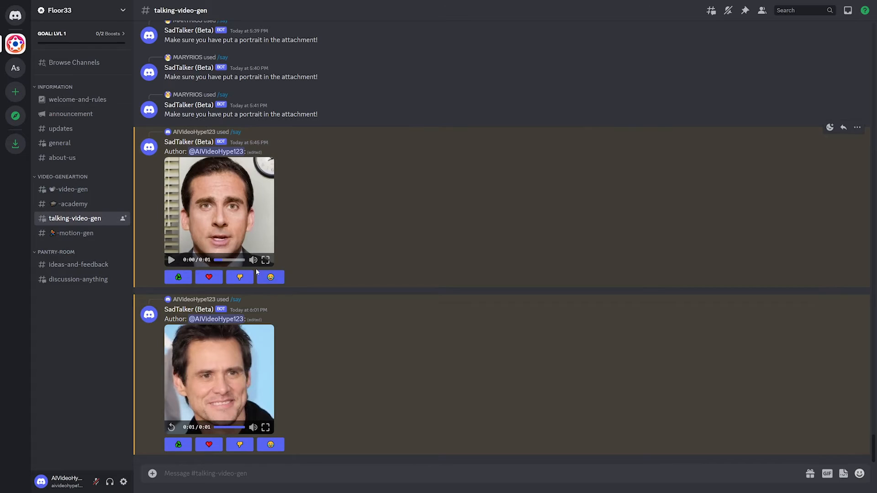
mouse_move(223, 244)
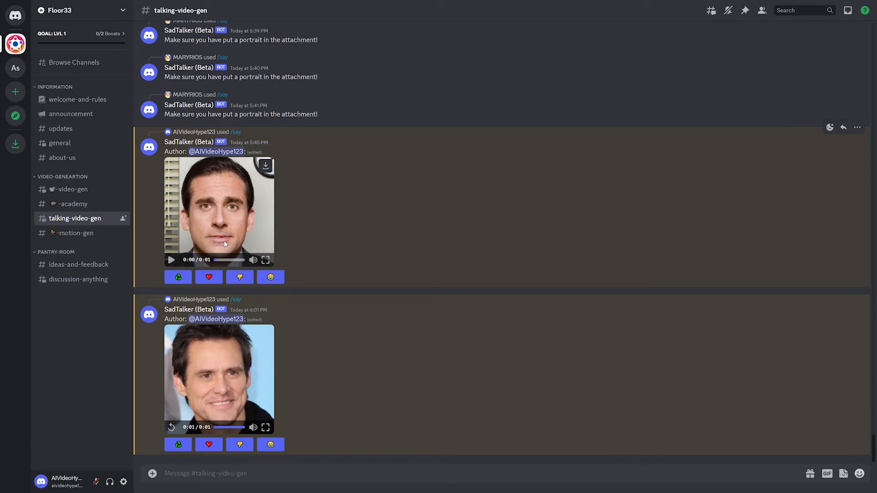
mouse_move(202, 236)
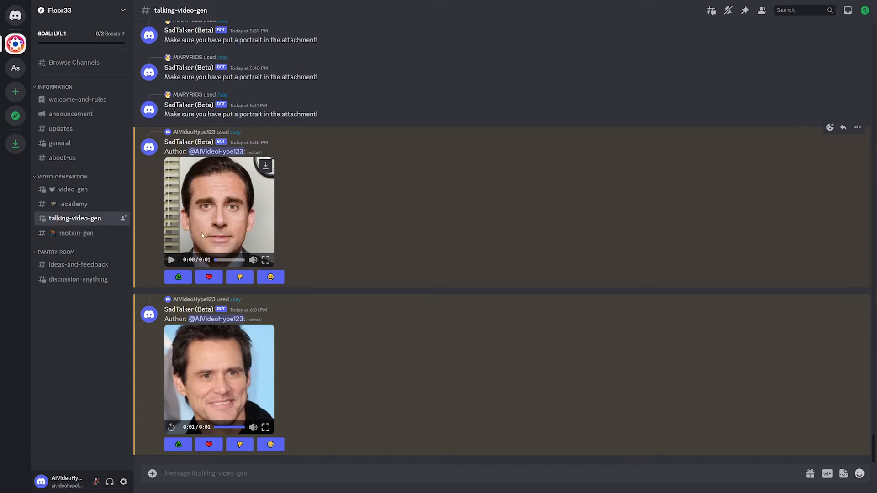
mouse_move(218, 228)
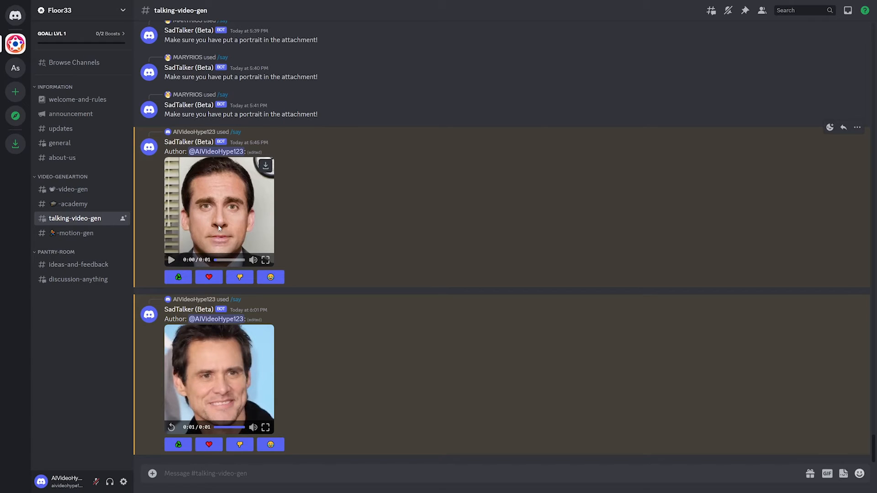
click(172, 260)
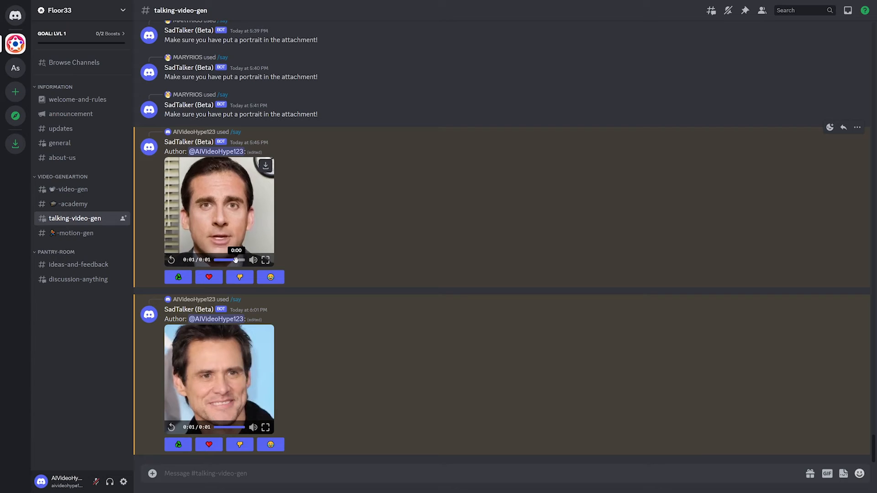
click(171, 259)
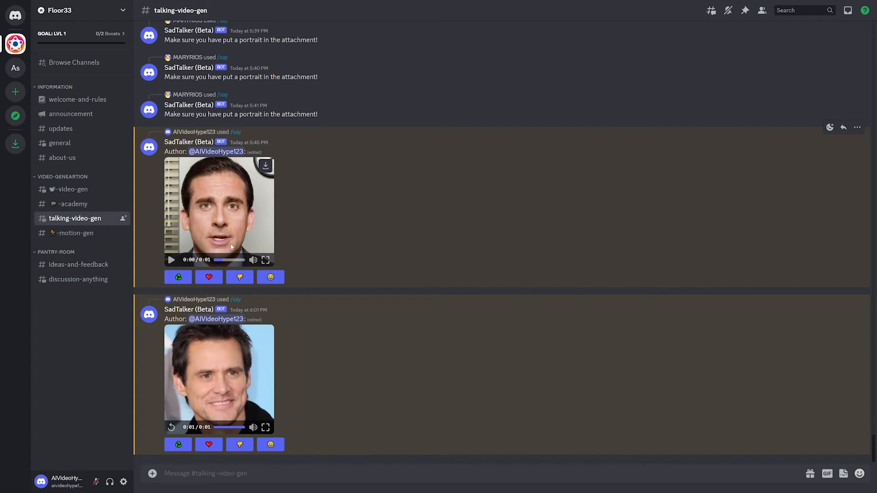
mouse_move(219, 229)
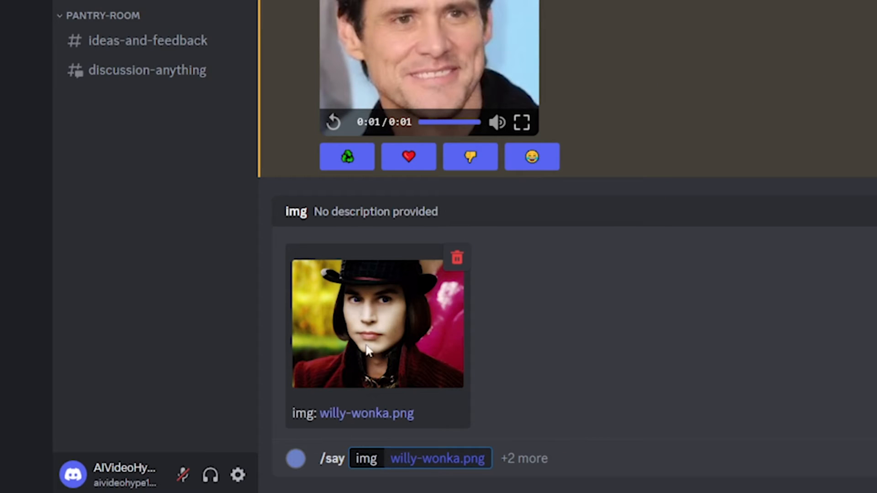
Start composing a /say talking-video command in the message box
click(523, 458)
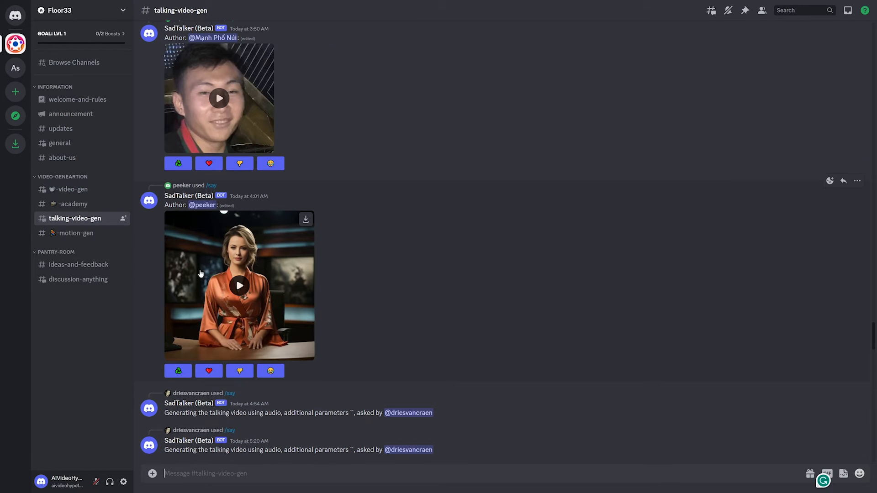
mouse_move(406, 286)
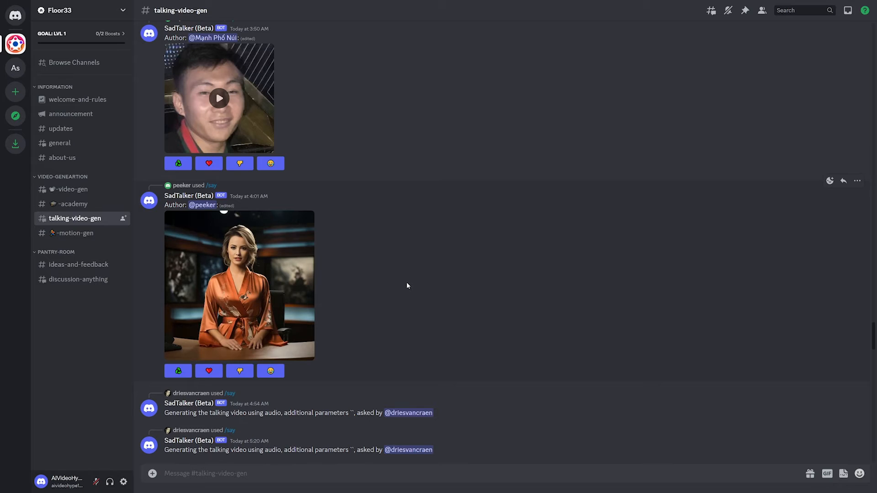
mouse_move(400, 287)
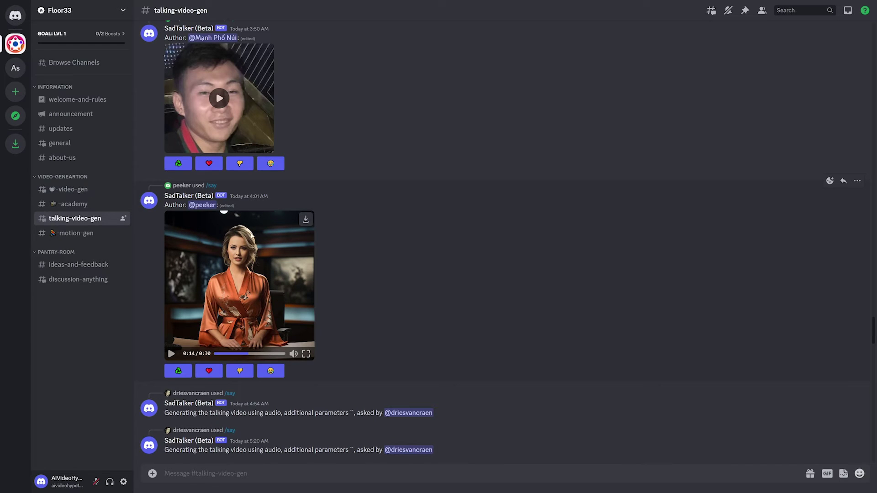
mouse_move(251, 235)
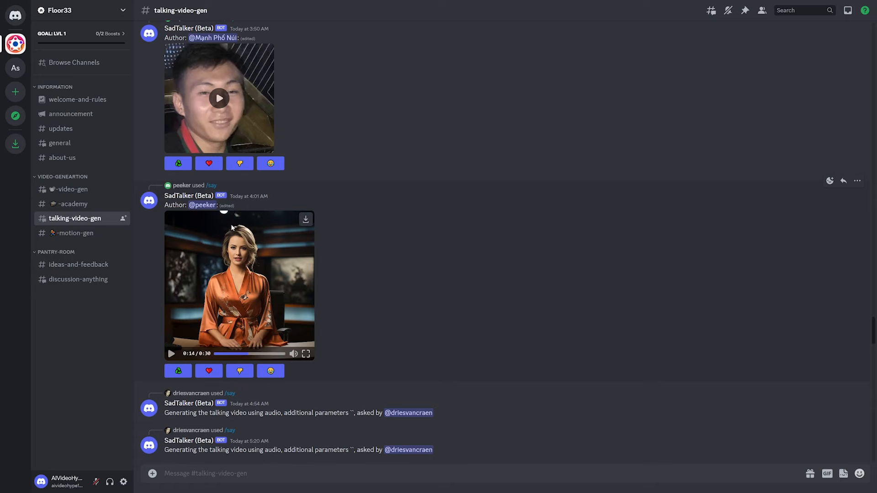
mouse_move(242, 258)
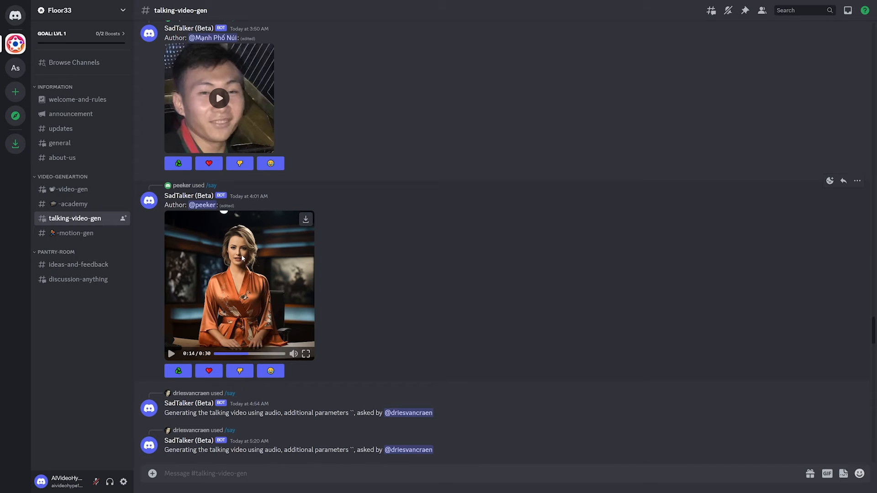
Play LeviFurey's talking-head clip, scrubbing between about 0:22 and 0:37
scroll(up, 3)
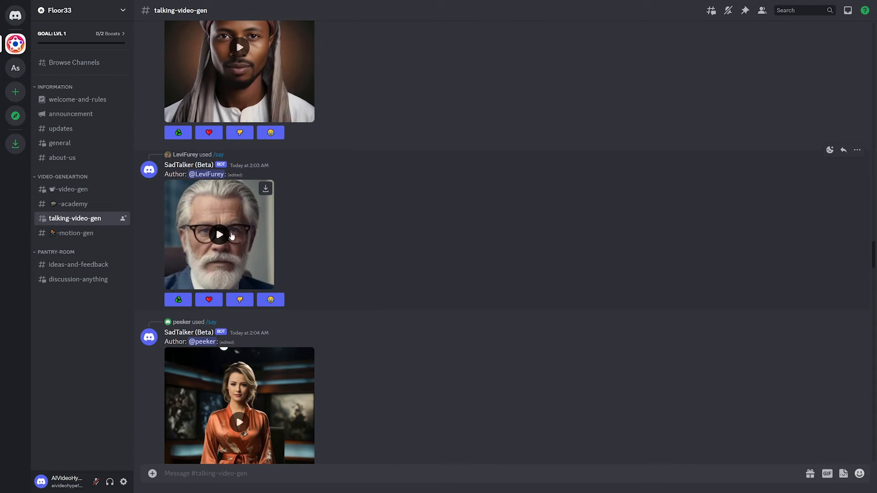
mouse_move(226, 236)
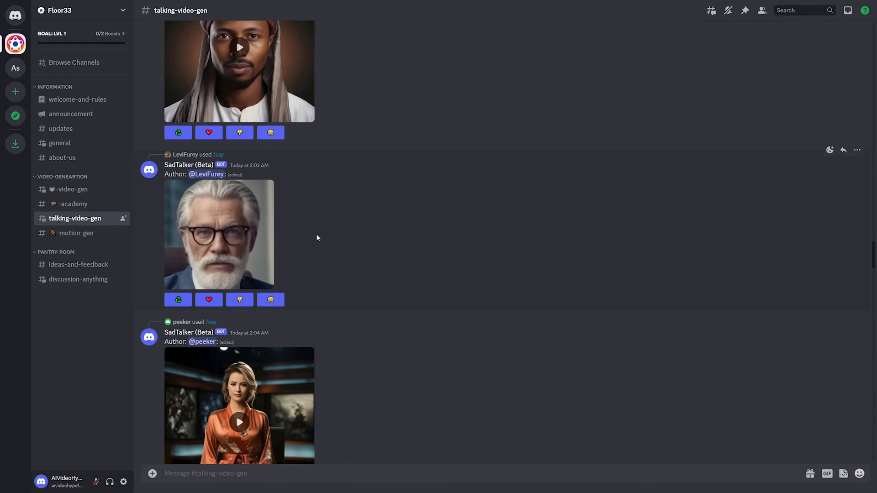
click(218, 234)
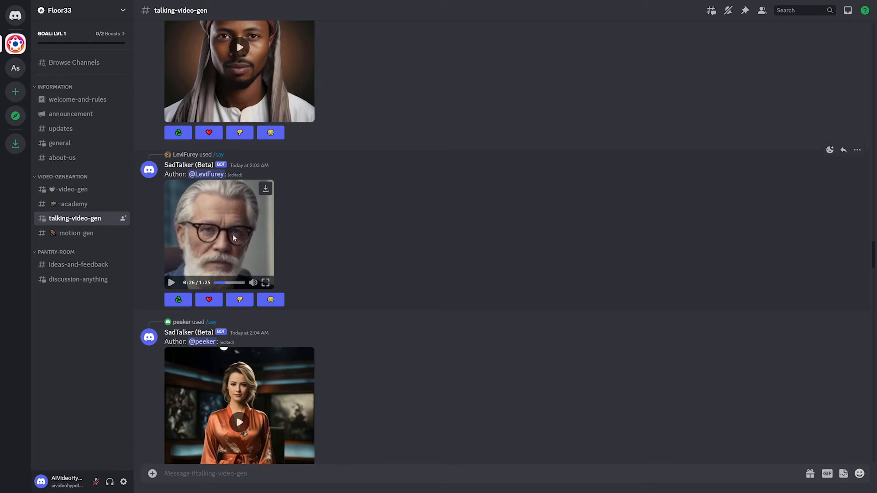
mouse_move(219, 268)
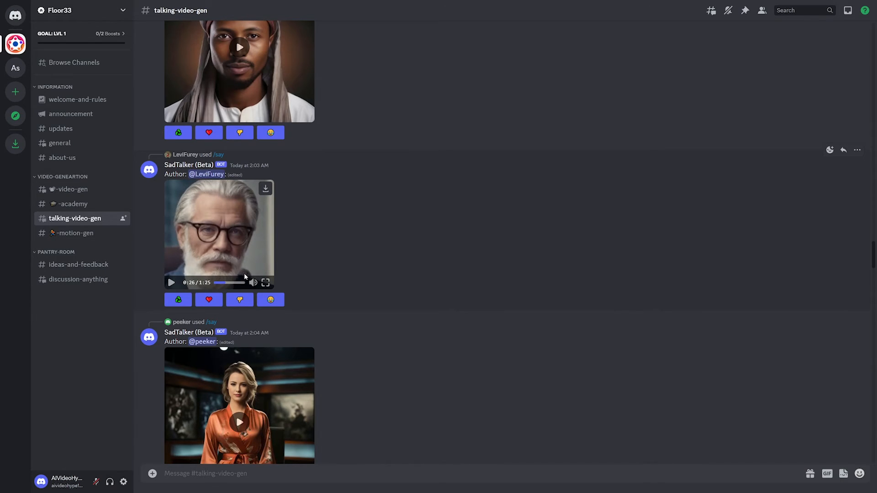
mouse_move(226, 282)
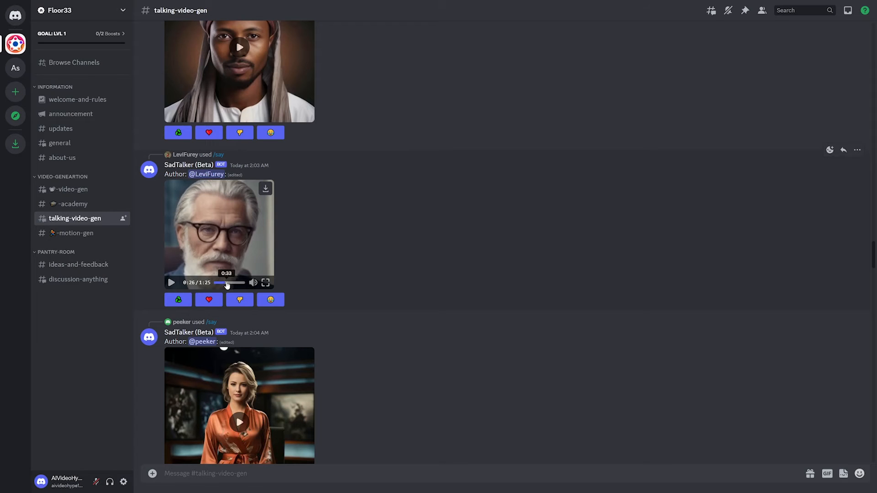
click(227, 282)
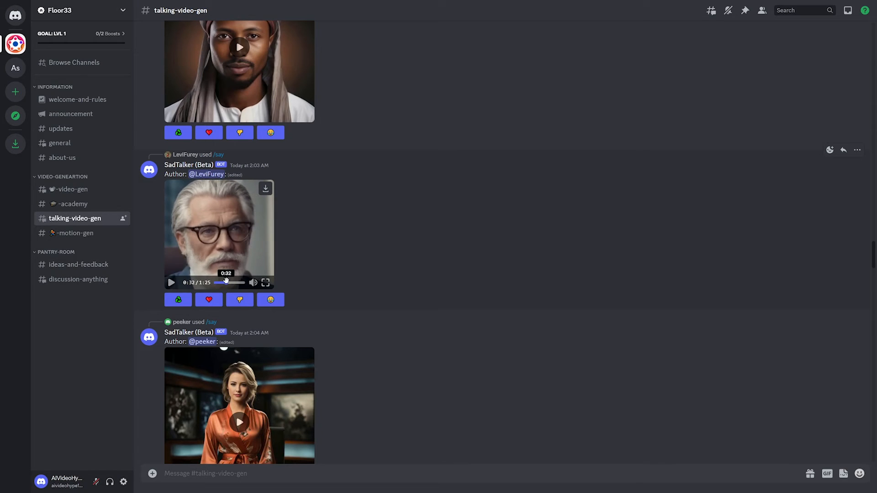
mouse_move(218, 259)
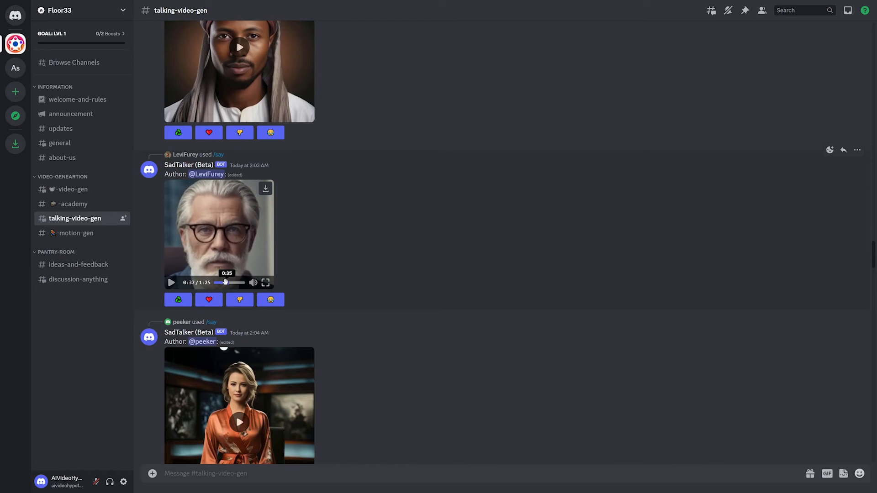
click(224, 282)
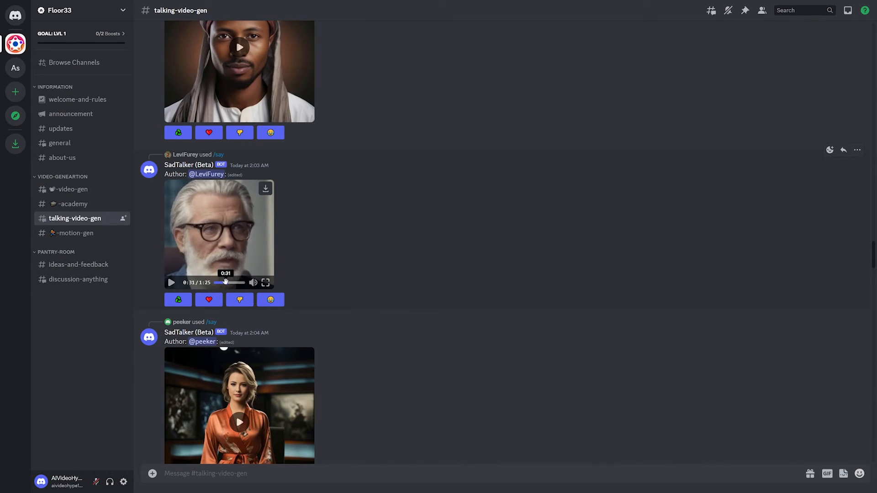
mouse_move(228, 256)
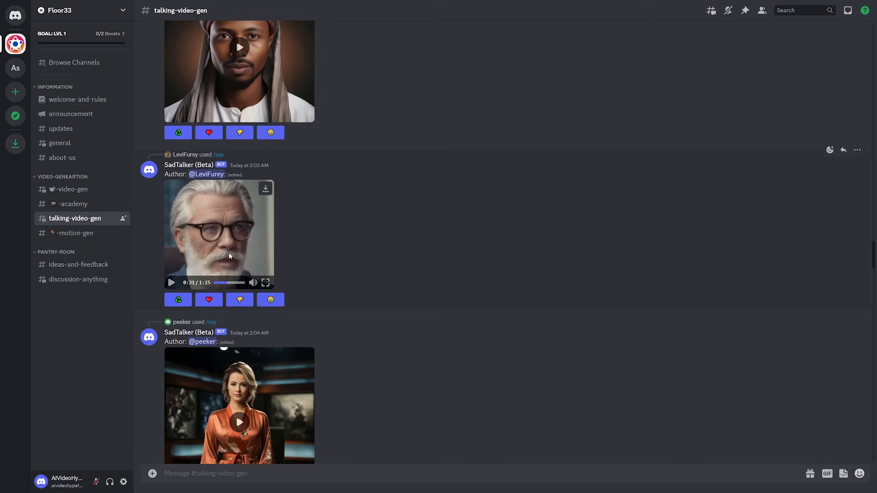
mouse_move(220, 192)
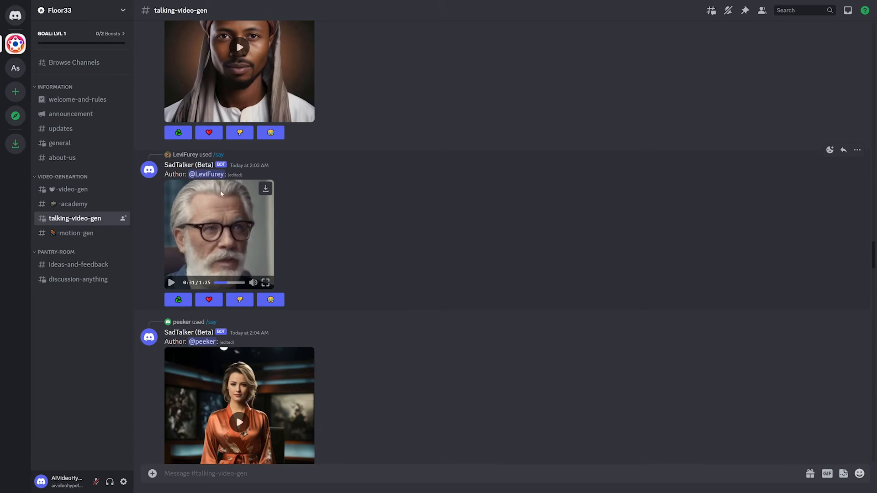
mouse_move(223, 283)
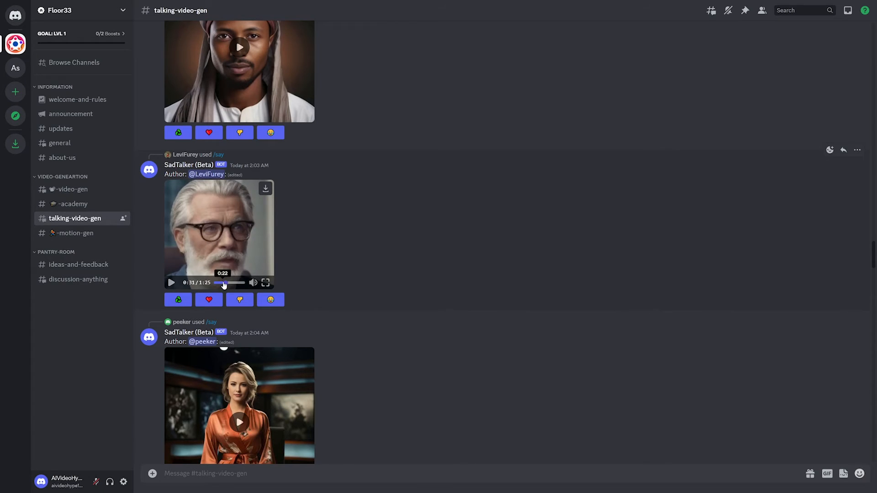
click(220, 283)
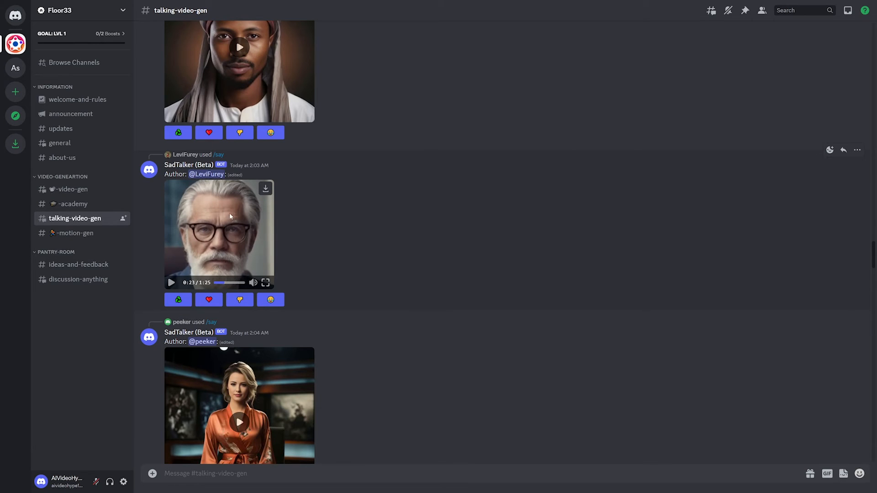
mouse_move(210, 248)
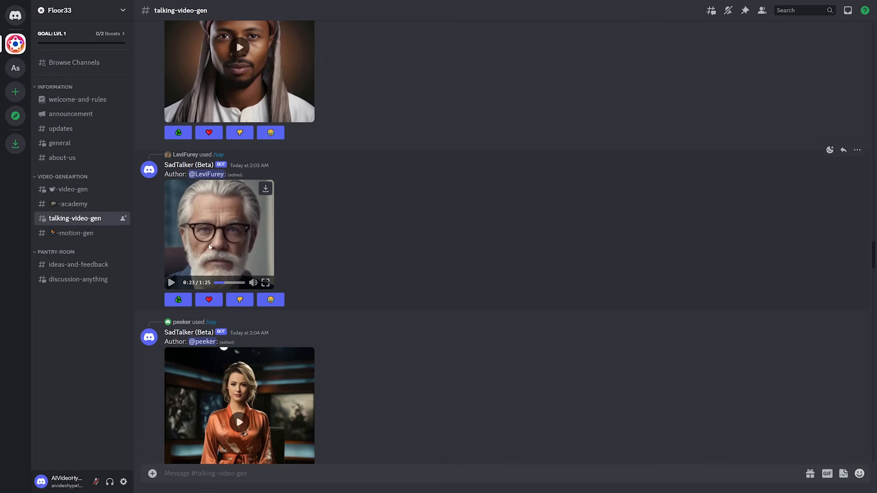
mouse_move(236, 244)
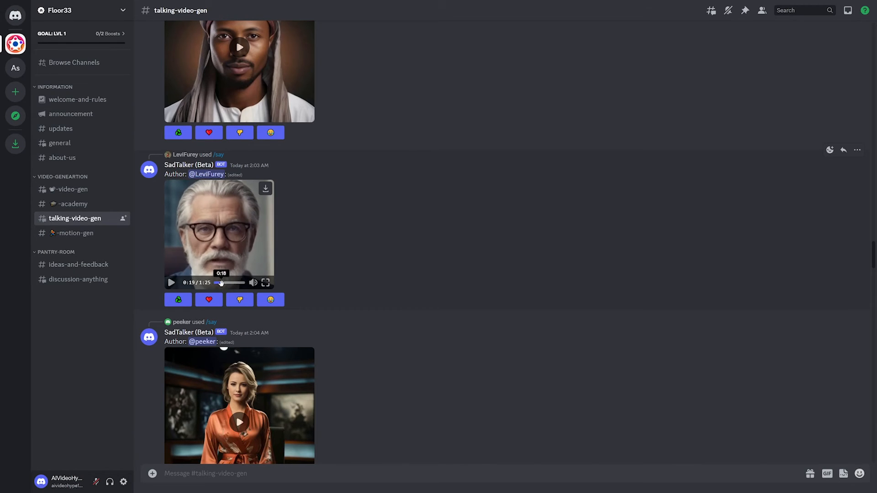
click(227, 282)
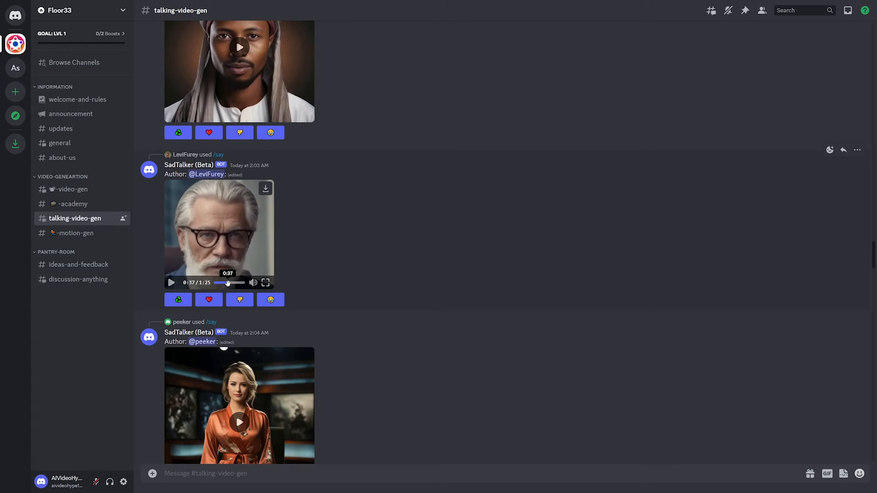
mouse_move(225, 282)
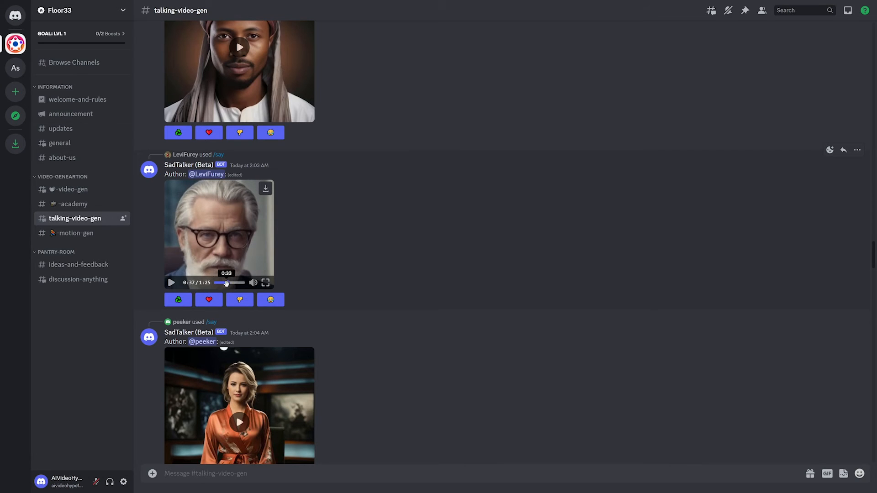
click(218, 282)
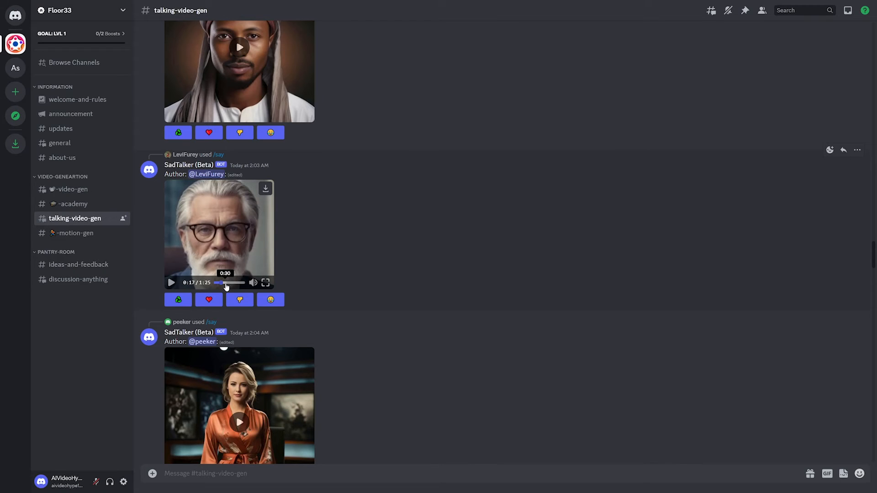
Play the top-hat face SadTalker clip and scroll to the channel's bottom
scroll(down, 3)
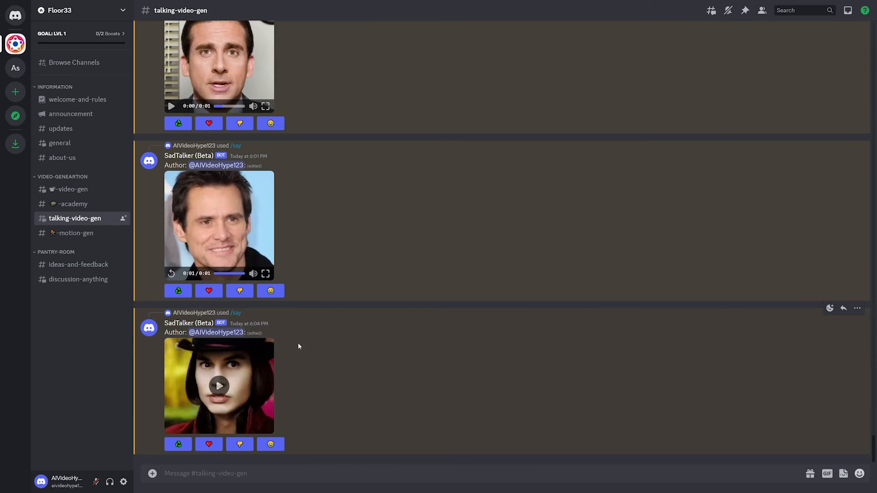
mouse_move(219, 386)
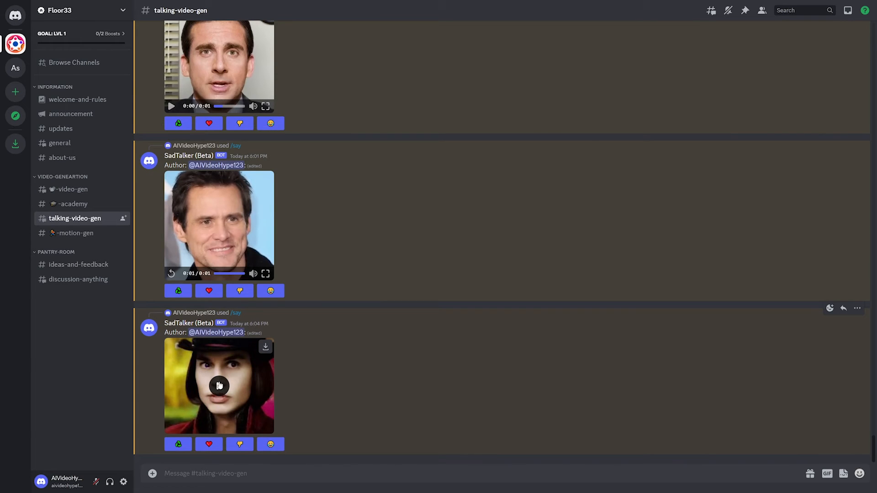
mouse_move(385, 390)
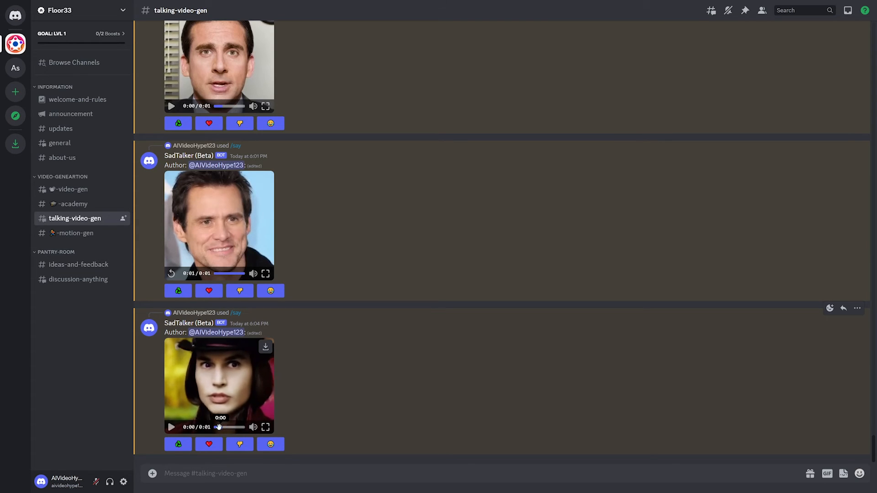
click(171, 427)
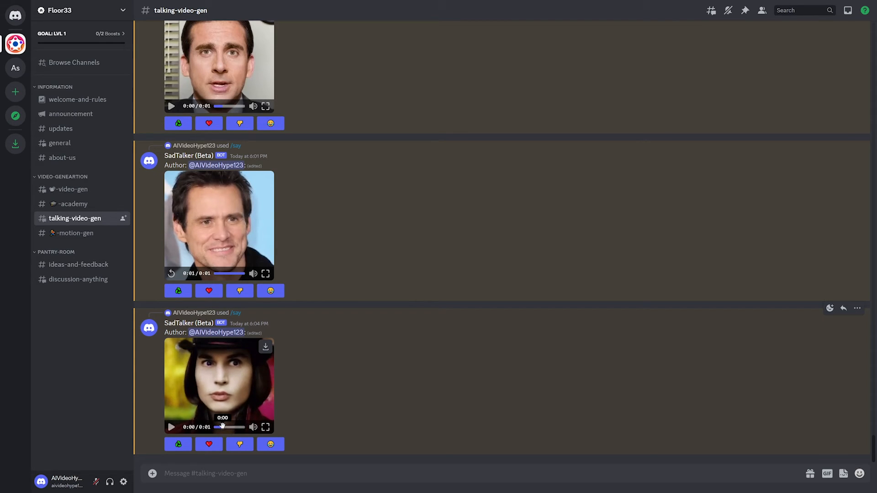
mouse_move(482, 367)
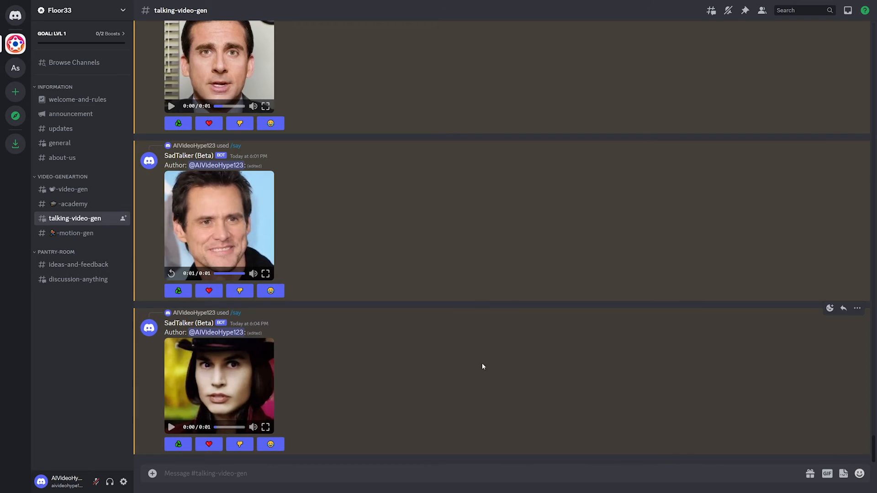
mouse_move(299, 270)
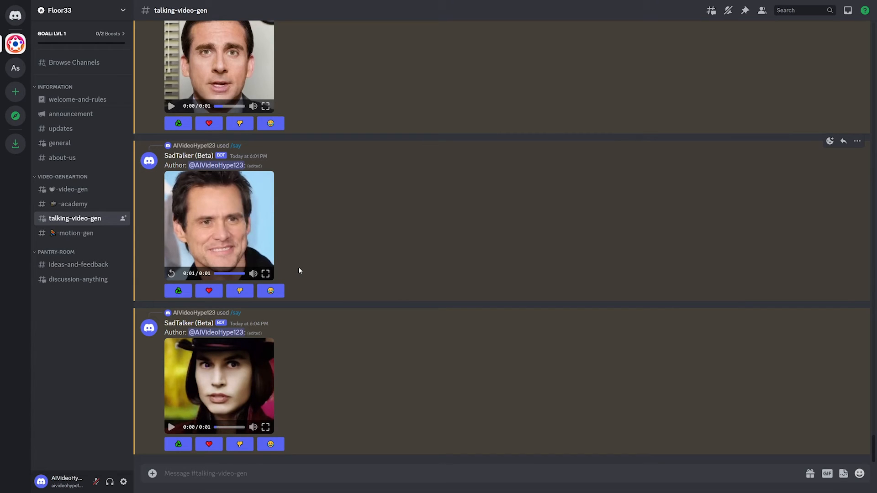
scroll(down, 3)
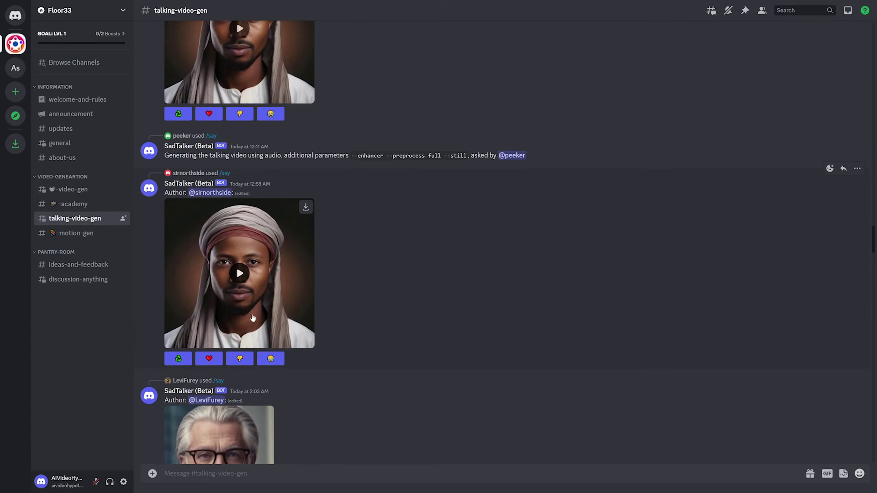
scroll(down, 3)
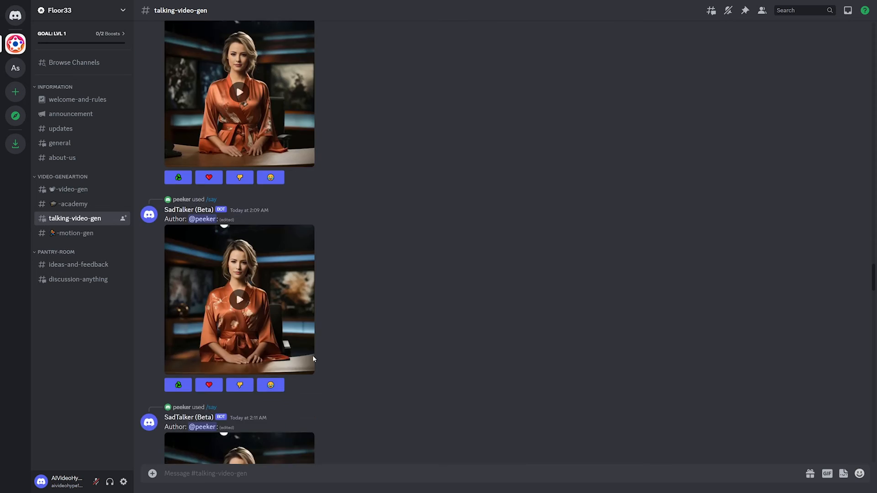
scroll(down, 3)
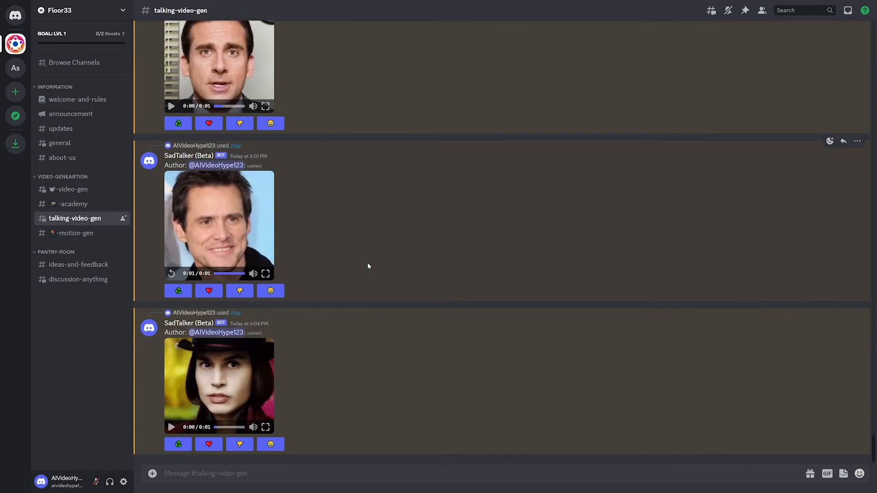
mouse_move(384, 245)
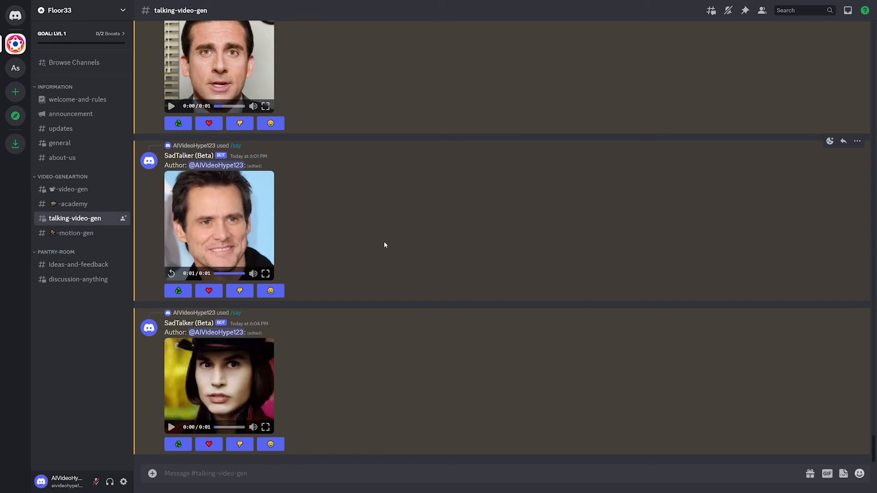
Switch to Floor33's #welcome-and-rules channel
click(77, 99)
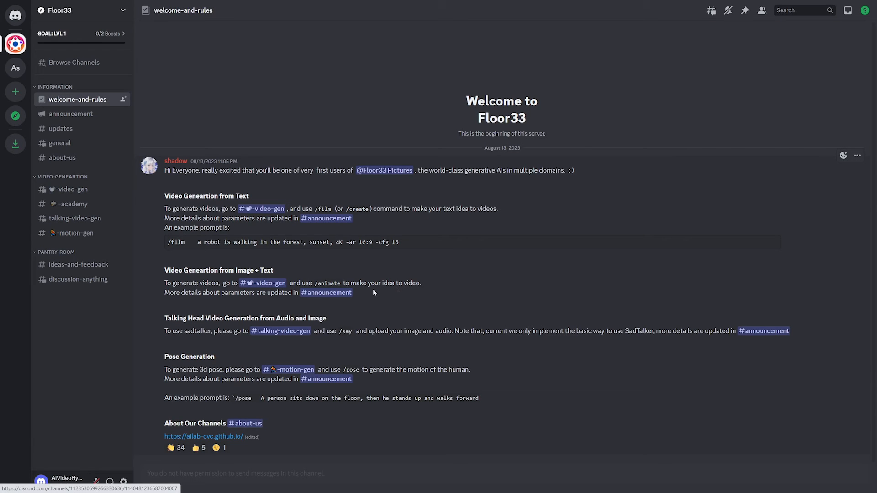
mouse_move(229, 360)
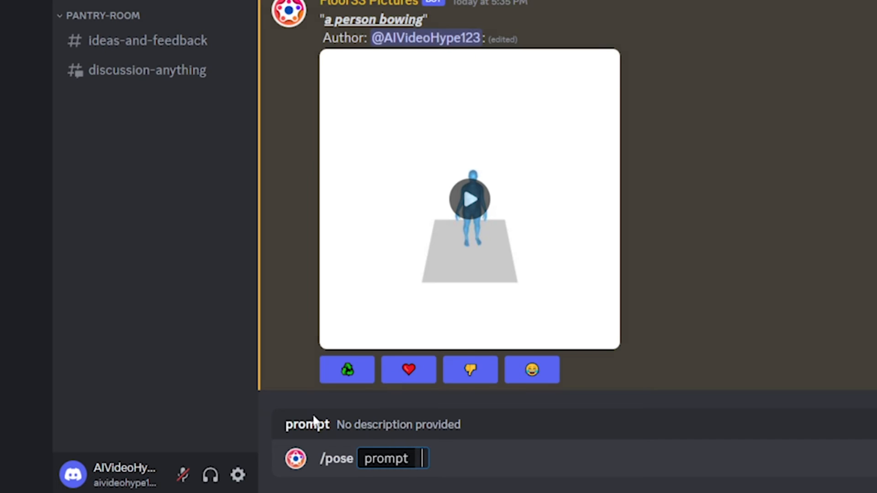
Request a /pose clip of 'a person break dancing' and replay the 'a person bowing' clip
text(a person break dancing)
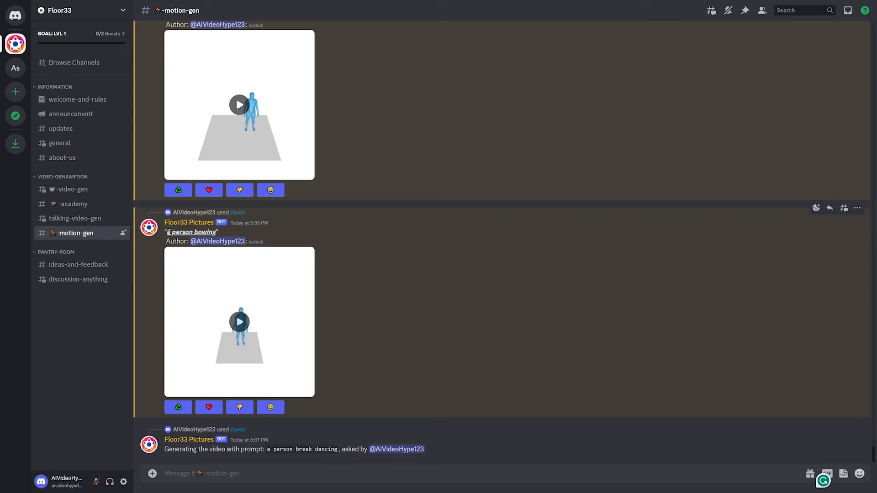
mouse_move(250, 313)
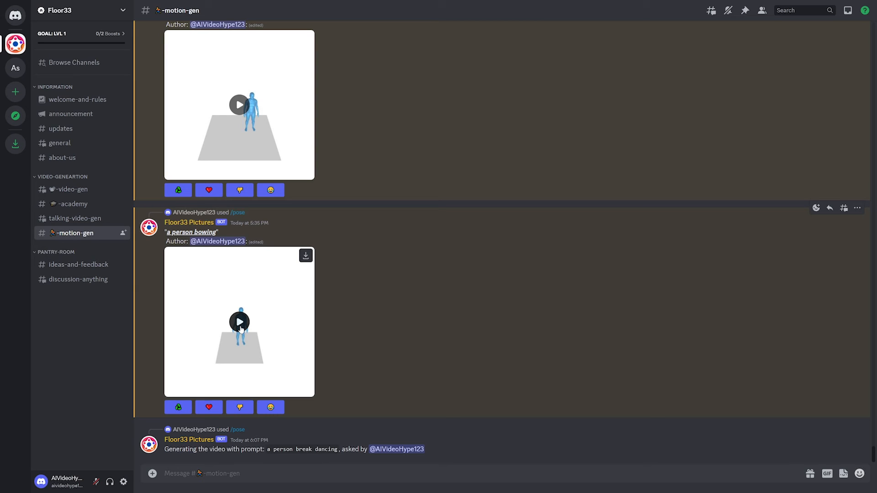
click(239, 322)
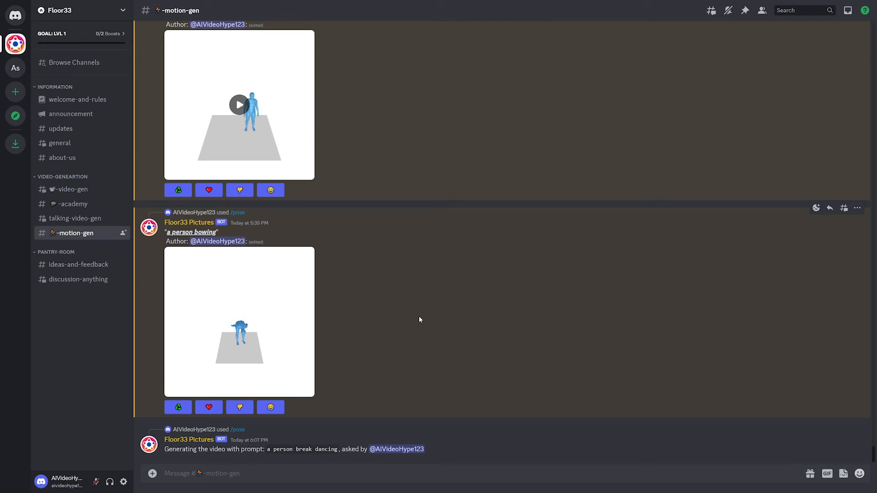
click(239, 321)
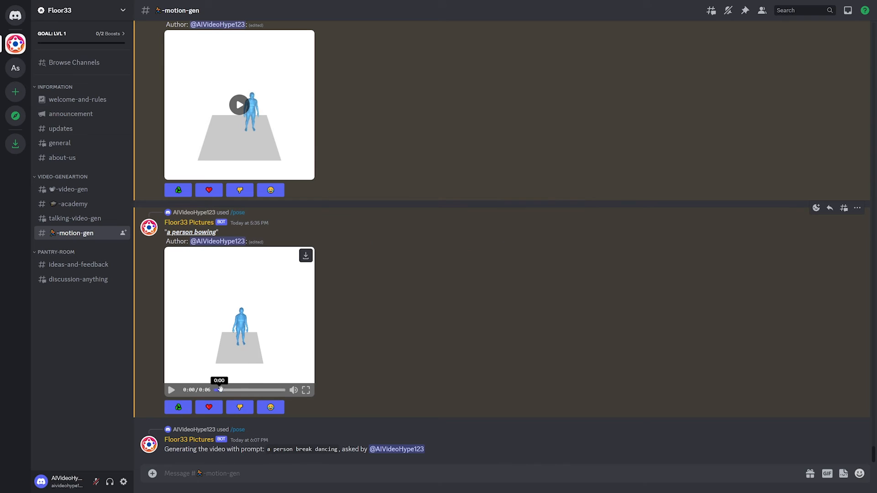
click(171, 389)
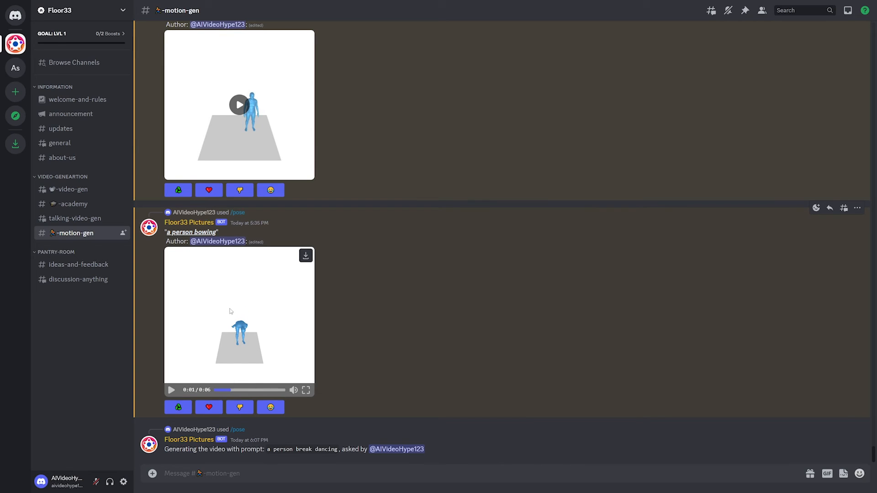
mouse_move(229, 390)
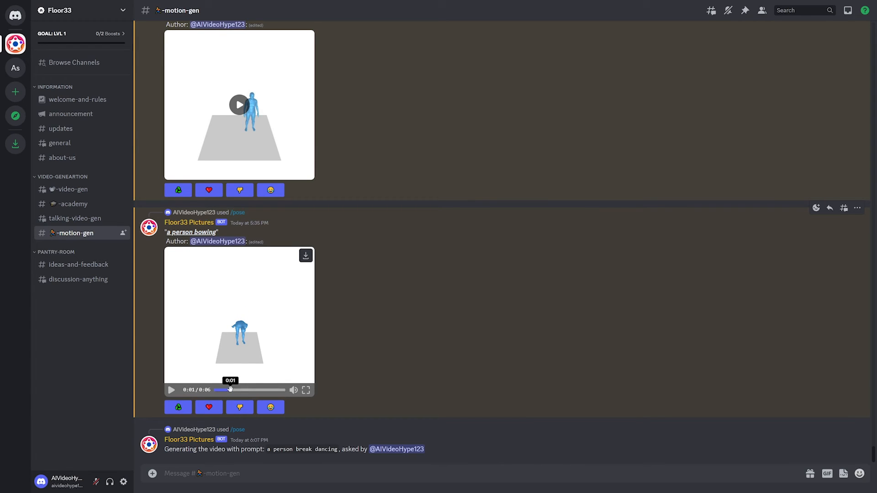
mouse_move(271, 346)
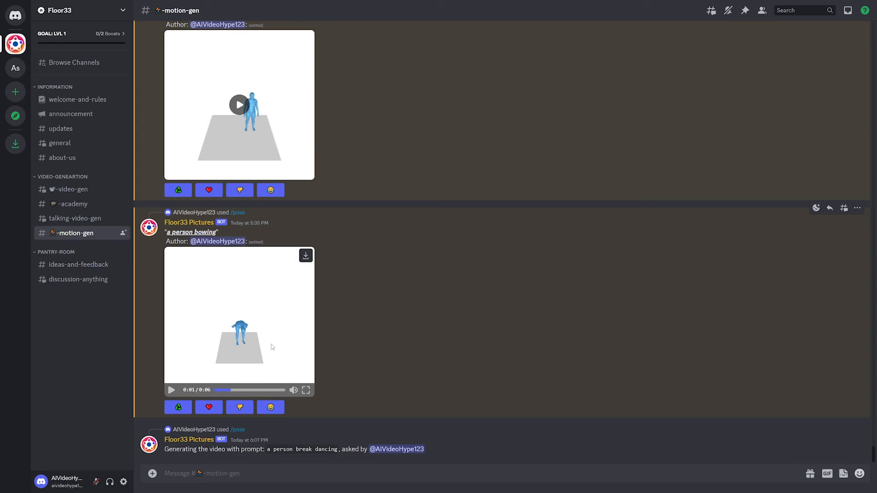
mouse_move(252, 368)
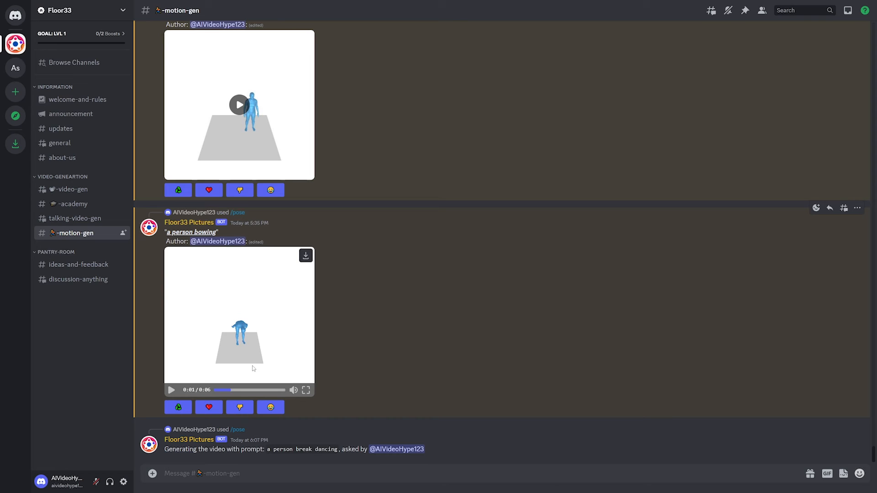
mouse_move(248, 389)
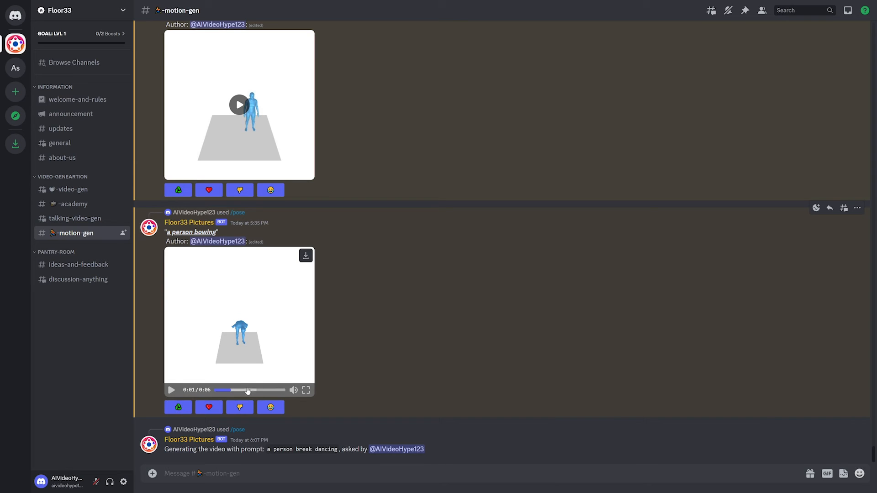
mouse_move(251, 389)
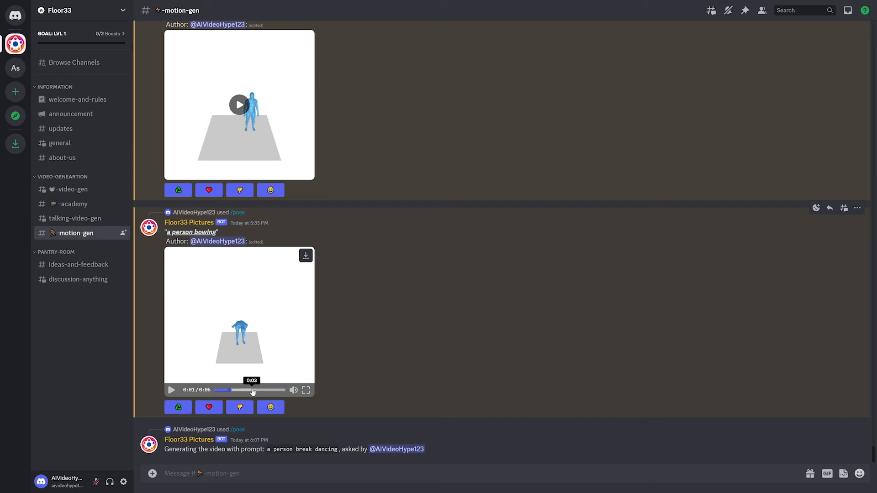
mouse_move(242, 389)
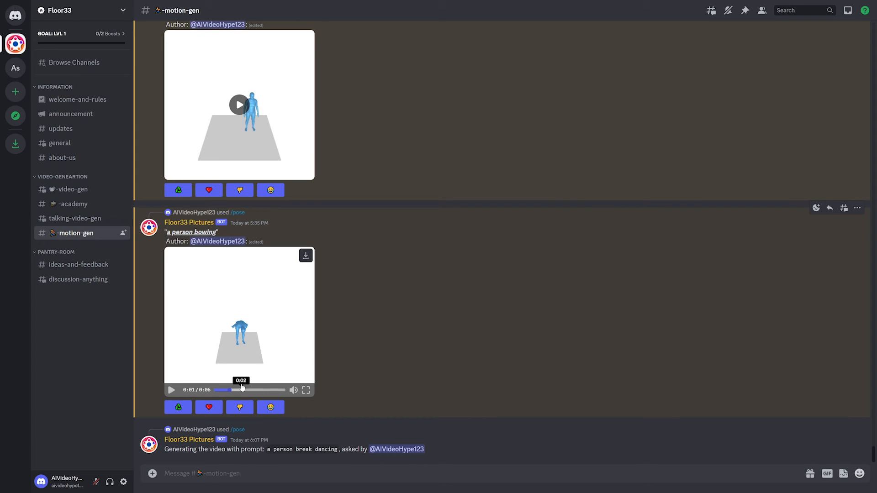
mouse_move(245, 389)
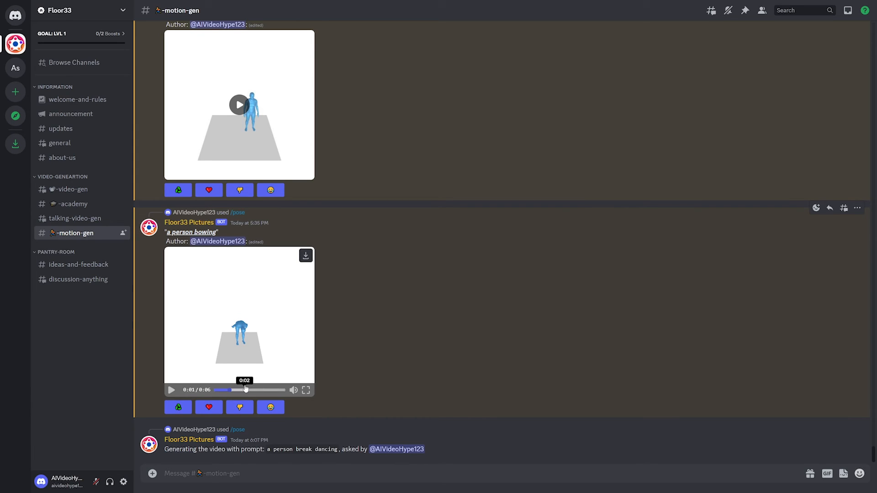
Play the sit-down-and-walk pose clip, restart and pause it, then seek to about 0:03
scroll(up, 3)
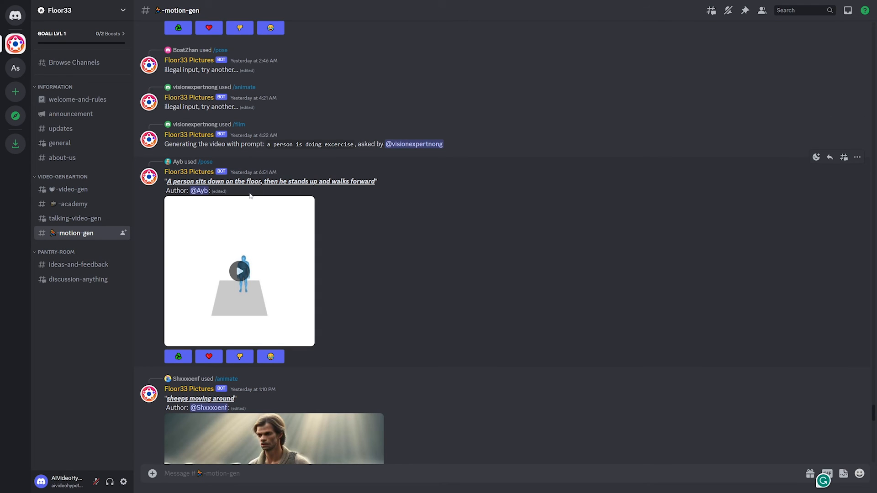
mouse_move(371, 202)
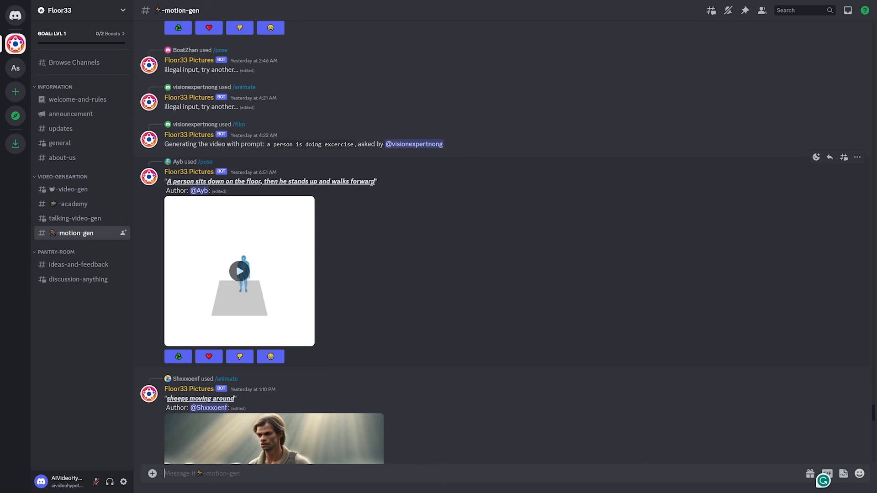
mouse_move(249, 283)
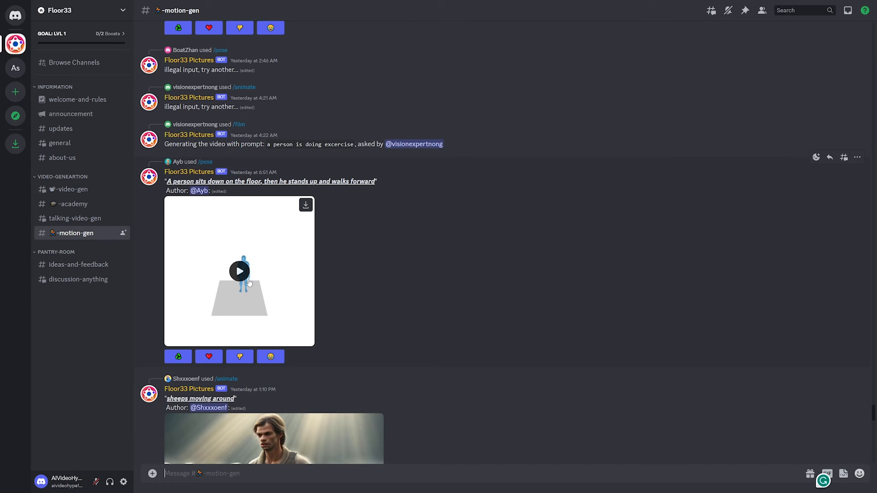
click(239, 271)
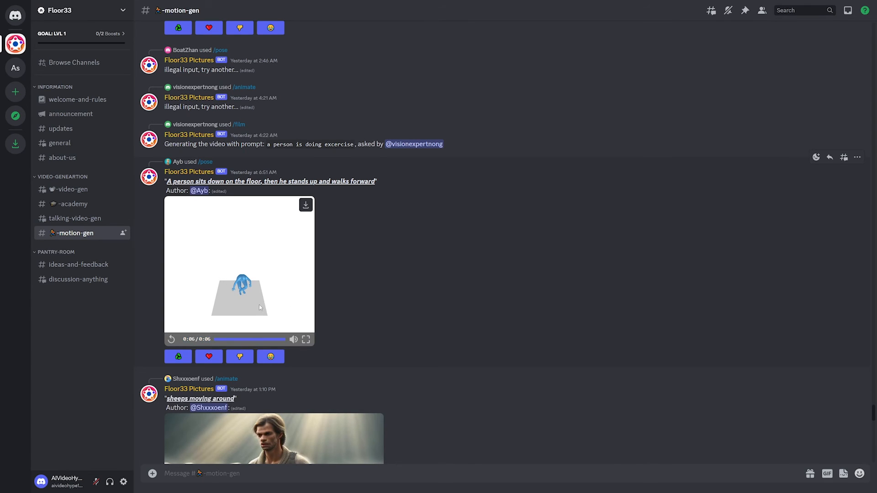
mouse_move(267, 340)
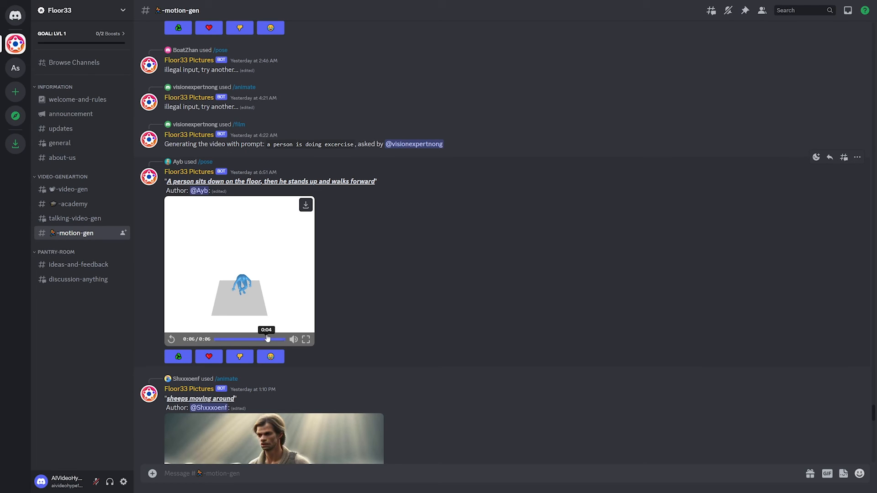
click(239, 339)
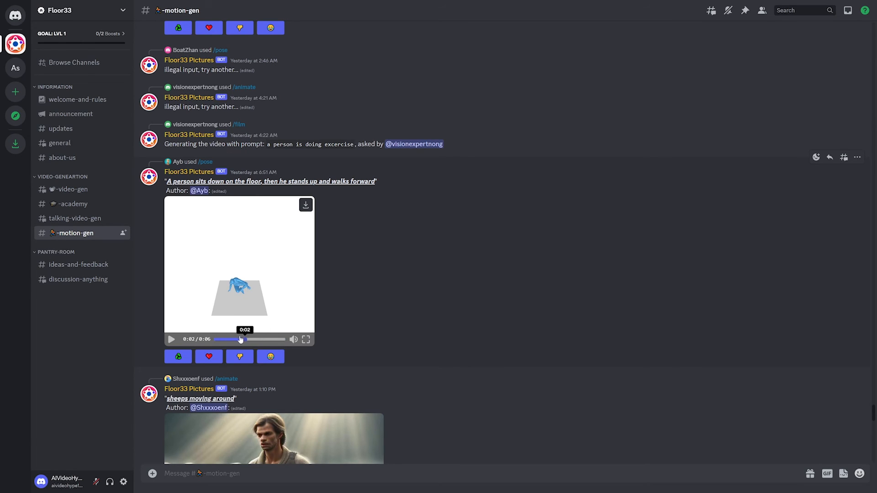
click(228, 340)
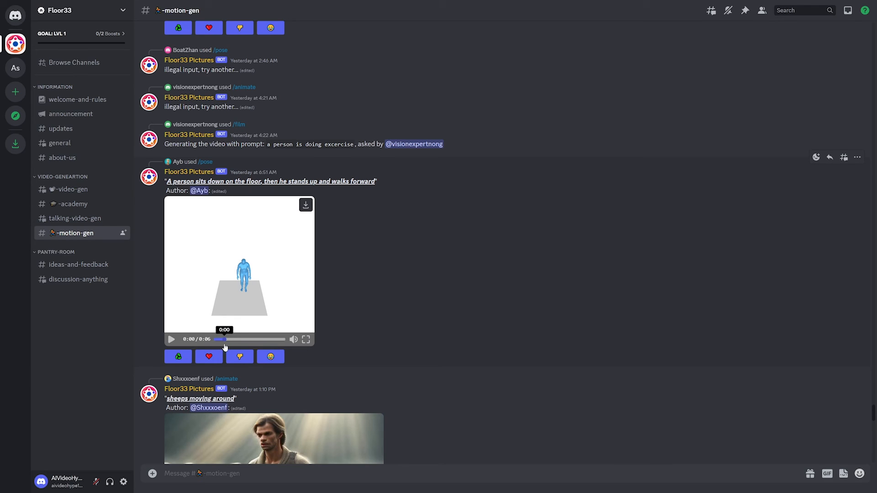
click(171, 340)
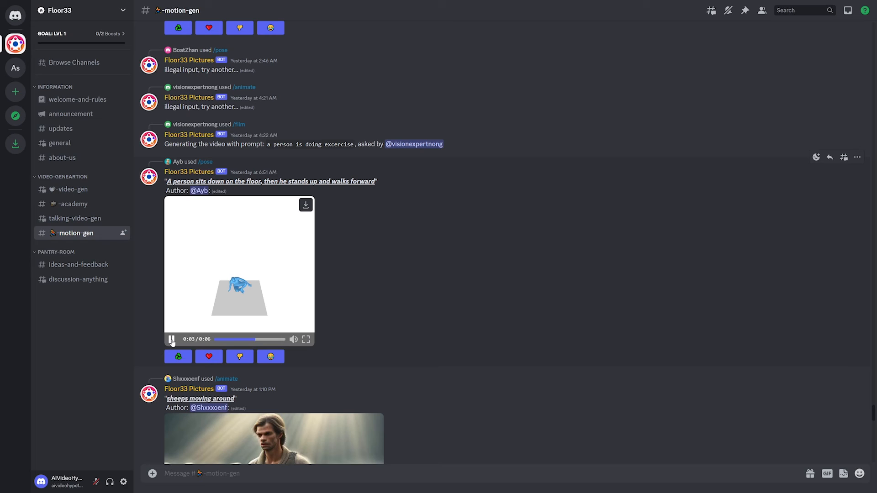
click(171, 339)
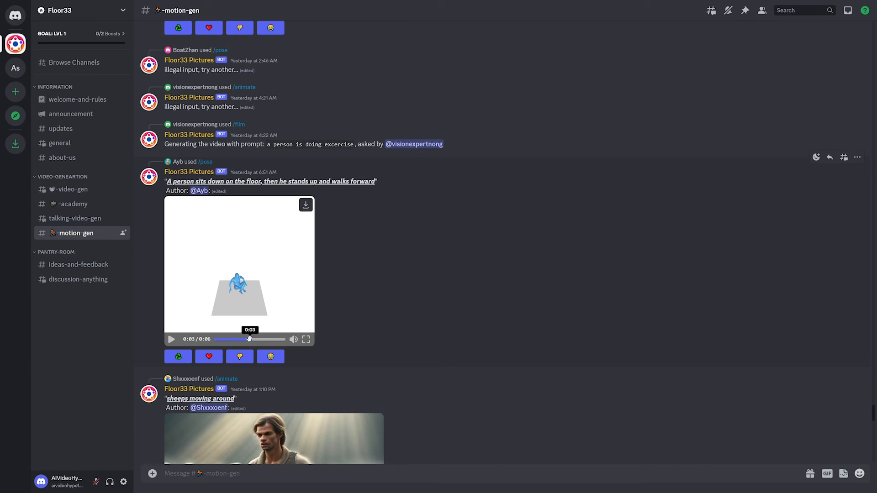
click(247, 339)
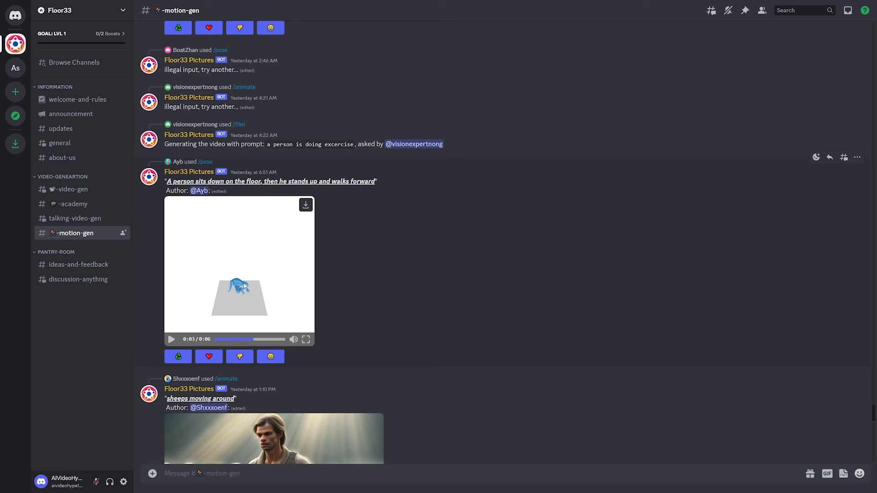
mouse_move(250, 339)
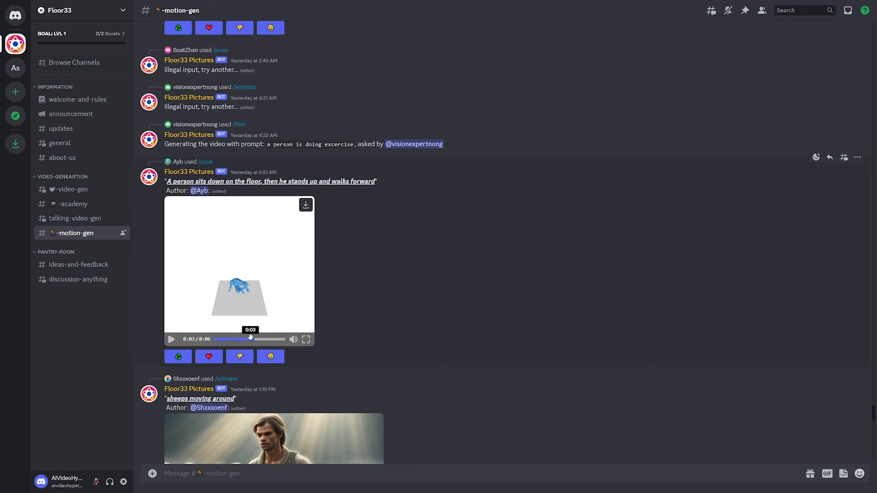
mouse_move(255, 347)
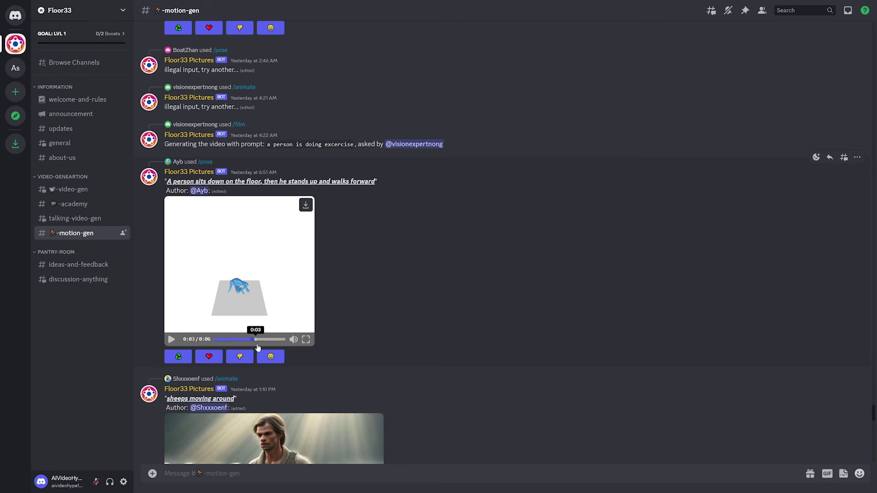
click(284, 339)
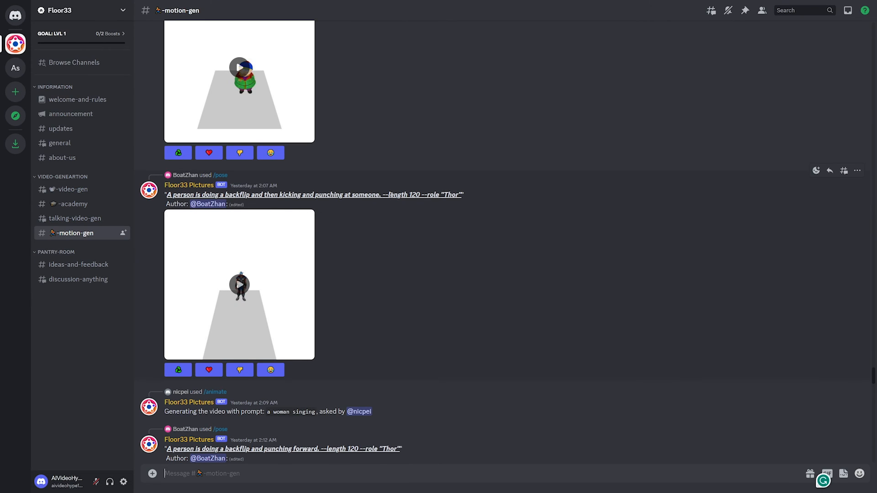
mouse_move(421, 204)
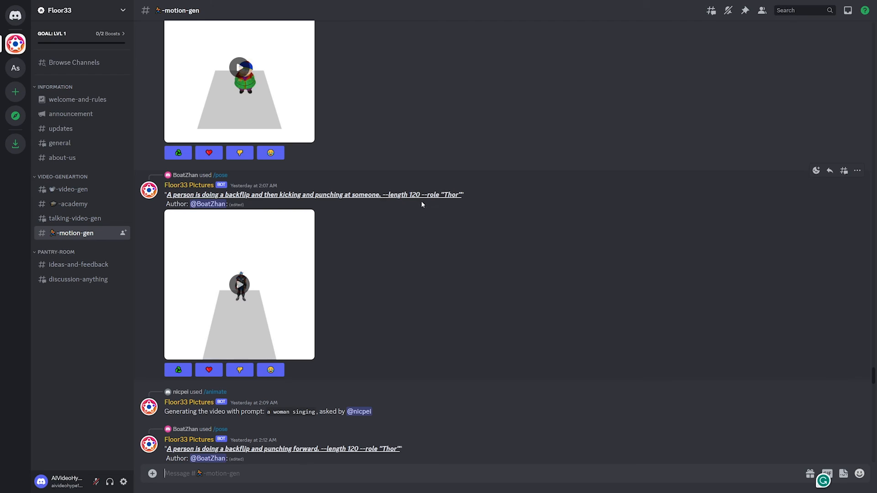
mouse_move(259, 285)
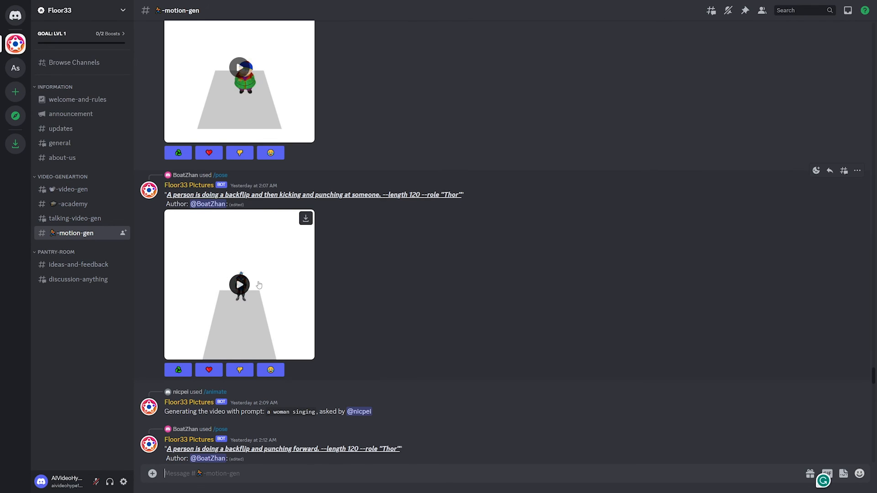
Play BoatZhan's Thor backflip-kick-and-punch pose clip
click(239, 284)
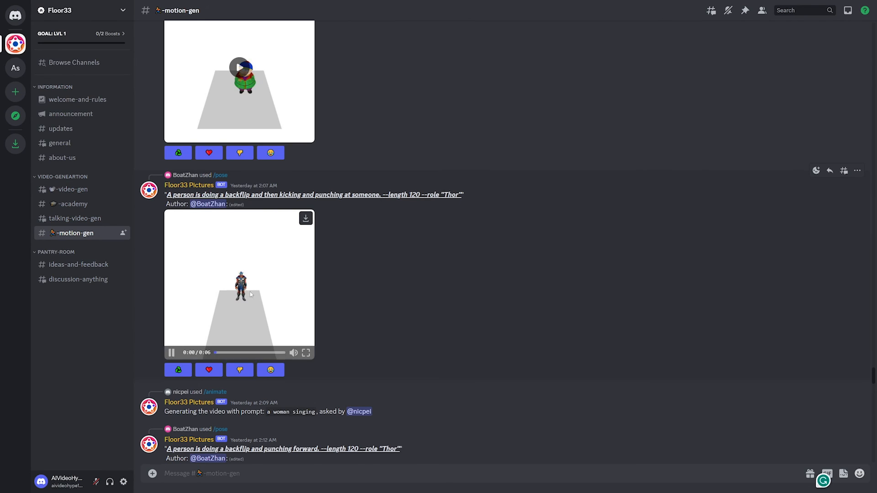
mouse_move(389, 286)
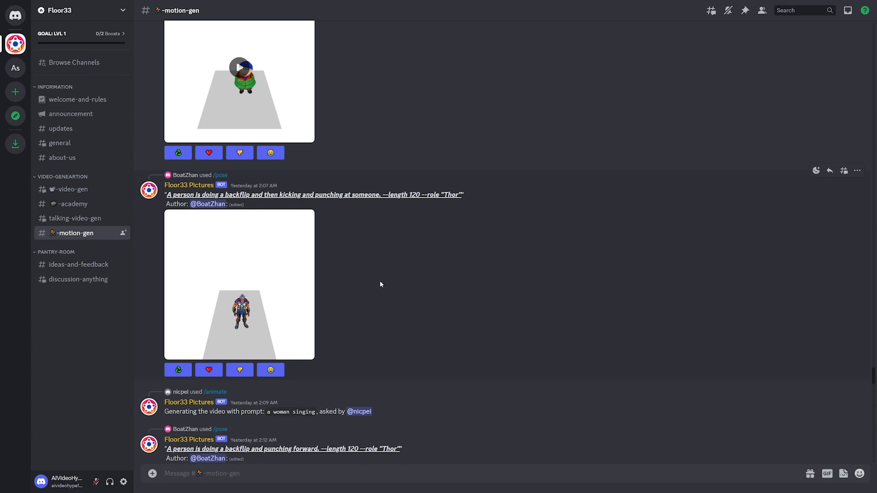
click(238, 284)
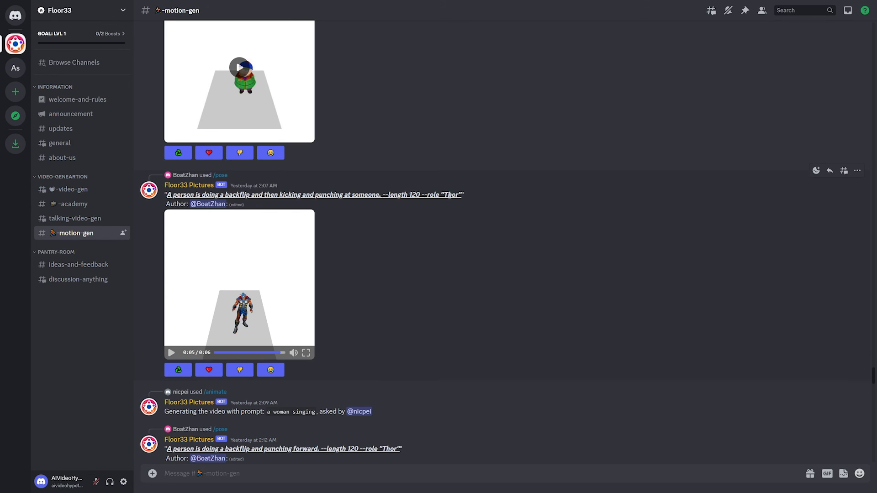
mouse_move(278, 334)
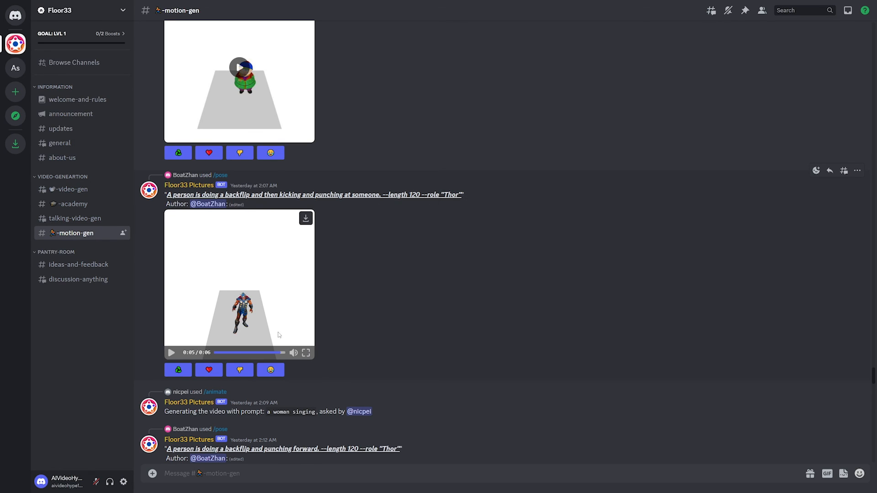
mouse_move(288, 279)
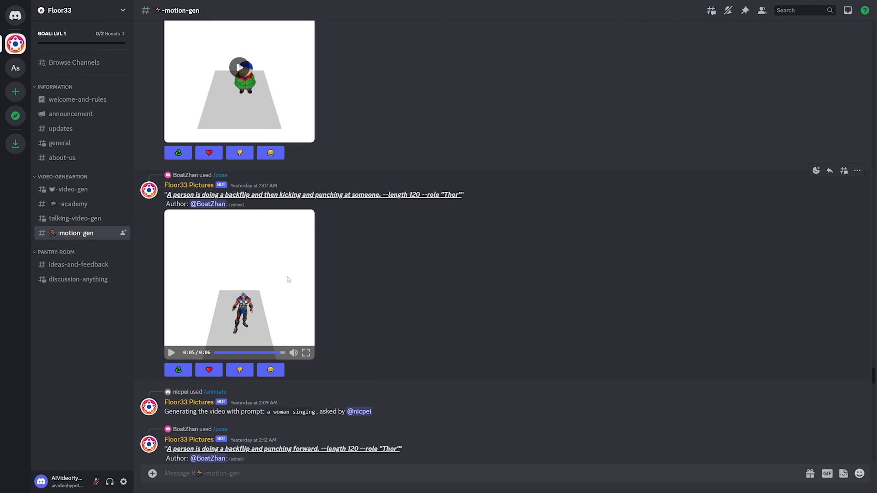
Play the Eric backflip clip and the Groot 'dancing happily like a kid' clip
scroll(up, 3)
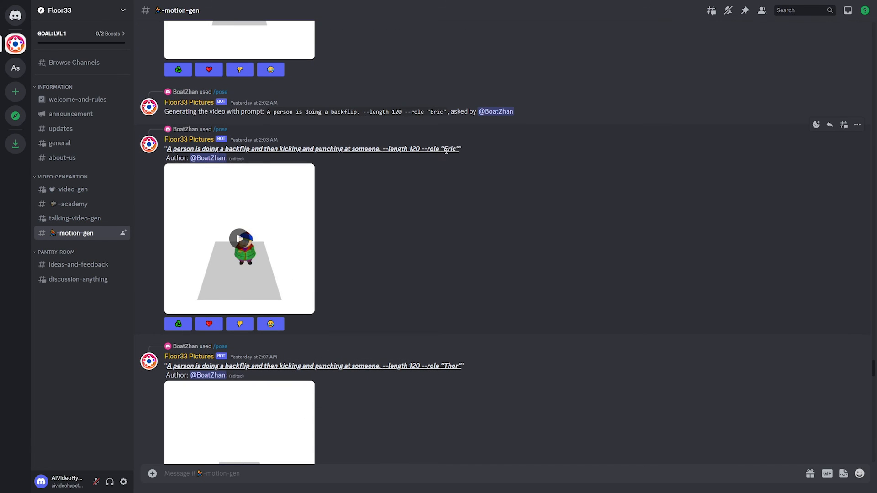
mouse_move(306, 225)
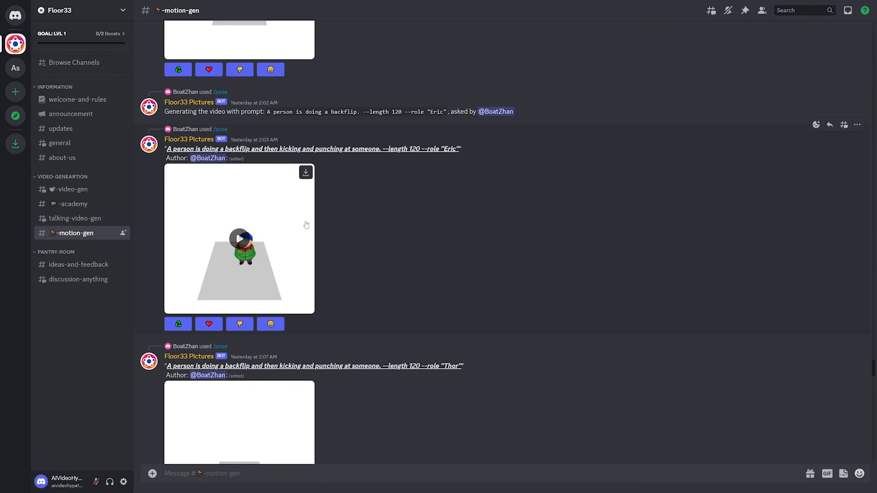
click(239, 239)
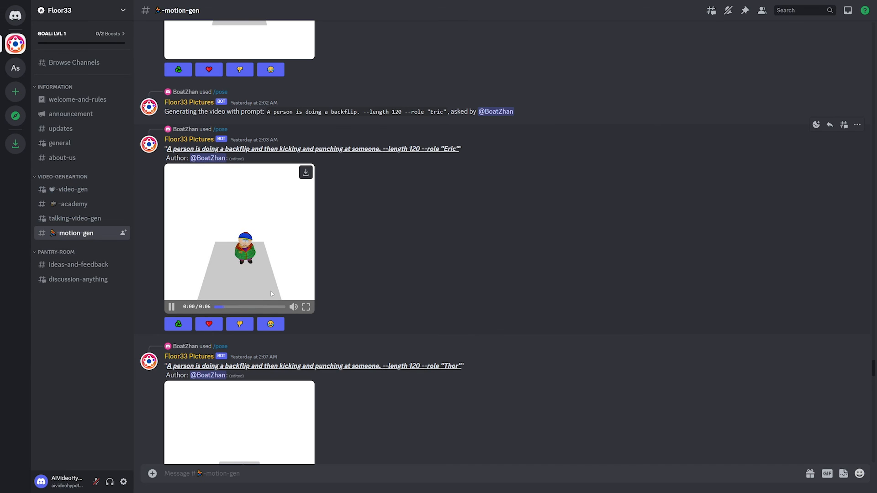
scroll(up, 3)
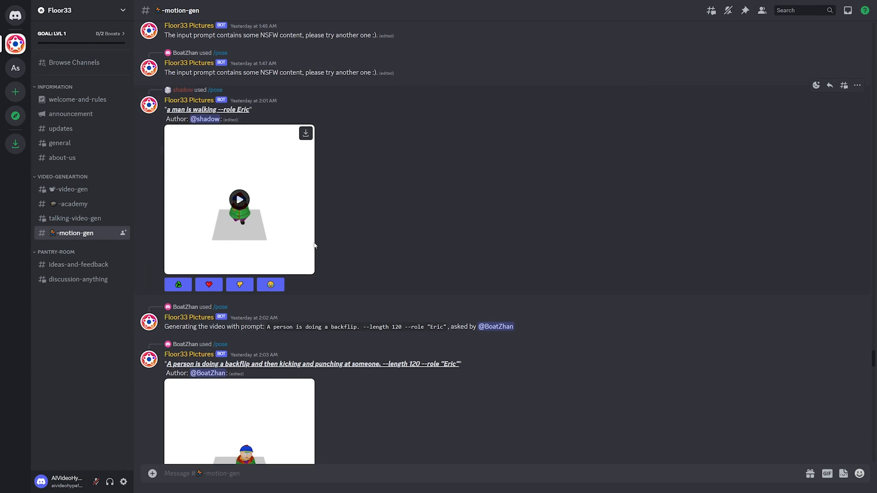
scroll(down, 3)
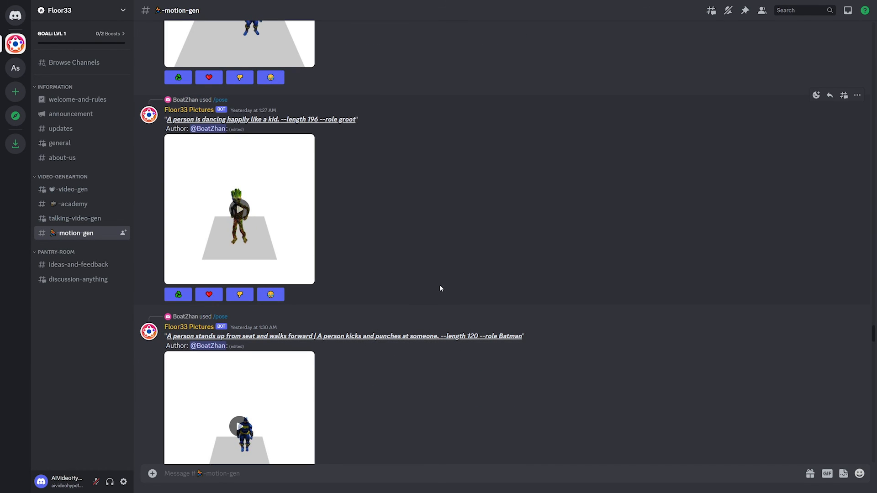
click(239, 211)
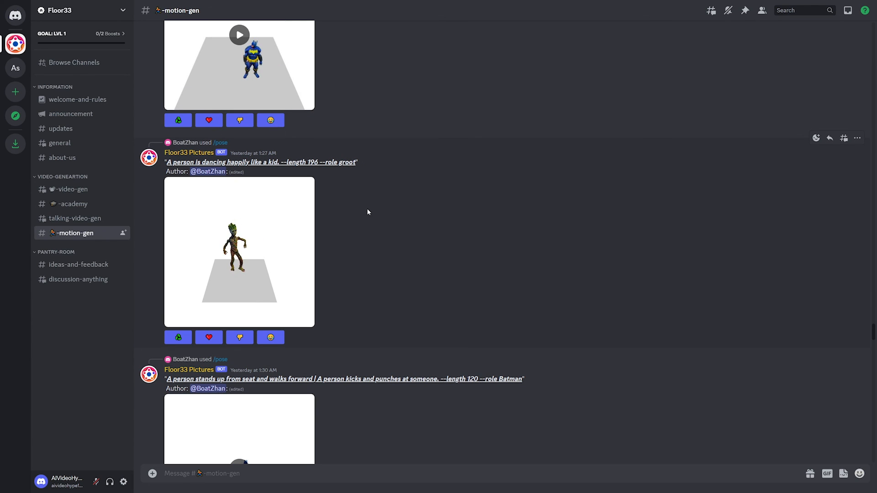
click(239, 252)
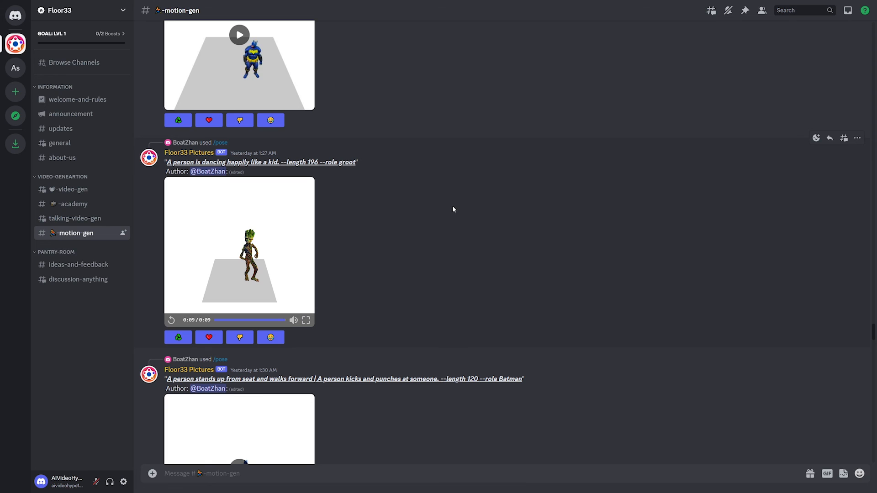
mouse_move(448, 224)
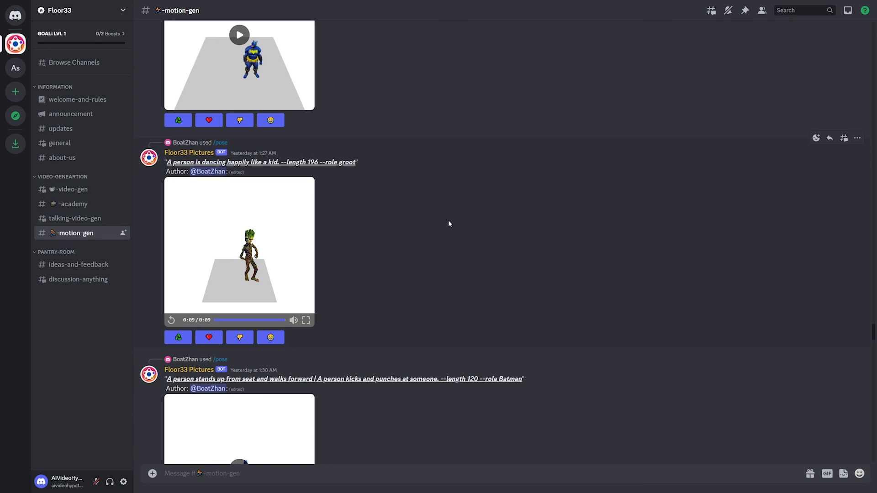
scroll(down, 3)
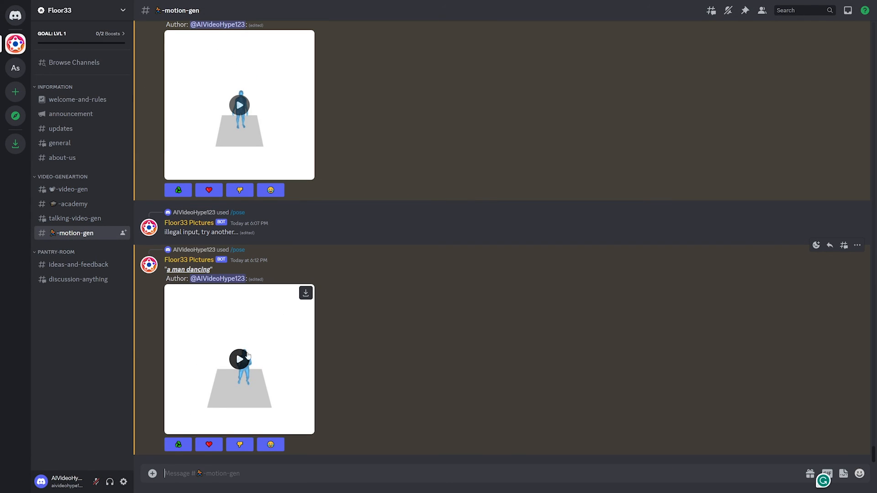
Play and pause the 'a man dancing' pose clip, then switch to #welcome-and-rules
click(240, 359)
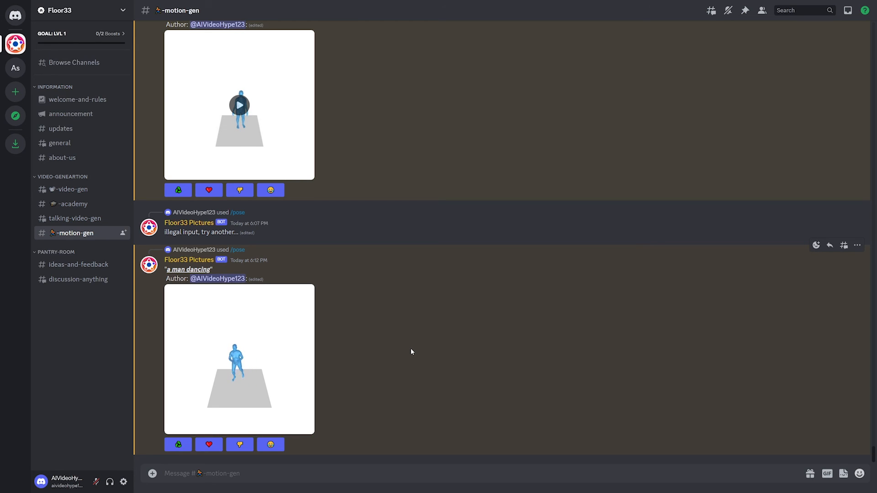
click(239, 373)
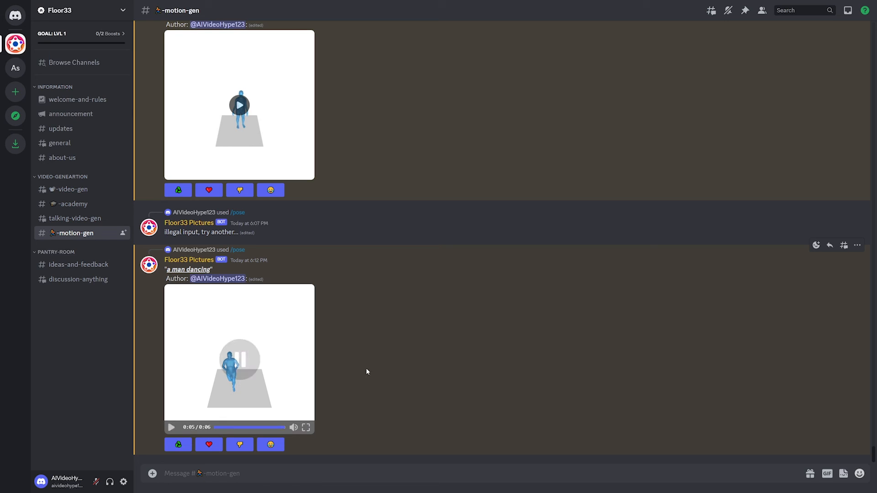
mouse_move(251, 427)
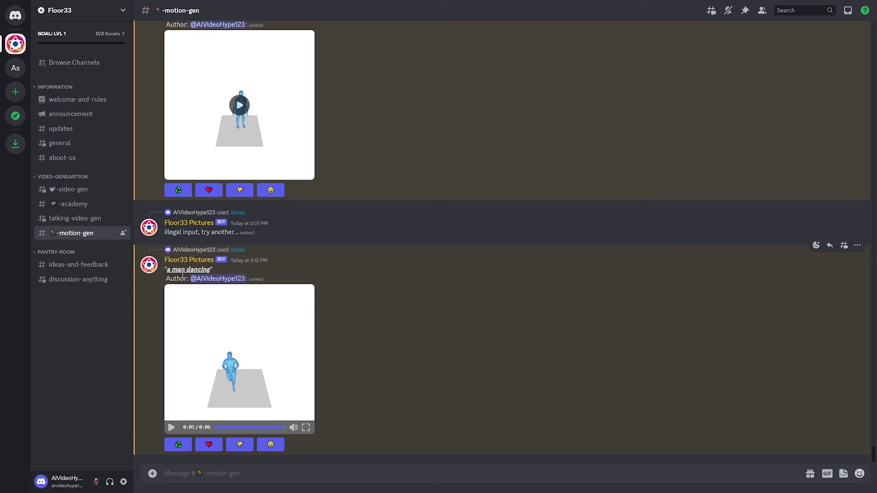
mouse_move(364, 410)
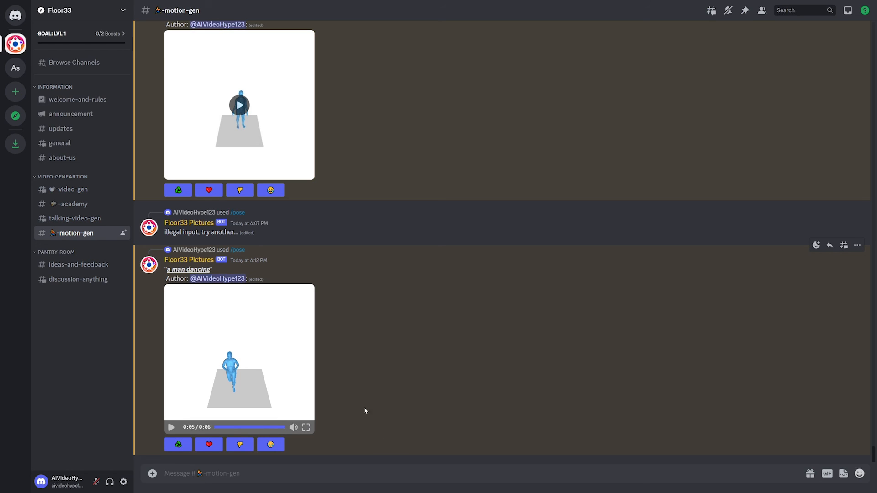
mouse_move(296, 375)
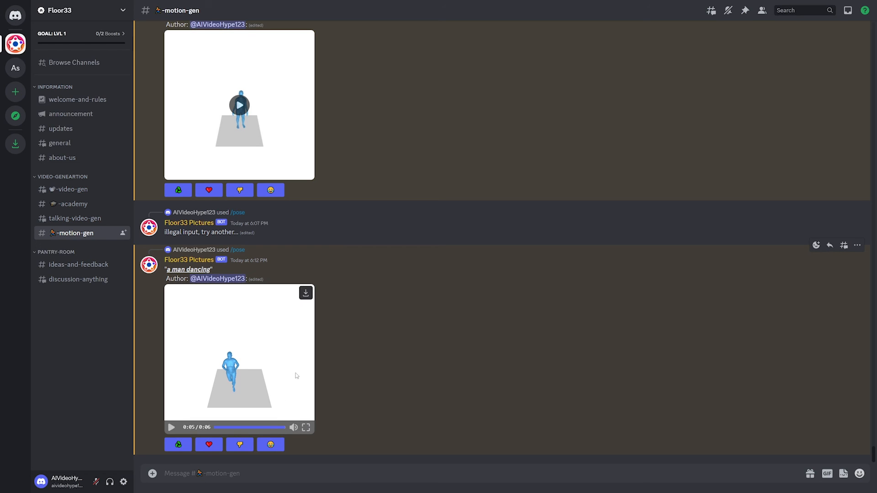
mouse_move(239, 359)
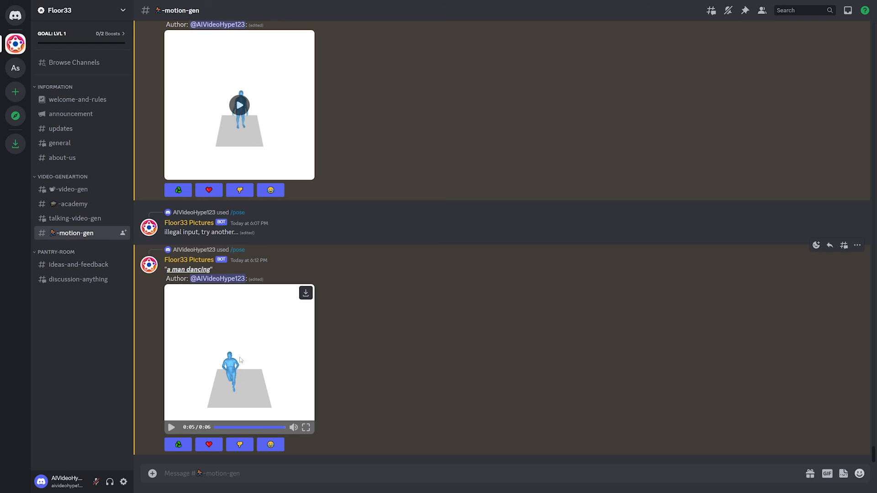
mouse_move(244, 352)
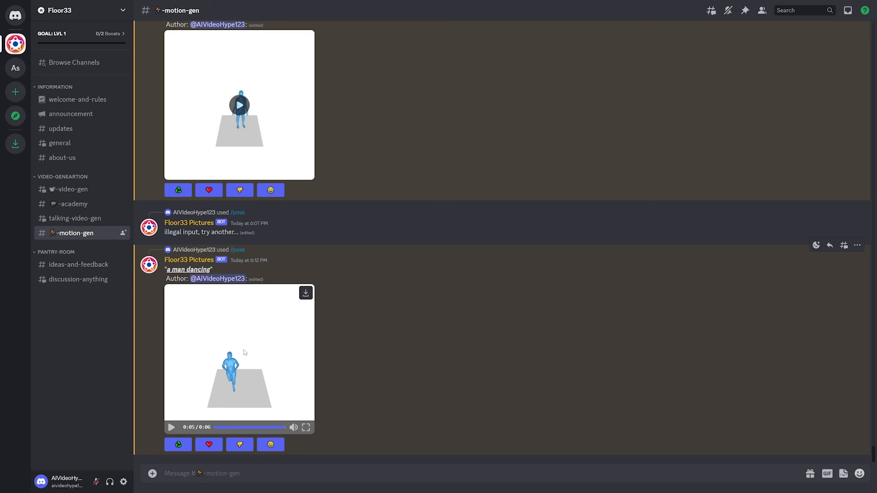
click(77, 99)
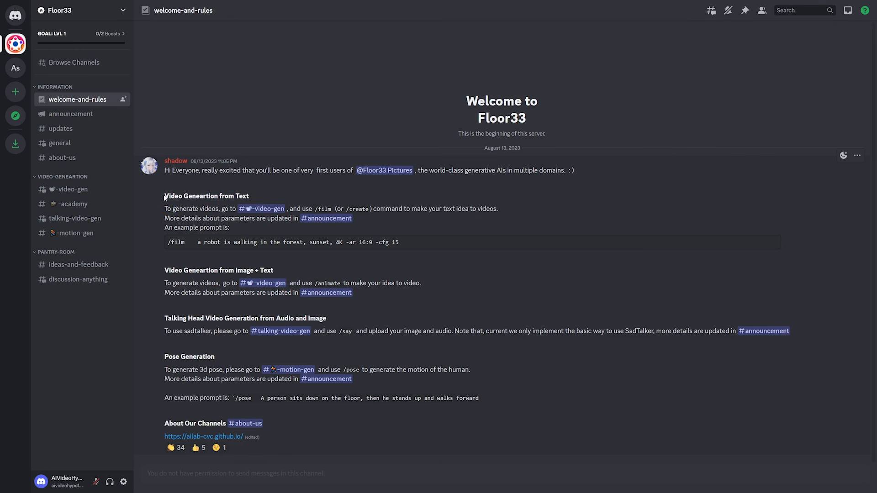
mouse_move(521, 370)
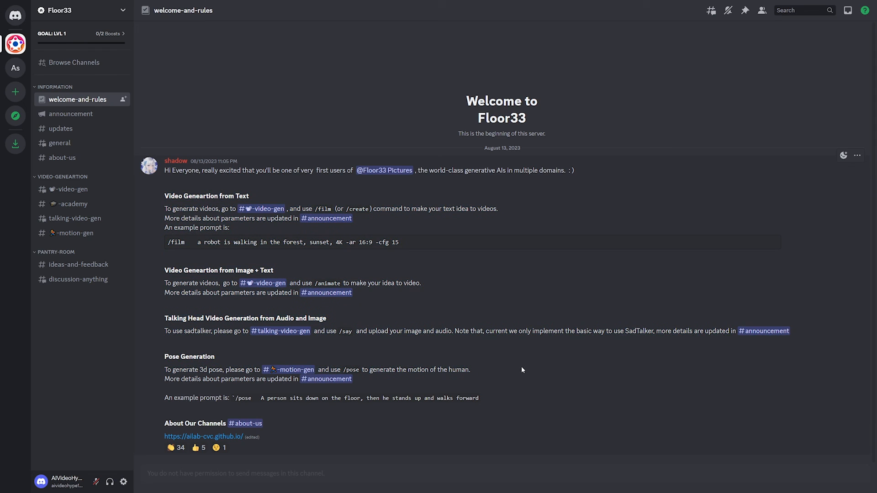